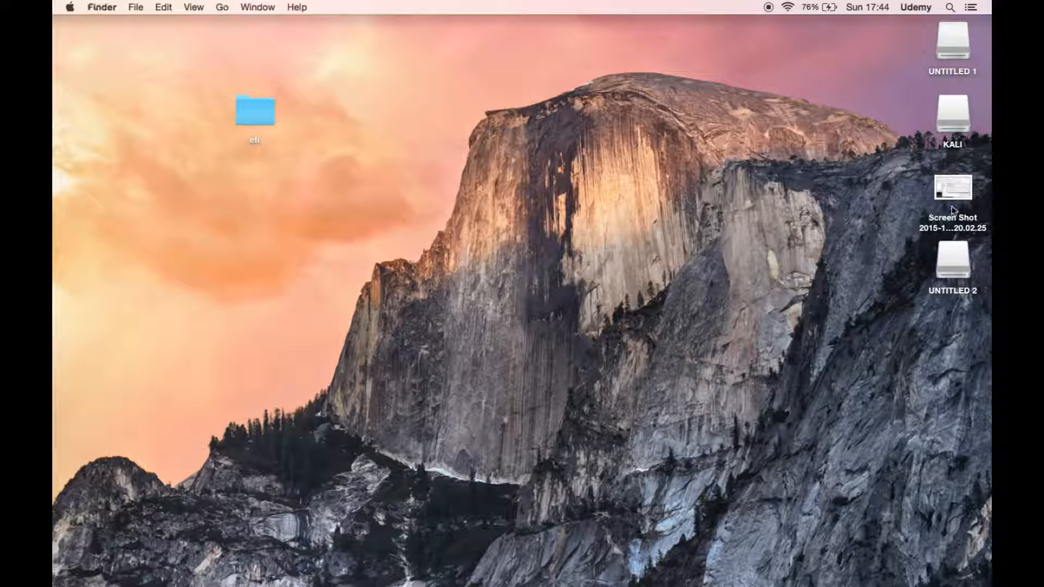
Show the UNTITLED 1 drive in Finder, remove the efi folder and create a new unnamed folder
{"action": "double_click", "coordinate": [954, 188]}
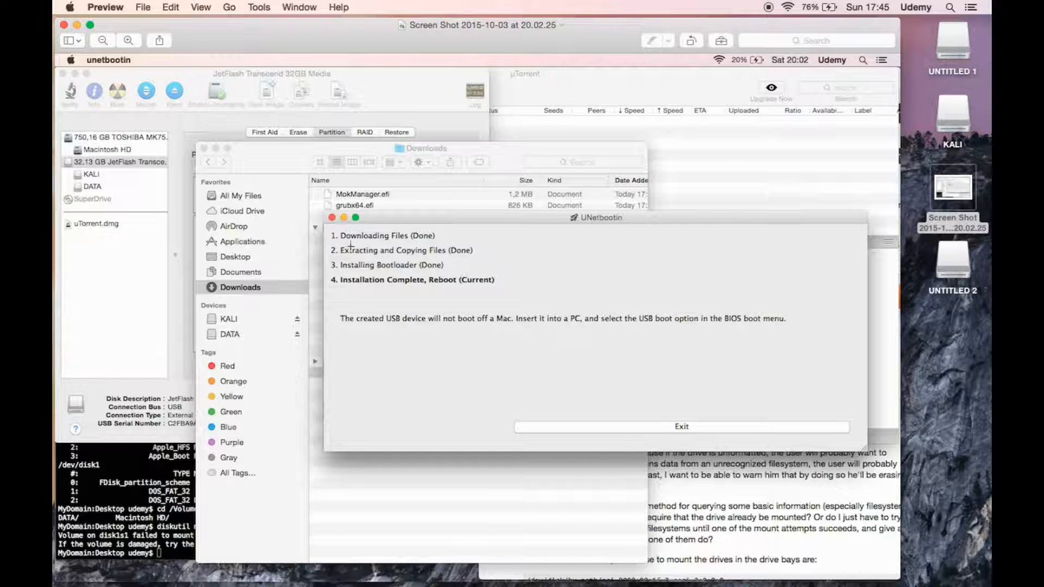
{"action": "mouse_move", "coordinate": [349, 291]}
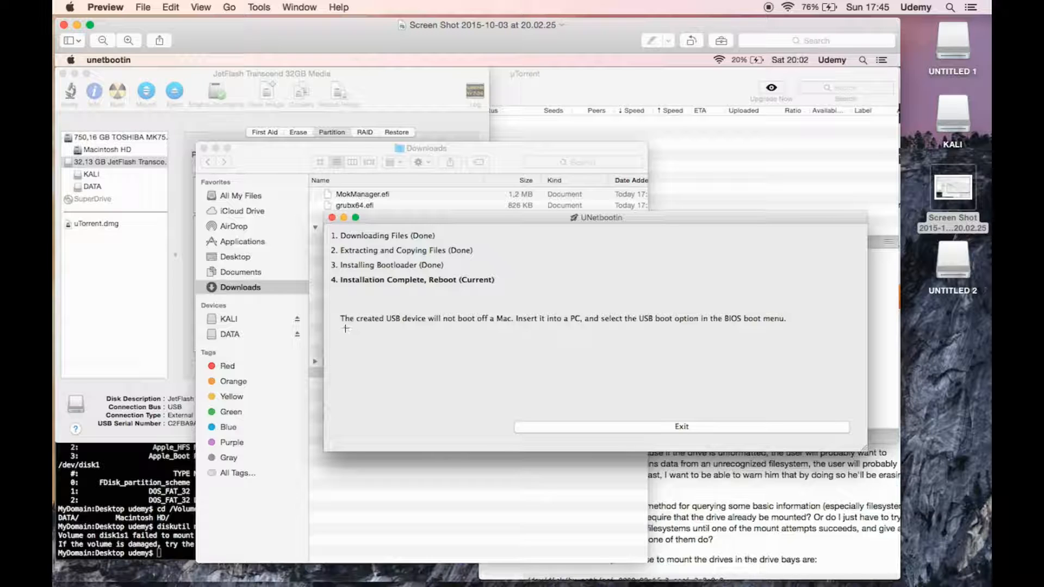
{"action": "mouse_move", "coordinate": [329, 327]}
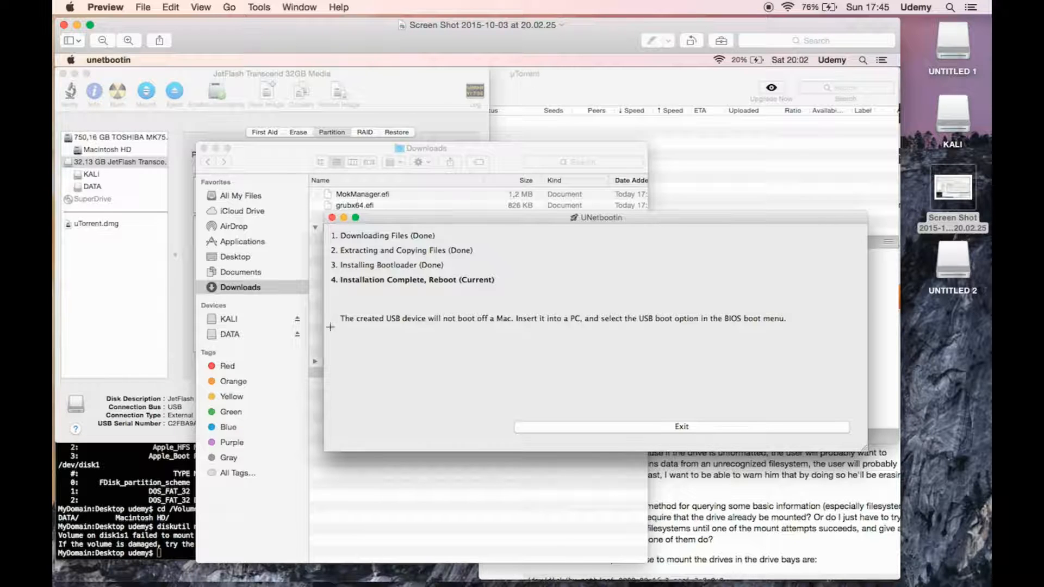
{"action": "mouse_move", "coordinate": [340, 322]}
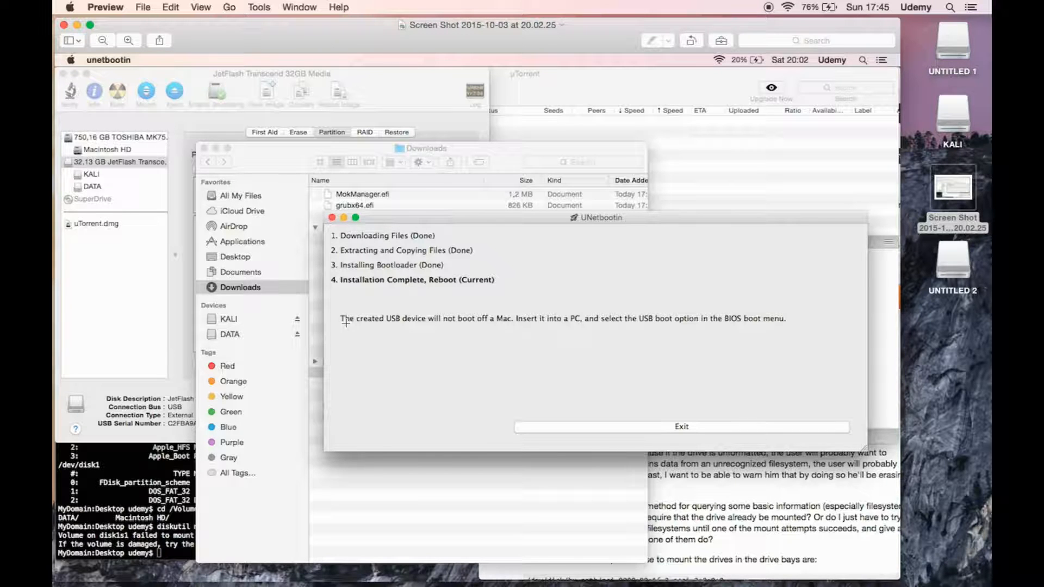
{"action": "mouse_move", "coordinate": [419, 333]}
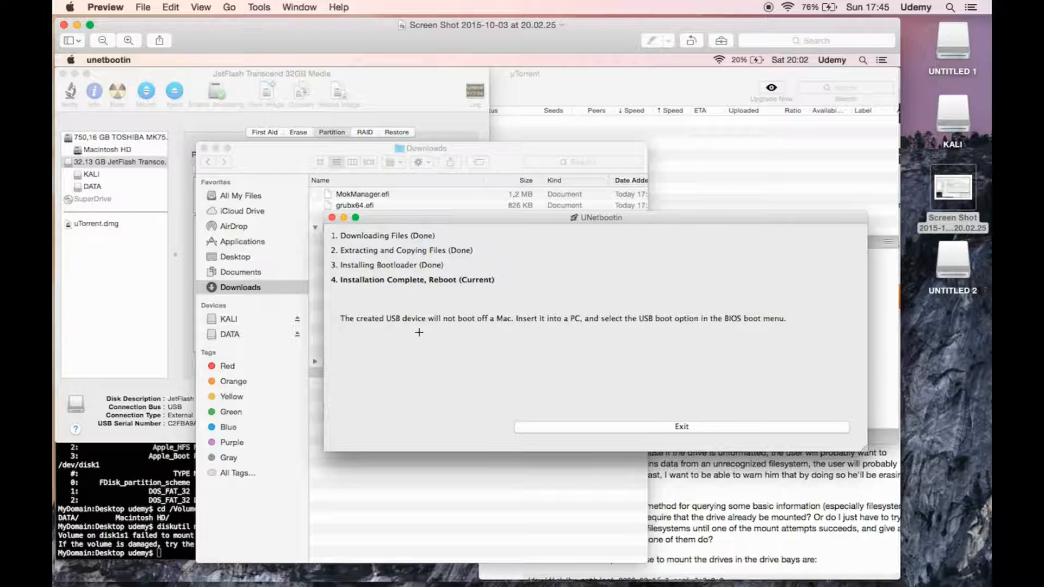
{"action": "mouse_move", "coordinate": [342, 328]}
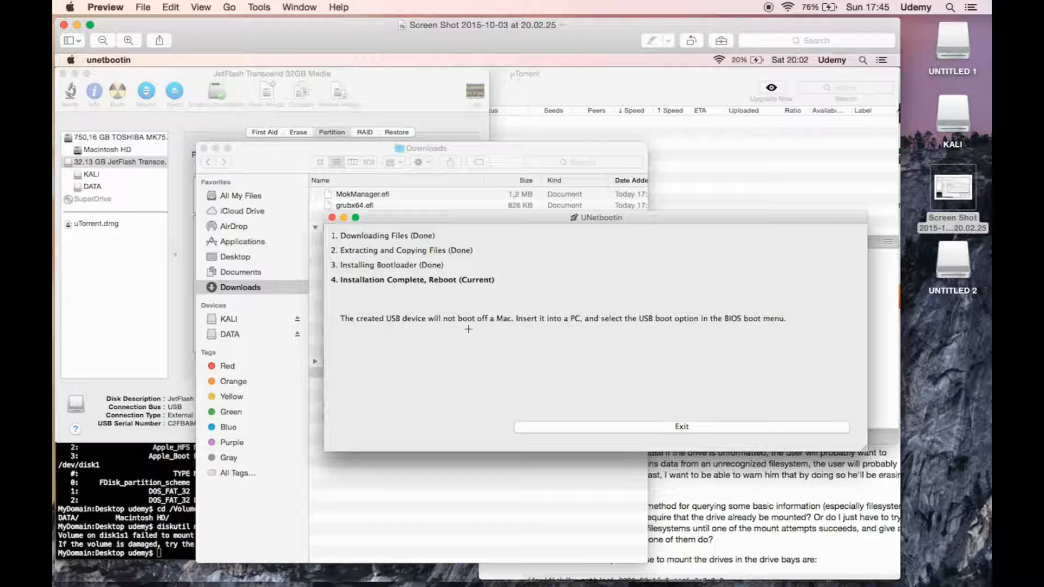
{"action": "mouse_move", "coordinate": [245, 148]}
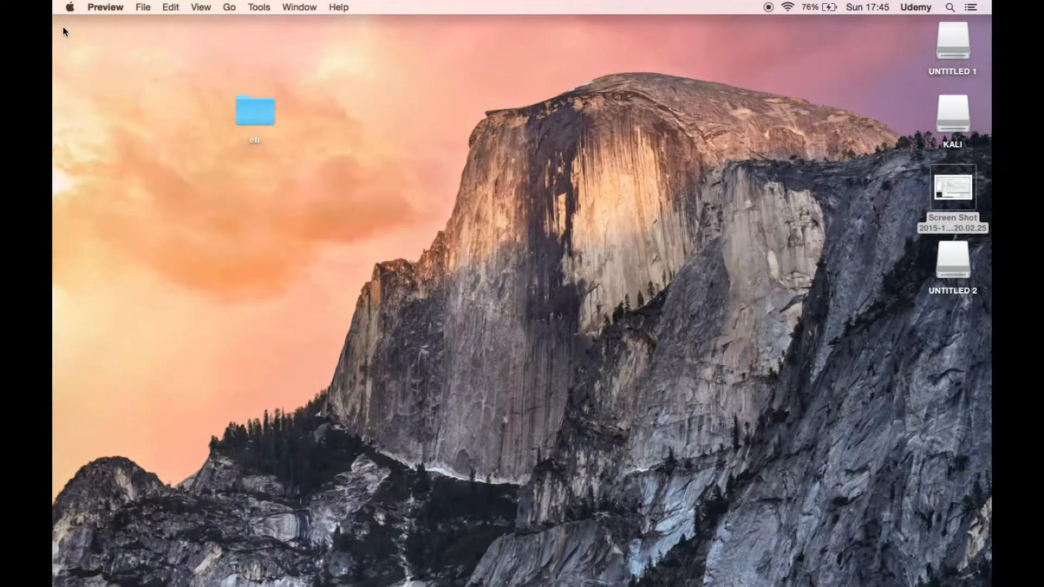
{"action": "mouse_move", "coordinate": [358, 205]}
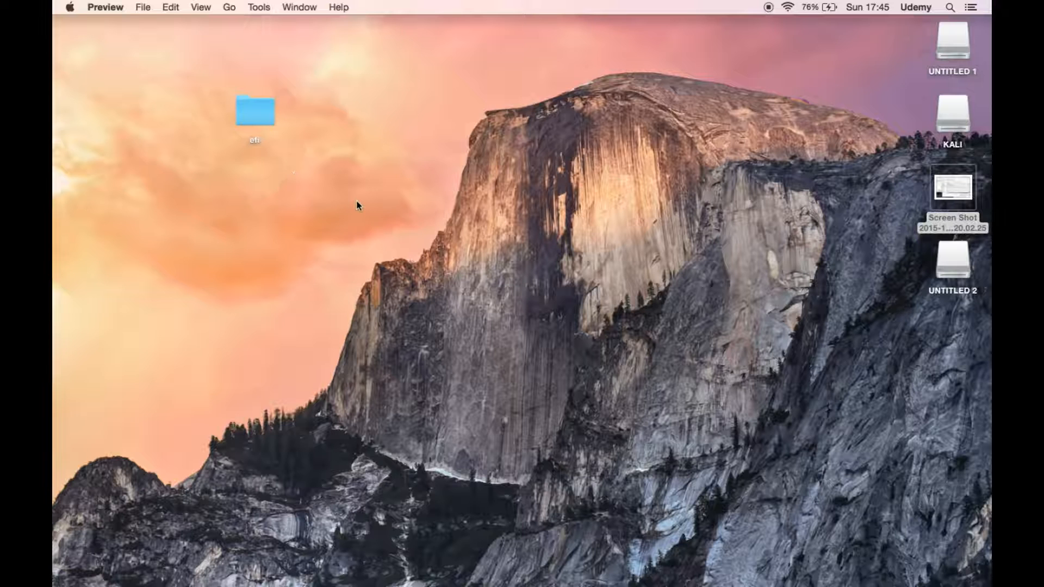
{"action": "mouse_move", "coordinate": [90, 569]}
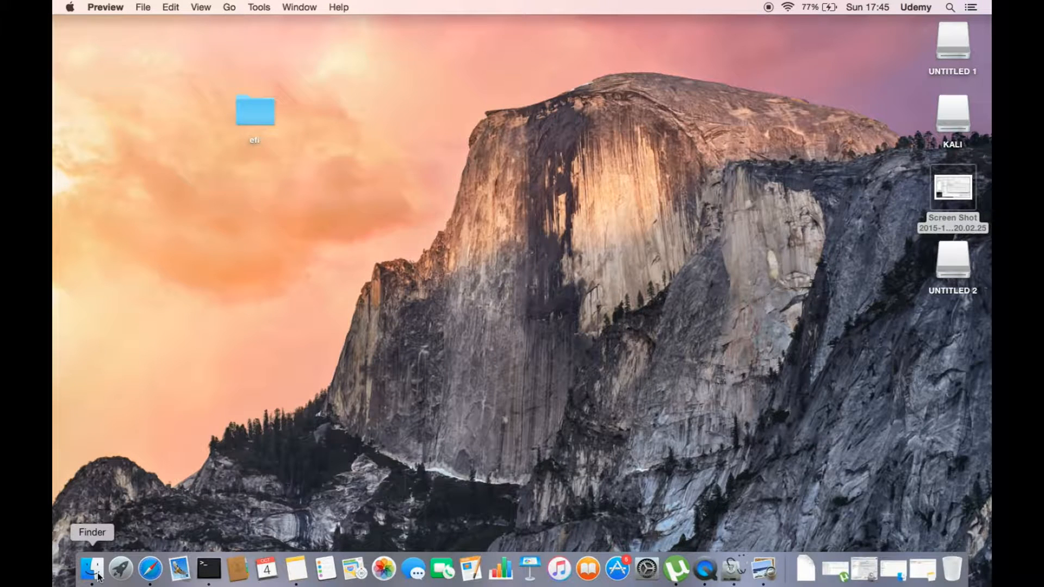
{"action": "left_click", "coordinate": [92, 569]}
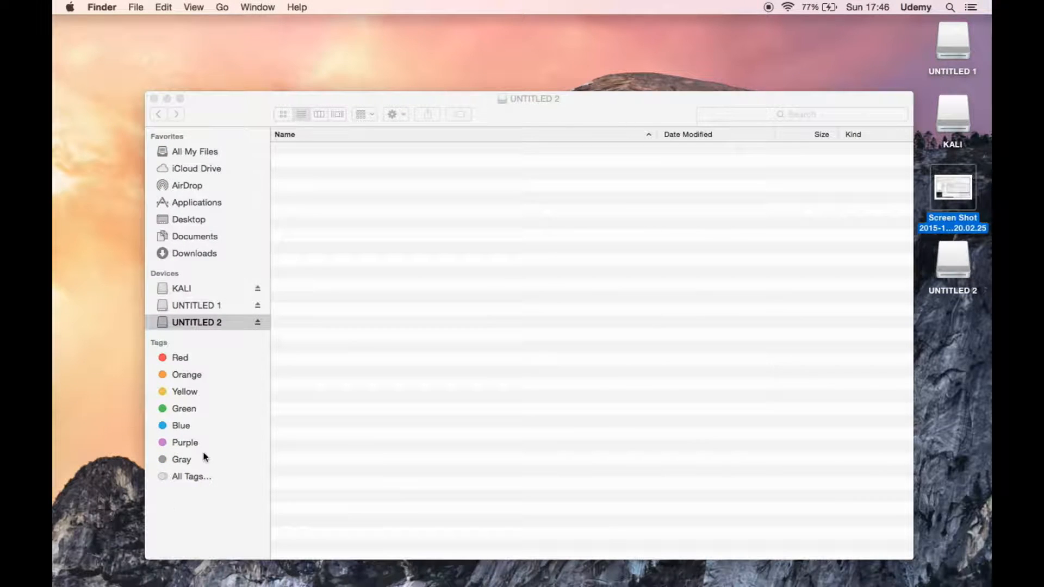
{"action": "mouse_move", "coordinate": [223, 370]}
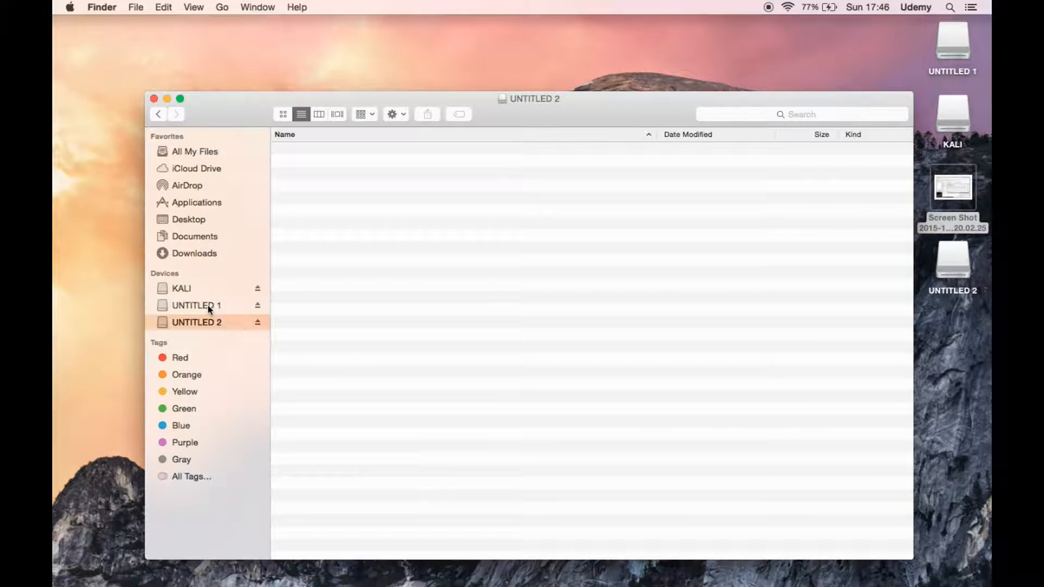
{"action": "left_click", "coordinate": [196, 304]}
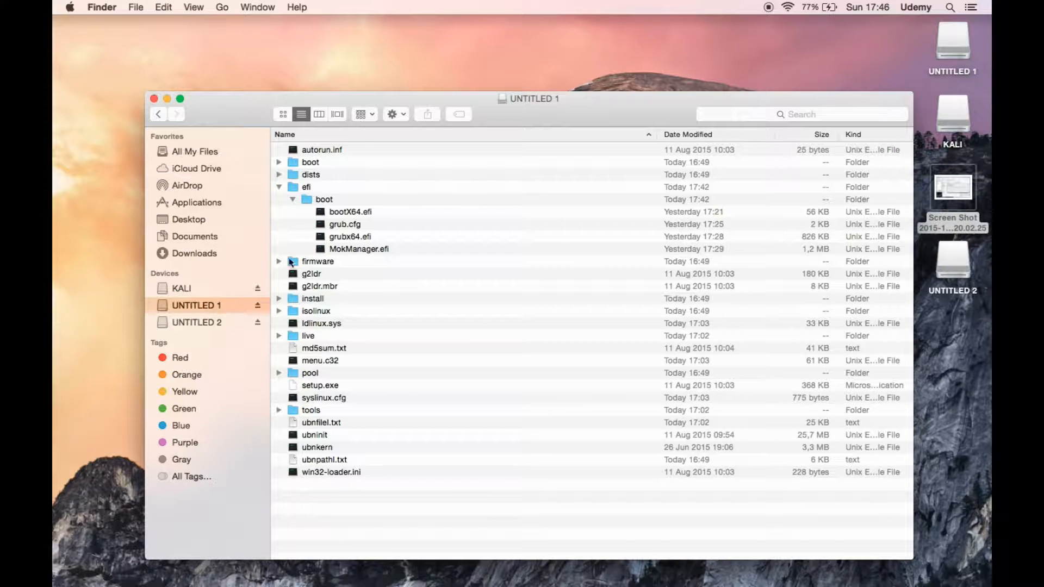
{"action": "left_click", "coordinate": [280, 187]}
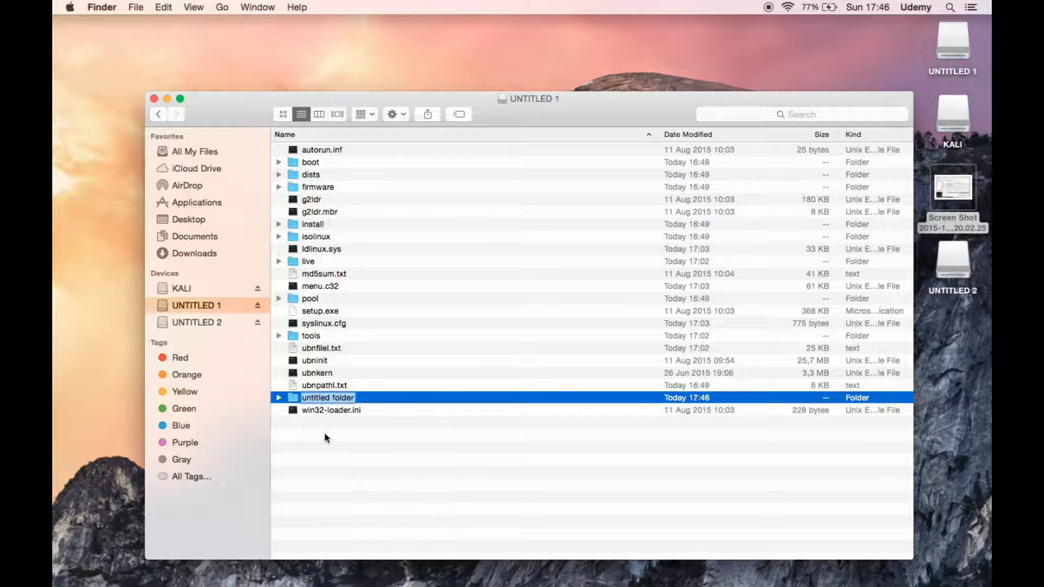
Name the new folder efi and create a boot subfolder inside it
{"action": "type", "text": "efi"}
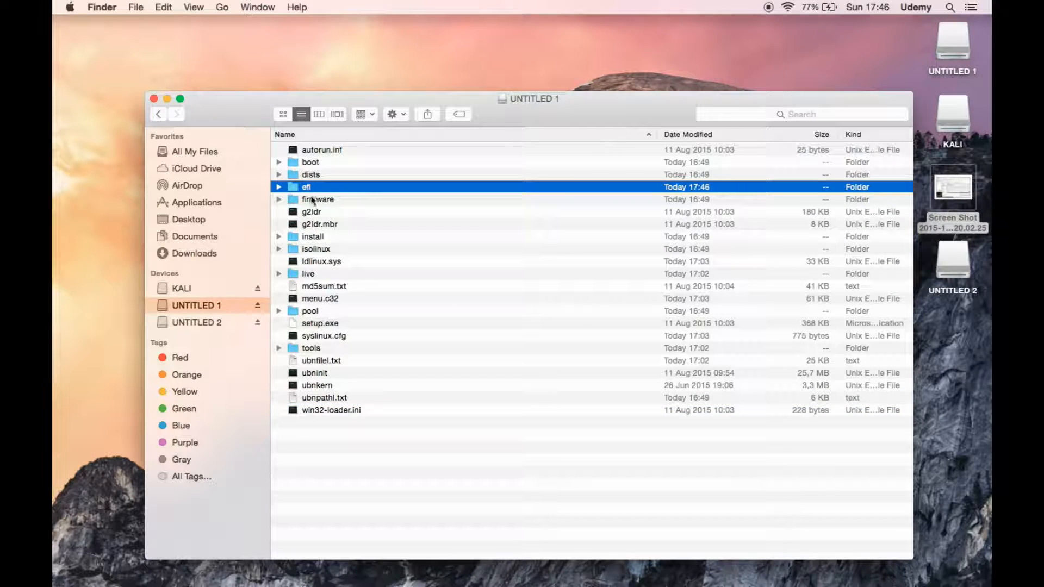
{"action": "double_click", "coordinate": [307, 186]}
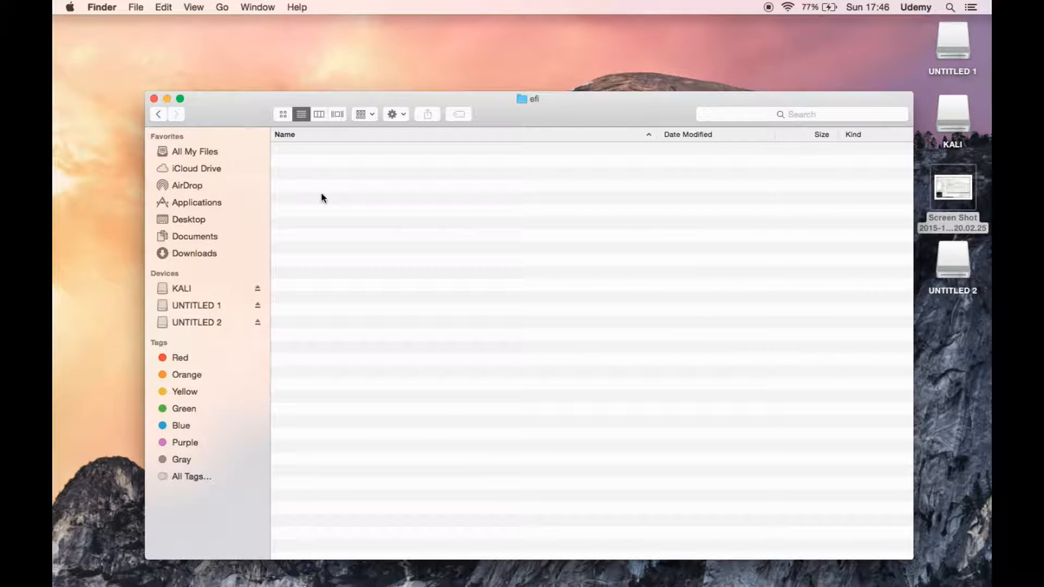
{"action": "right_click", "coordinate": [322, 198]}
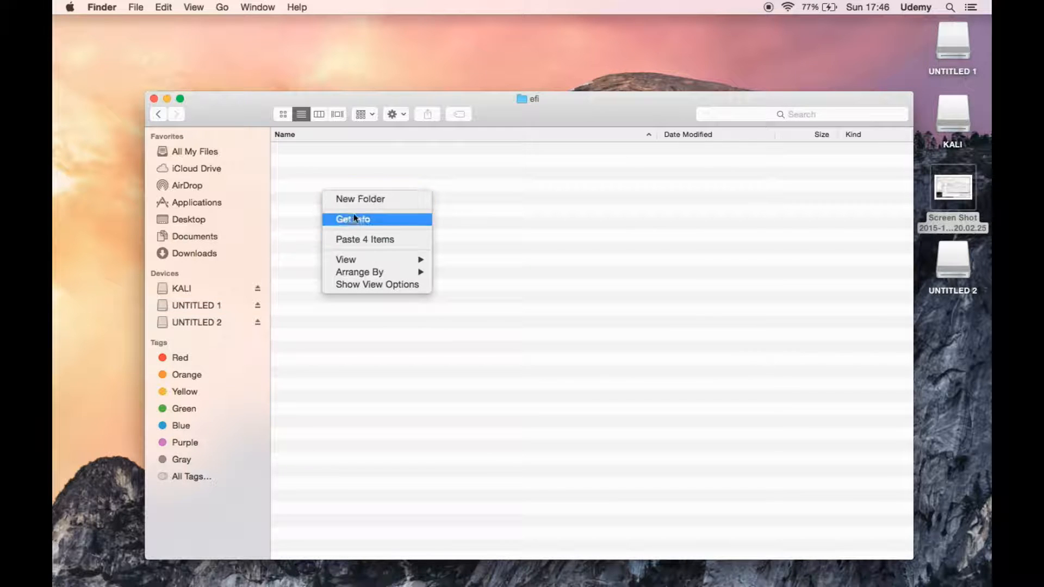
{"action": "left_click", "coordinate": [360, 197]}
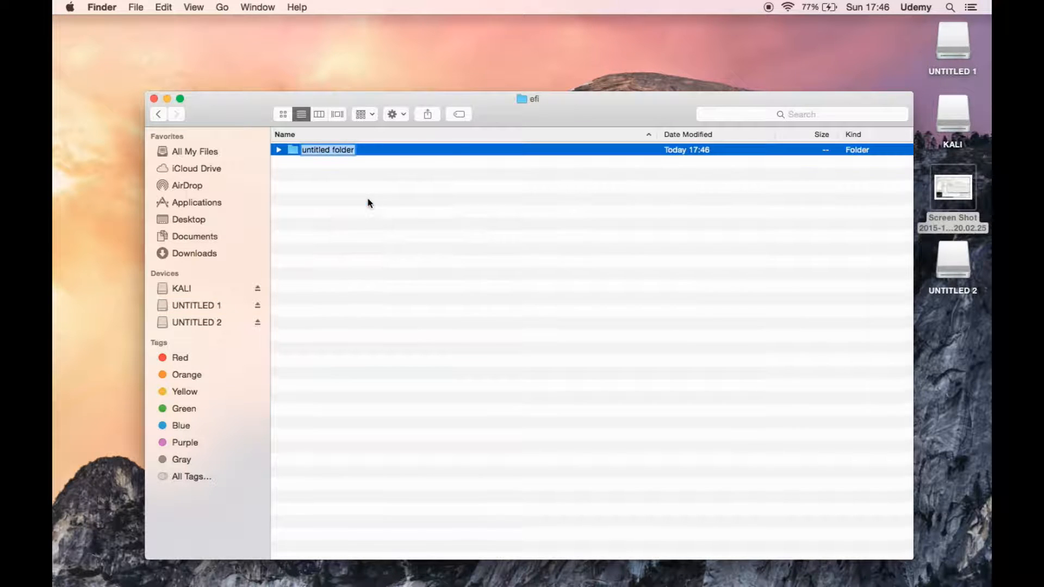
{"action": "type", "text": "boot"}
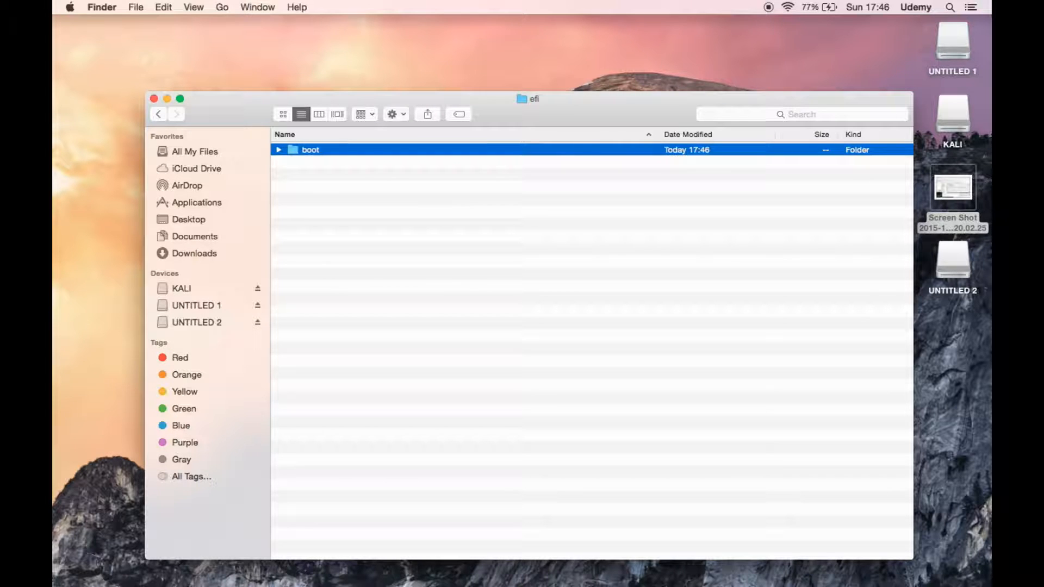
Return to UNTITLED 1's top level and expand efi and boot to confirm boot is empty
{"action": "double_click", "coordinate": [310, 149]}
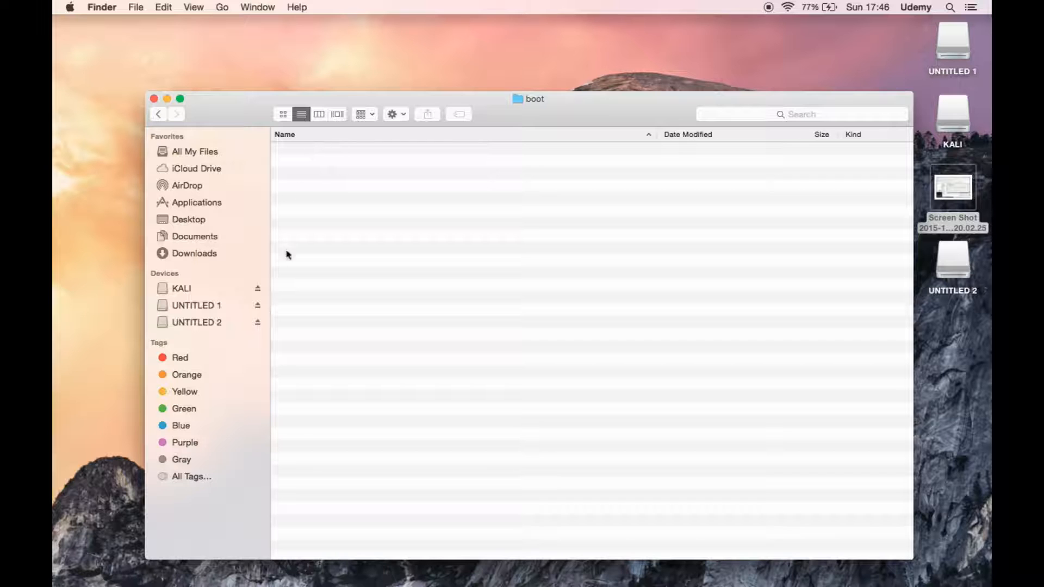
{"action": "mouse_move", "coordinate": [325, 327]}
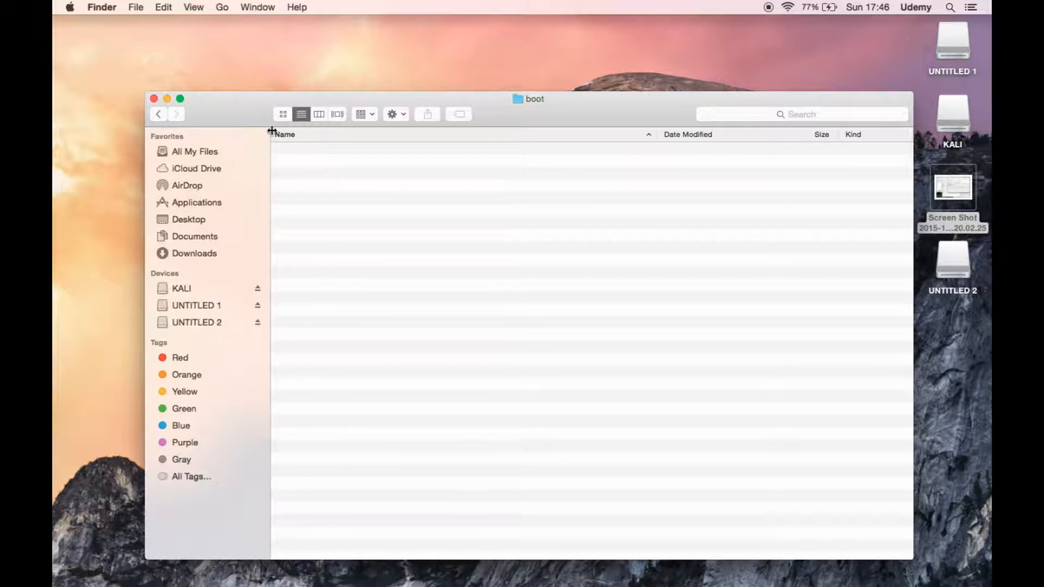
{"action": "left_click", "coordinate": [158, 115]}
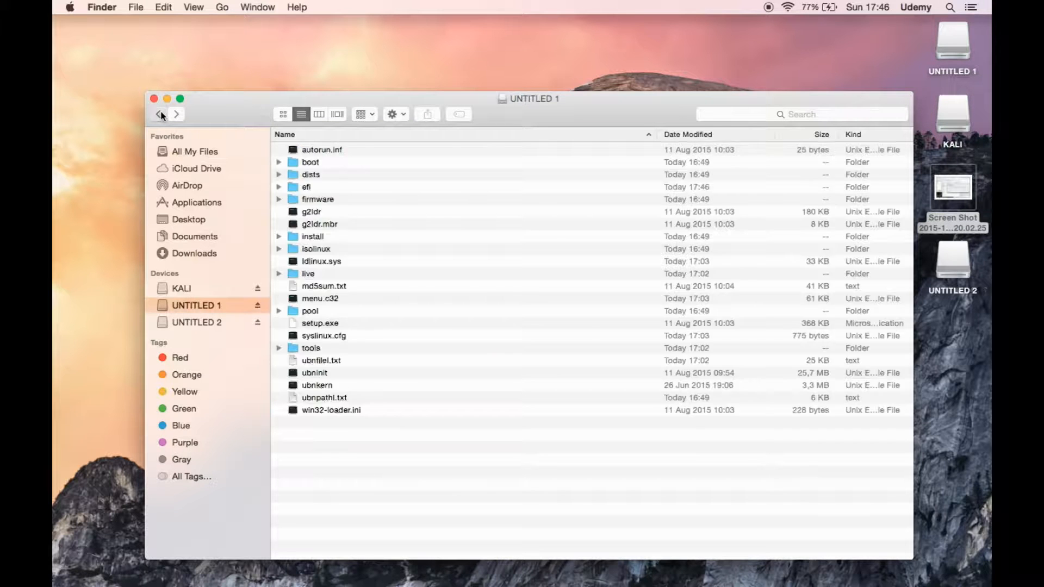
{"action": "mouse_move", "coordinate": [274, 217]}
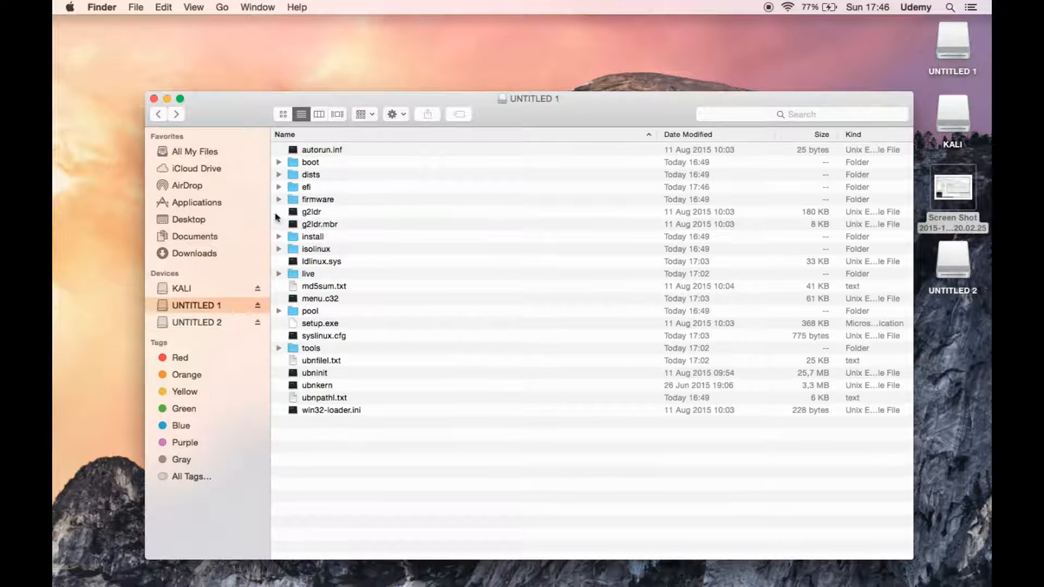
{"action": "left_click", "coordinate": [279, 187]}
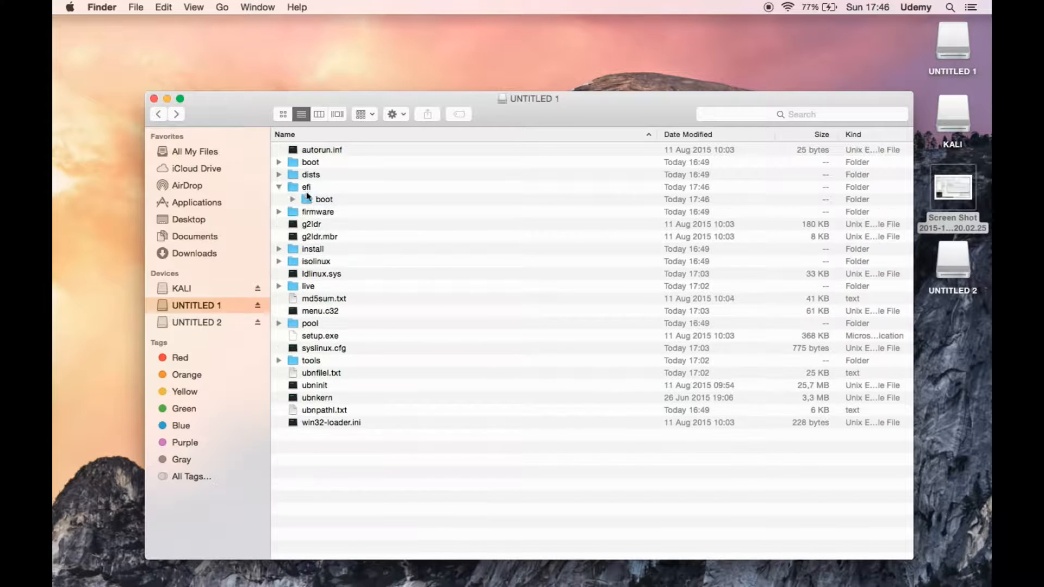
{"action": "left_click", "coordinate": [293, 199]}
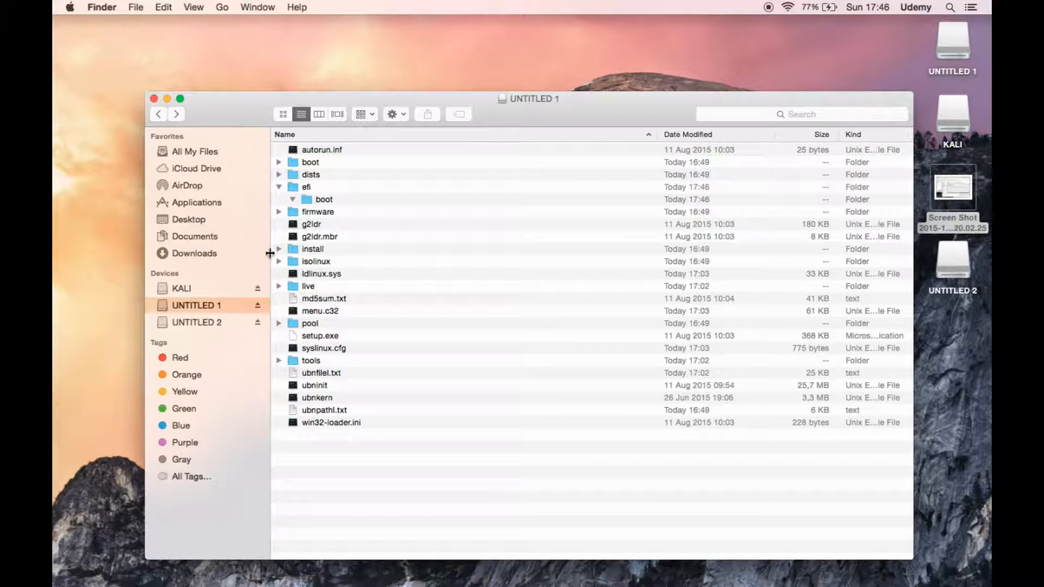
{"action": "mouse_move", "coordinate": [206, 312]}
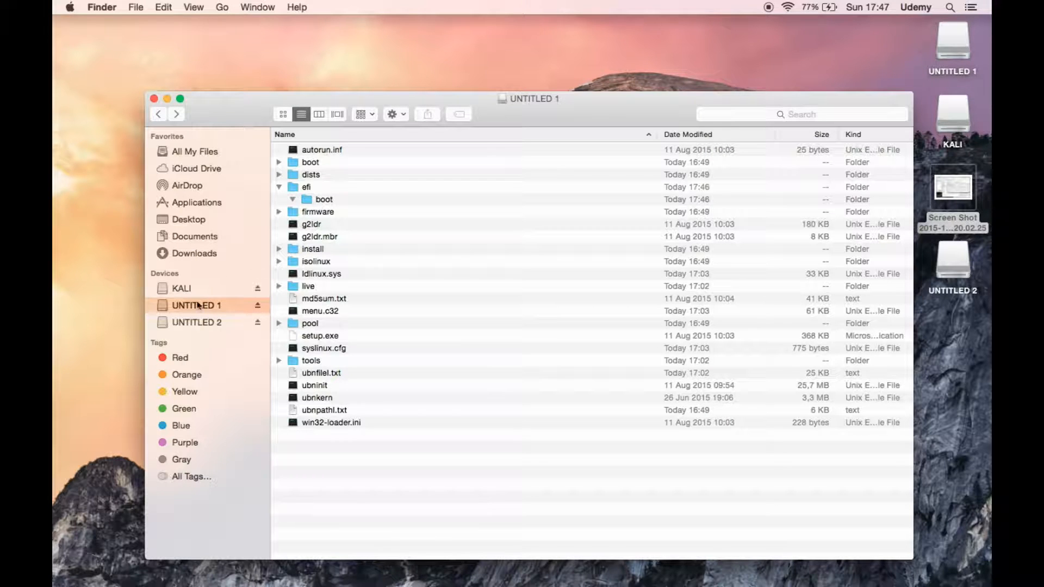
On the KALI drive, select the four efi/boot files and copy them
{"action": "left_click", "coordinate": [182, 287]}
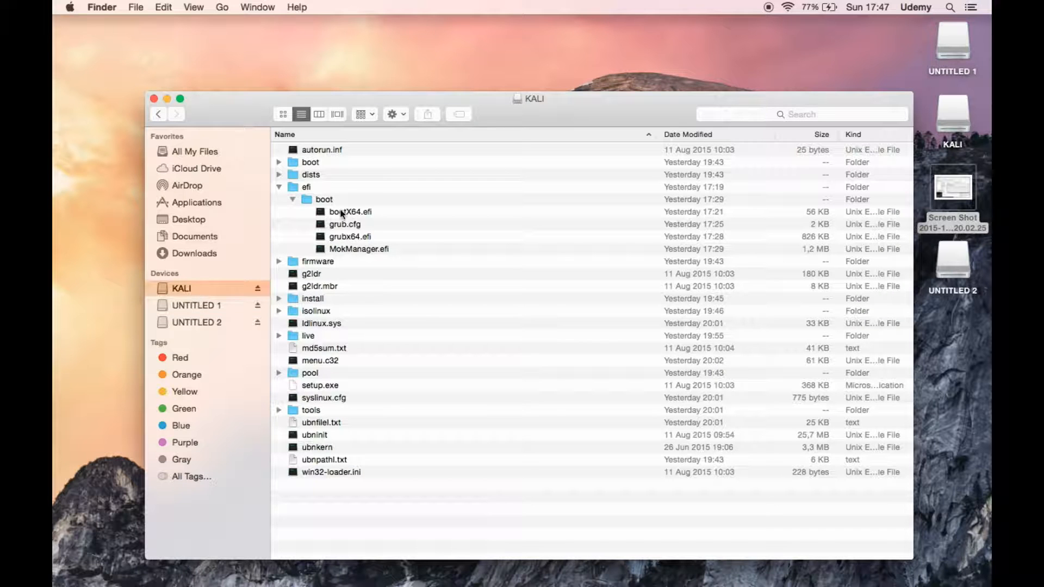
{"action": "left_click", "coordinate": [349, 213]}
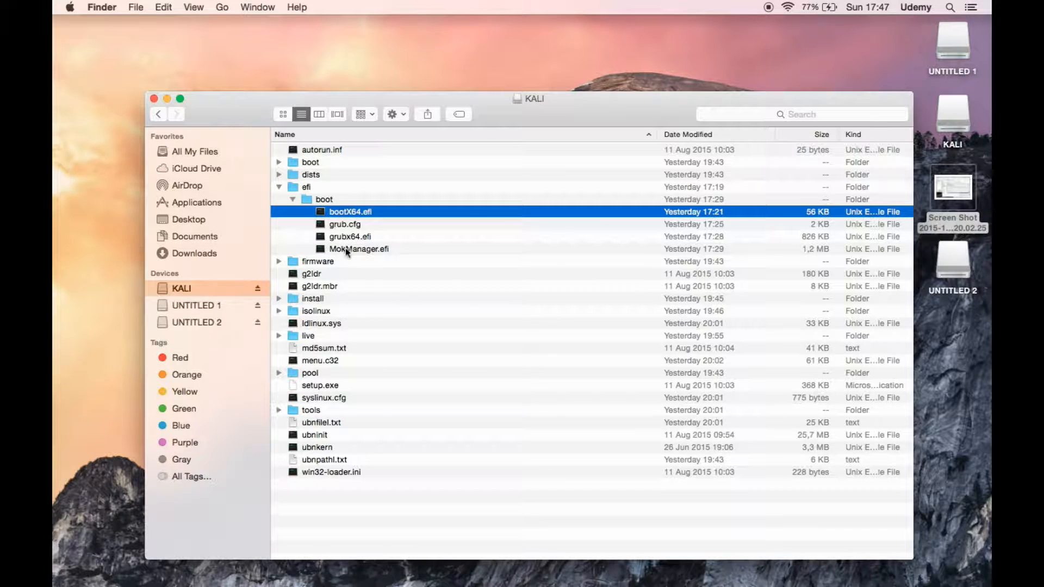
{"action": "left_click", "coordinate": [358, 248]}
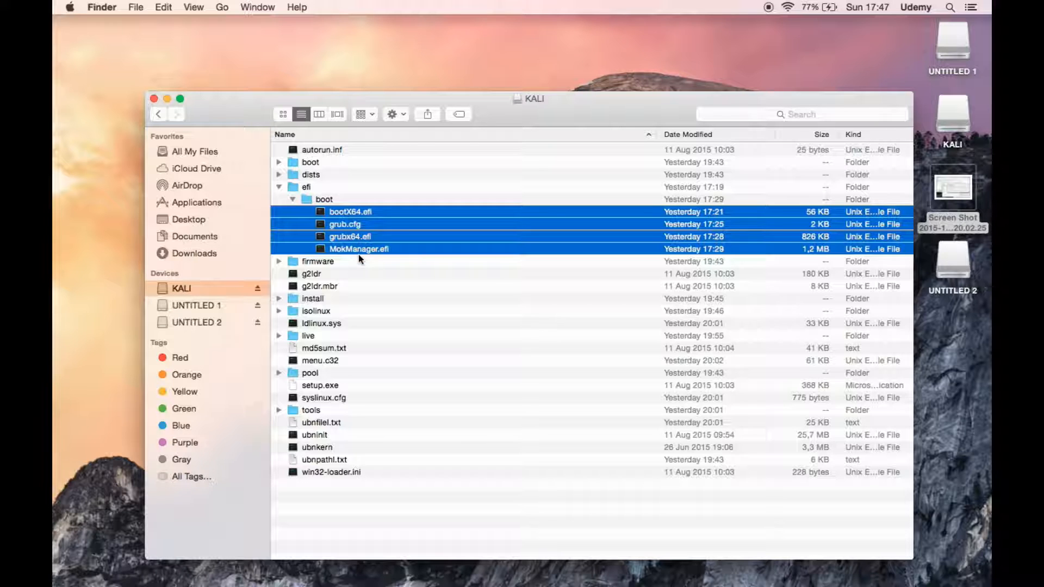
{"action": "mouse_move", "coordinate": [340, 248]}
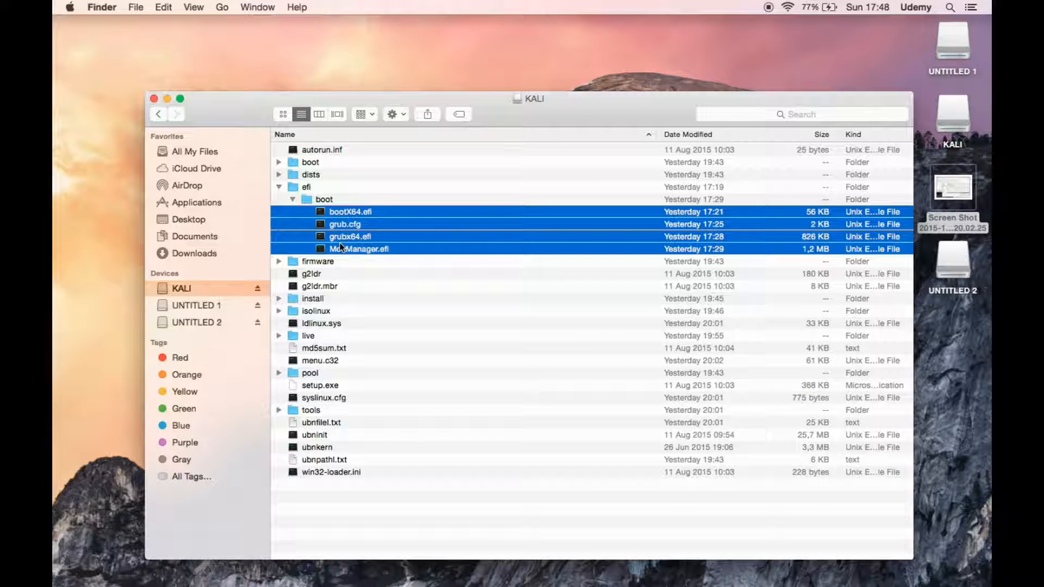
{"action": "right_click", "coordinate": [360, 248]}
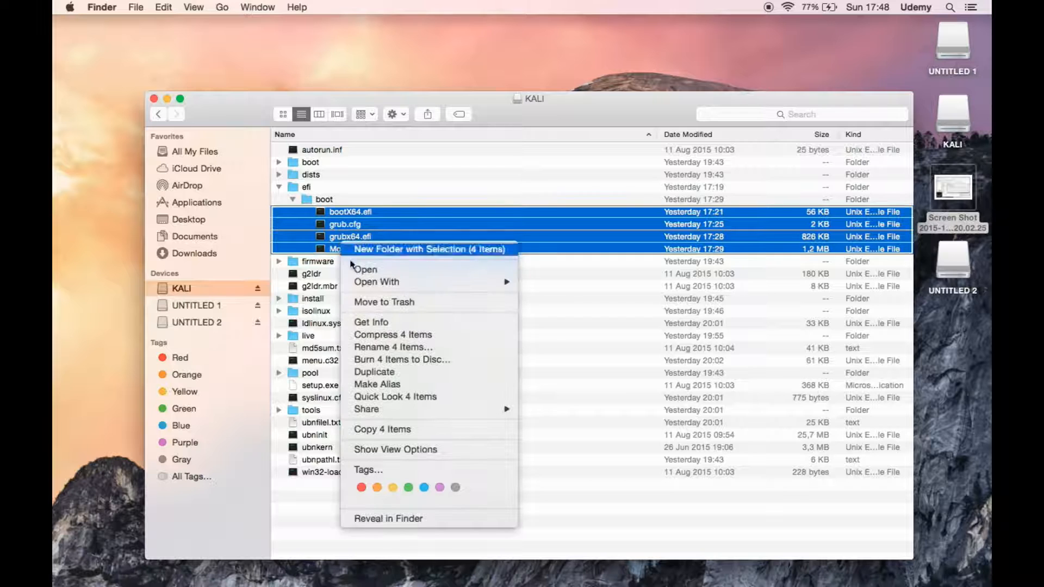
{"action": "mouse_move", "coordinate": [392, 346]}
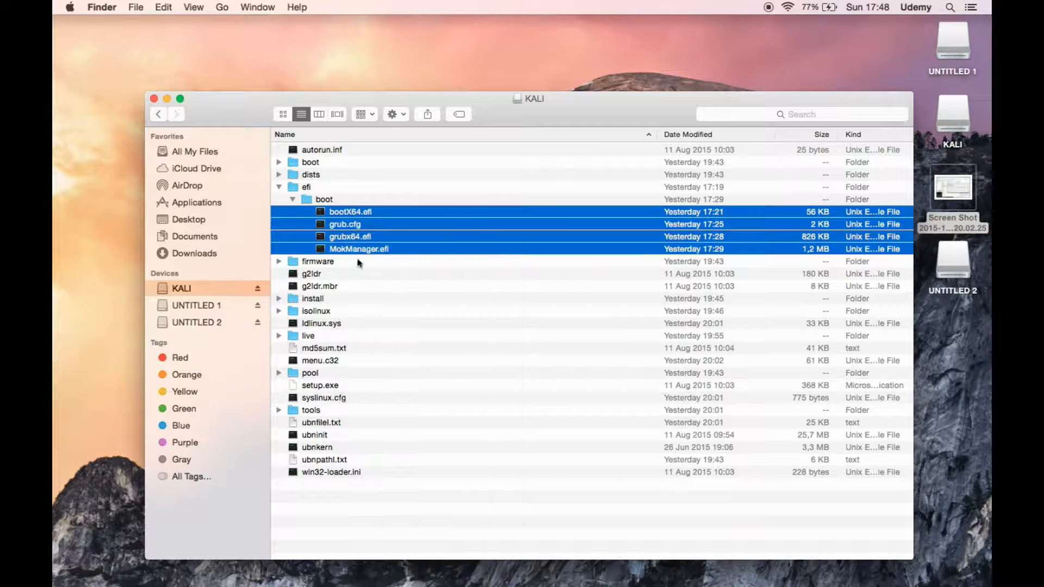
{"action": "mouse_move", "coordinate": [357, 233]}
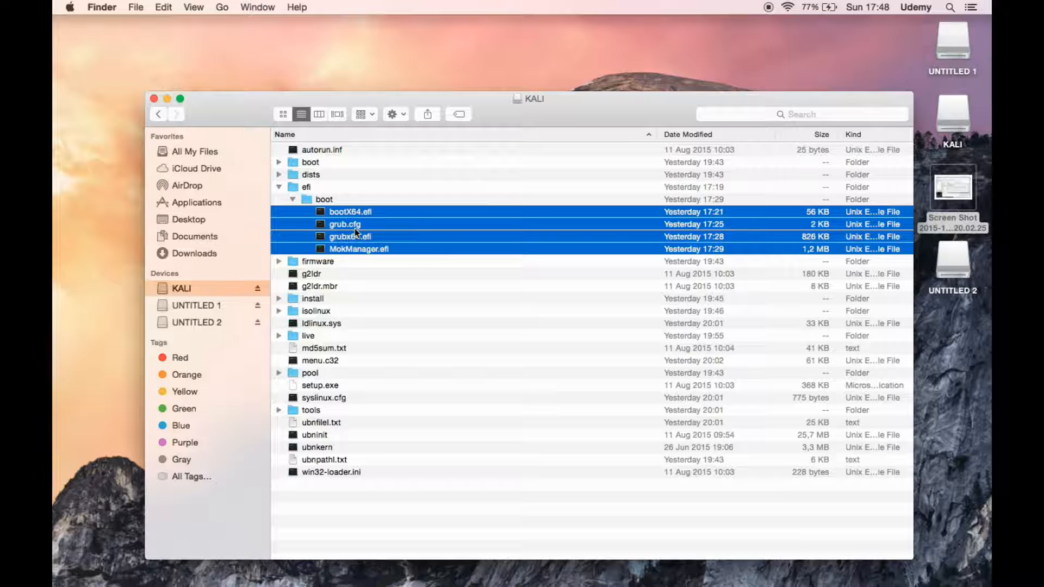
{"action": "mouse_move", "coordinate": [212, 321]}
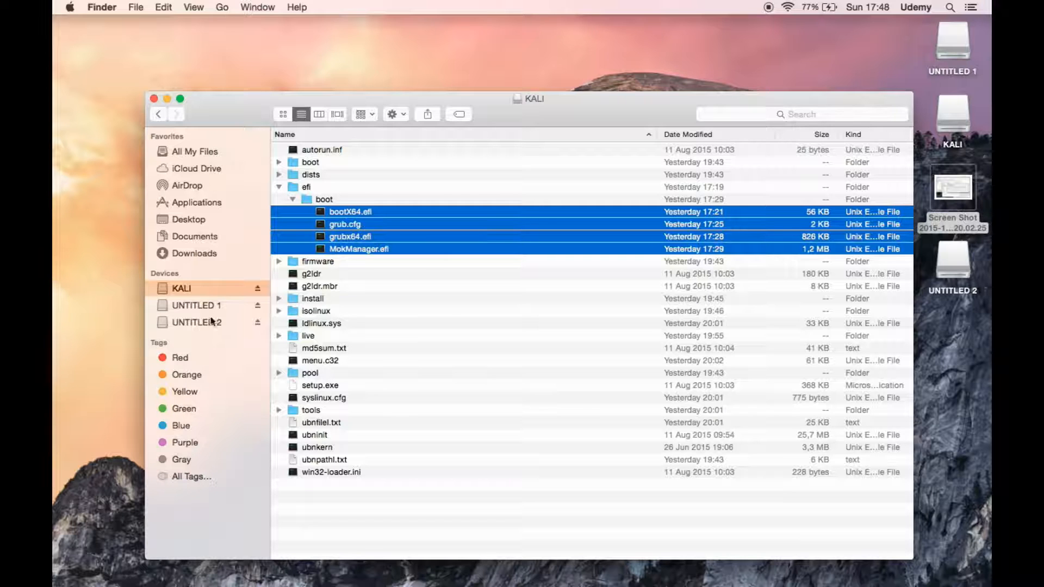
Paste the four boot files into UNTITLED 1's efi/boot folder, then move to Documents
{"action": "left_click", "coordinate": [197, 305]}
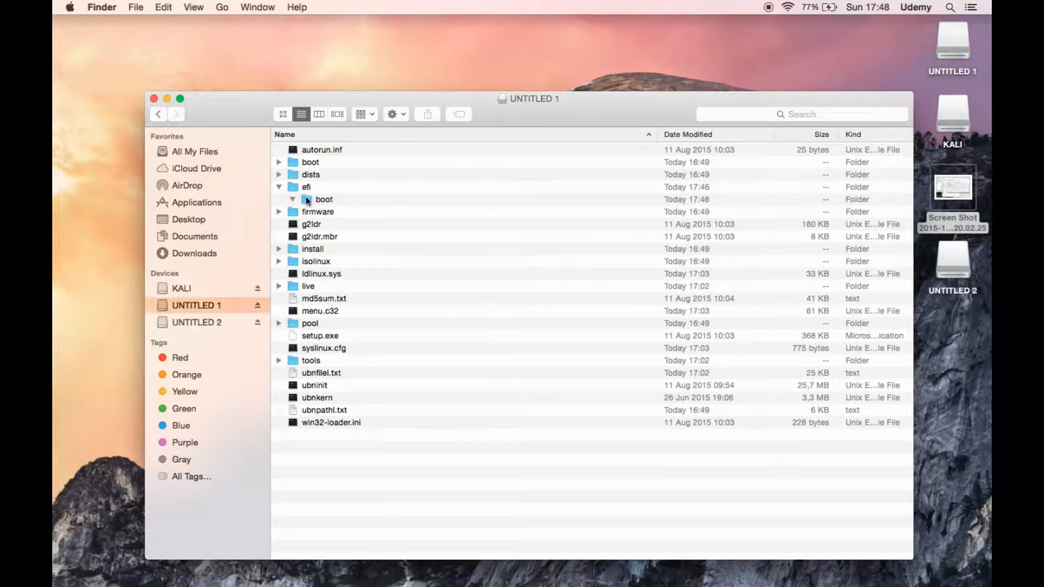
{"action": "double_click", "coordinate": [325, 199]}
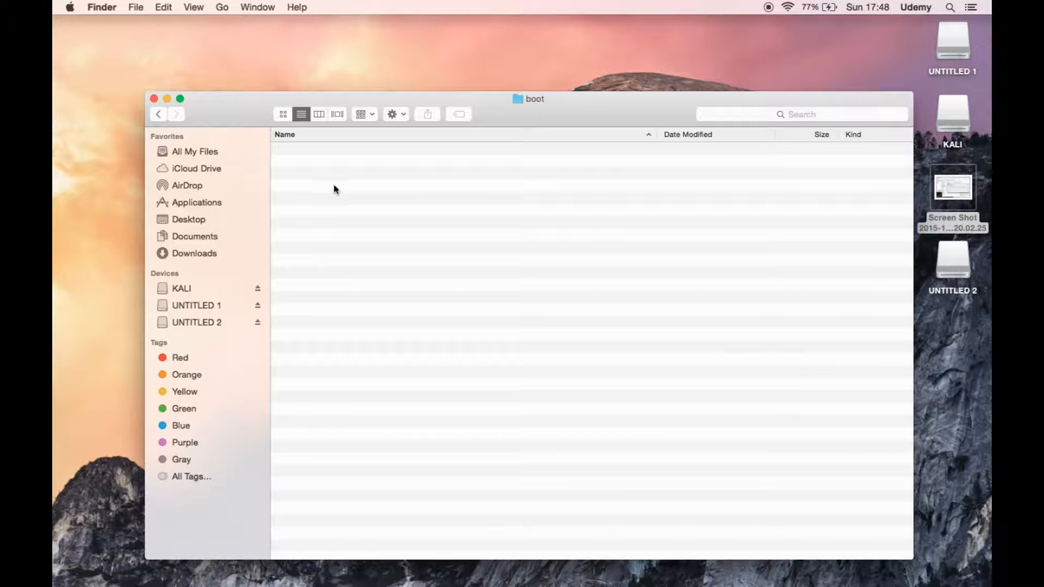
{"action": "mouse_move", "coordinate": [363, 232]}
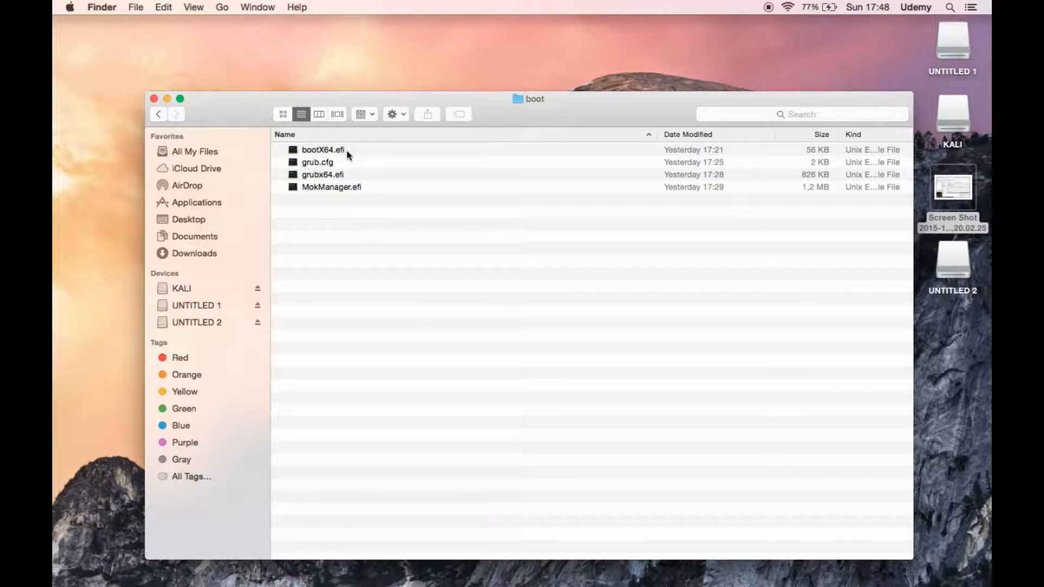
{"action": "mouse_move", "coordinate": [346, 162]}
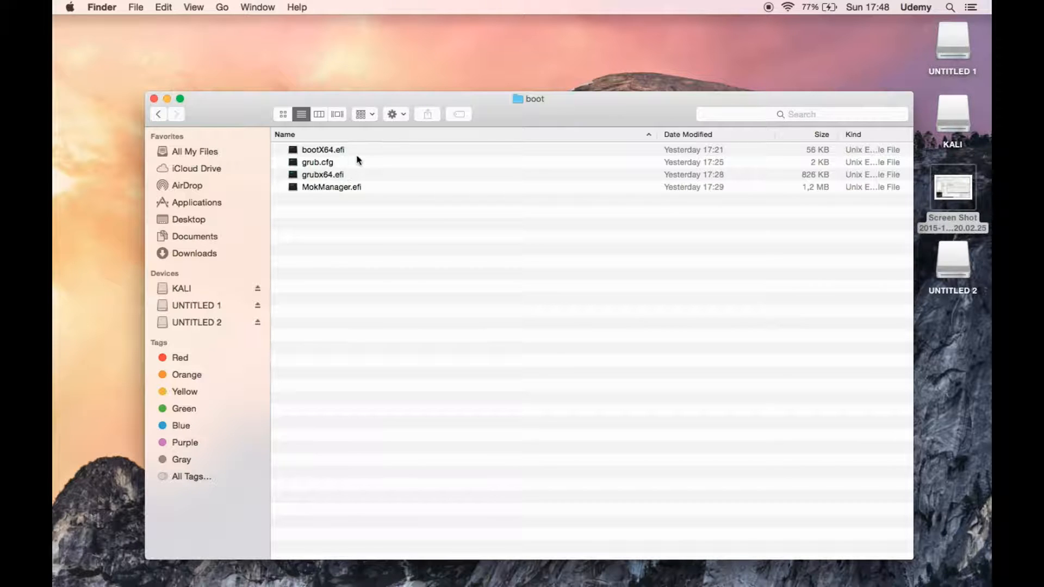
{"action": "mouse_move", "coordinate": [344, 193]}
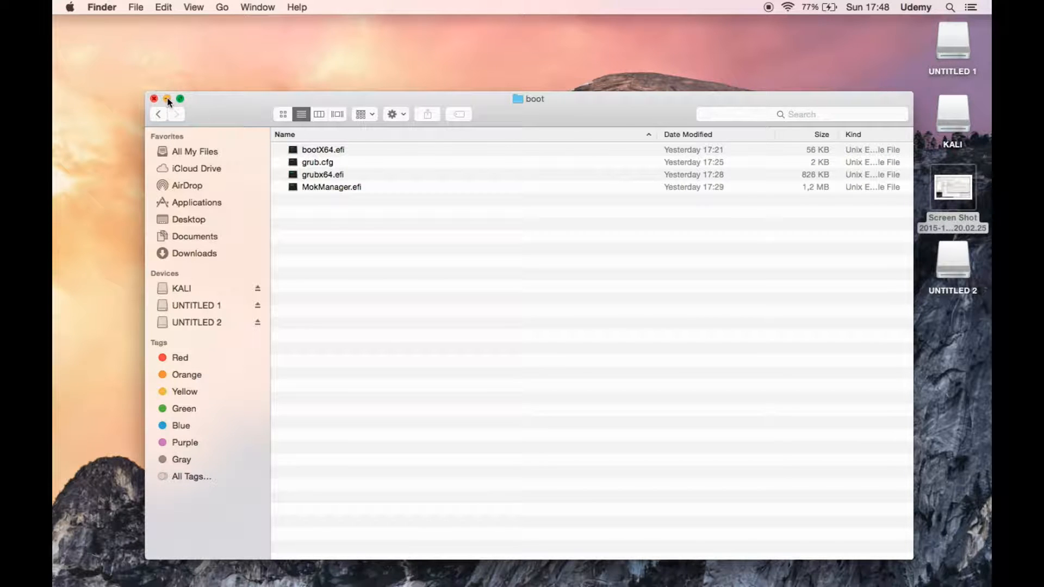
{"action": "mouse_move", "coordinate": [154, 99]}
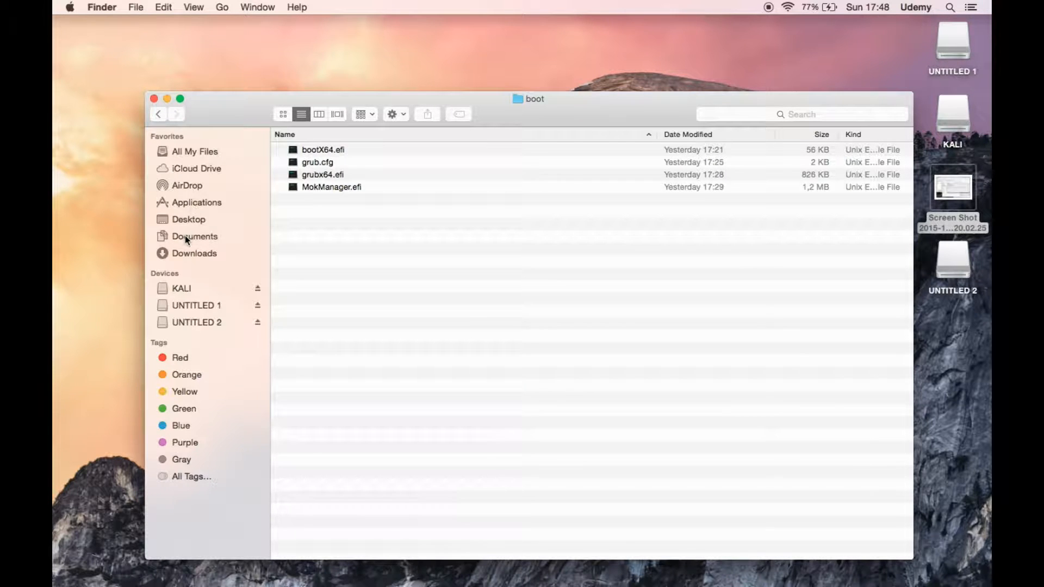
{"action": "left_click", "coordinate": [194, 236]}
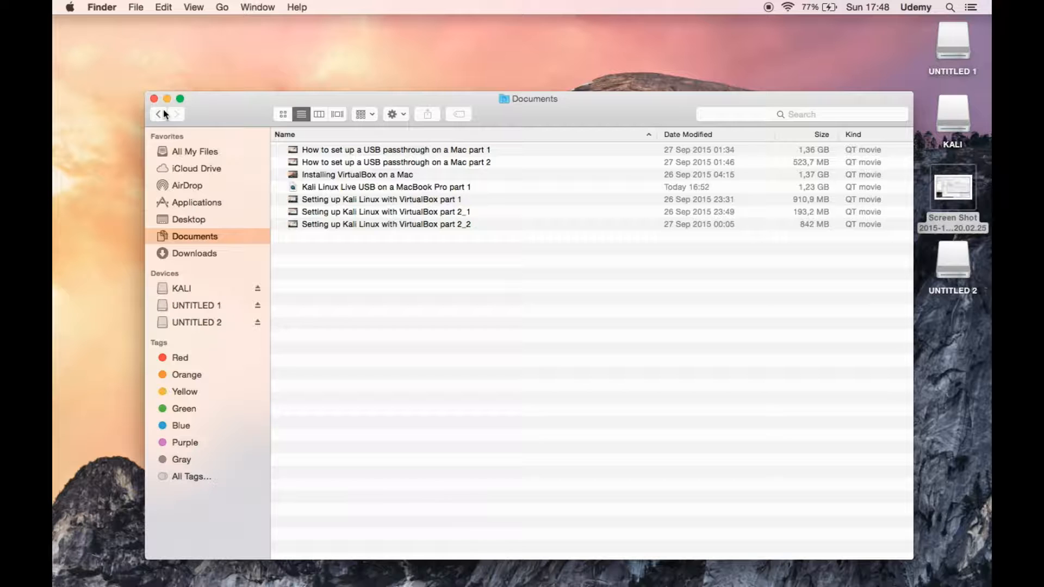
{"action": "mouse_move", "coordinate": [158, 114]}
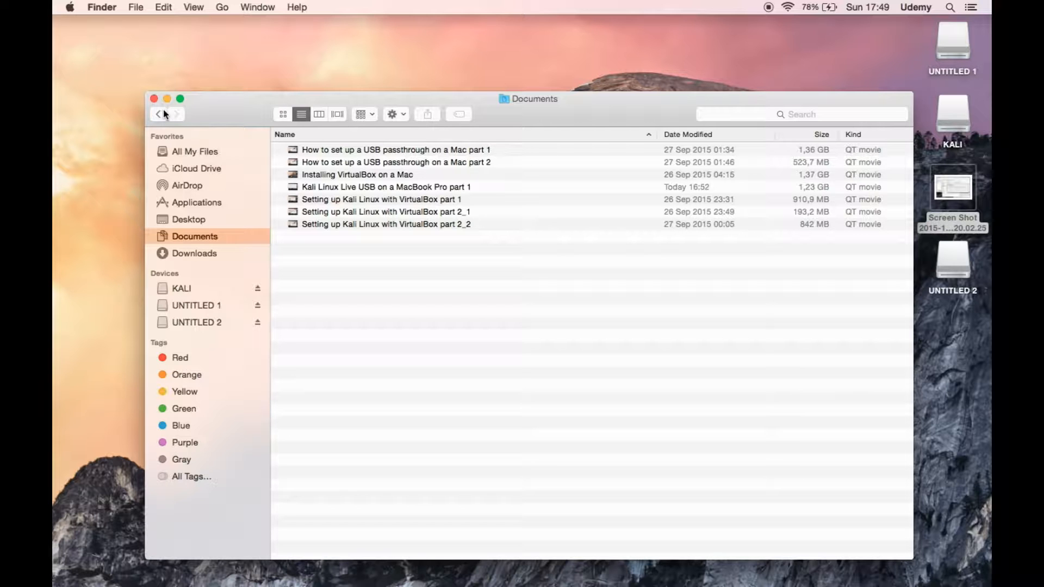
Close the Documents window and launch VirtualBox from the Applications folder
{"action": "left_click", "coordinate": [153, 99]}
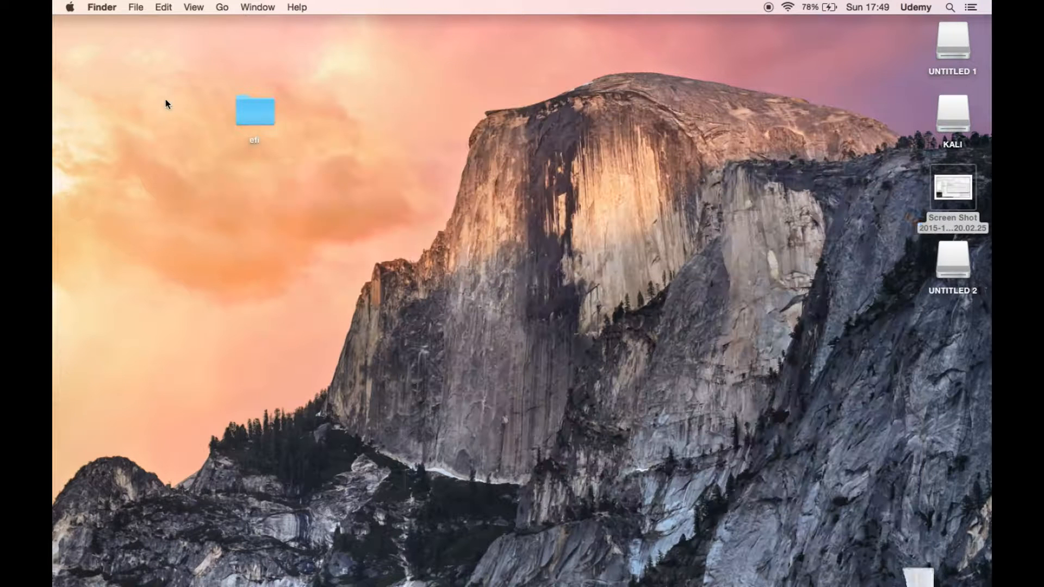
{"action": "left_click", "coordinate": [952, 193]}
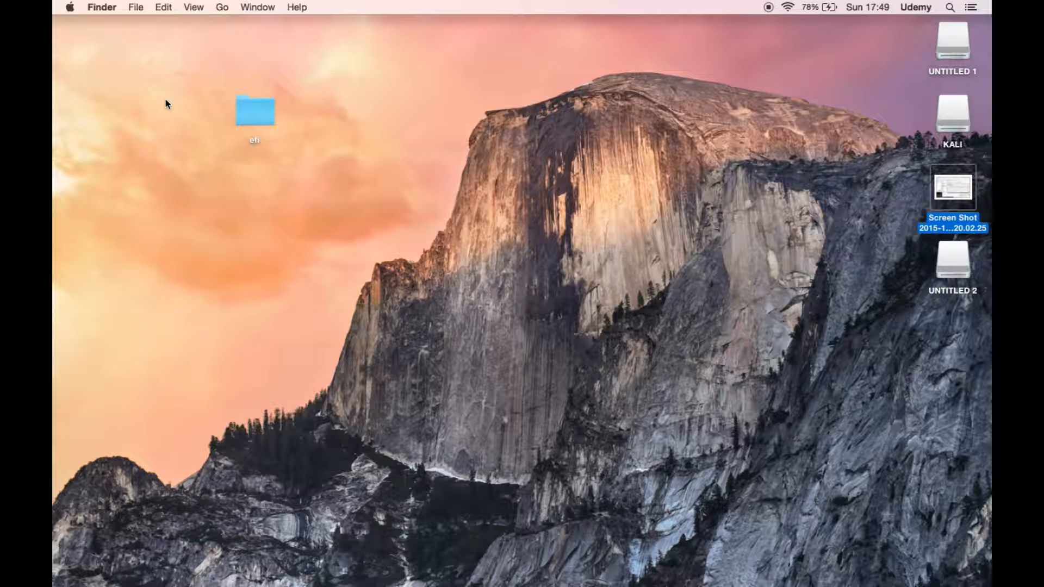
{"action": "mouse_move", "coordinate": [317, 546]}
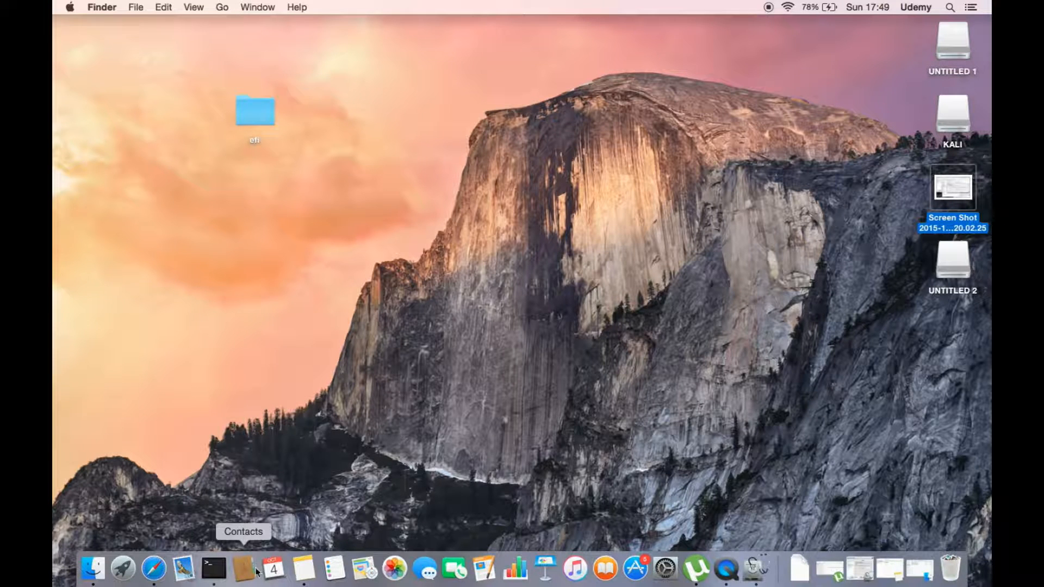
{"action": "mouse_move", "coordinate": [381, 459]}
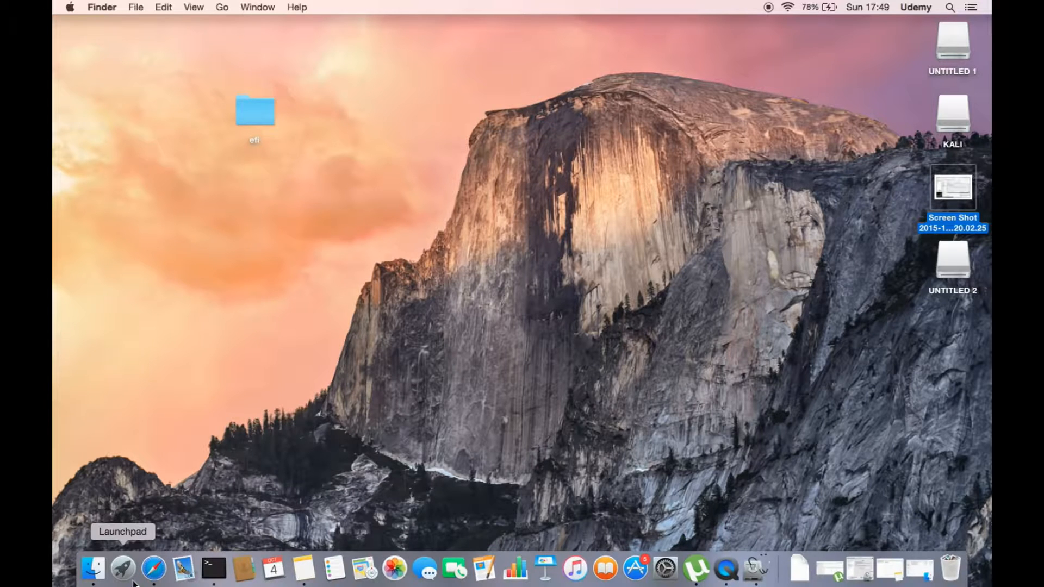
{"action": "left_click", "coordinate": [93, 569]}
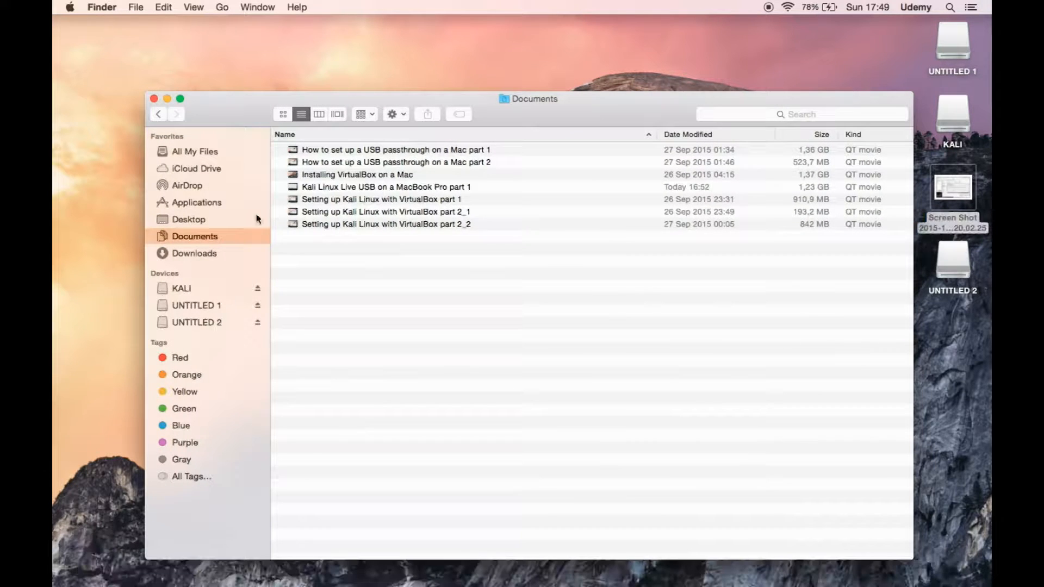
{"action": "left_click", "coordinate": [193, 253]}
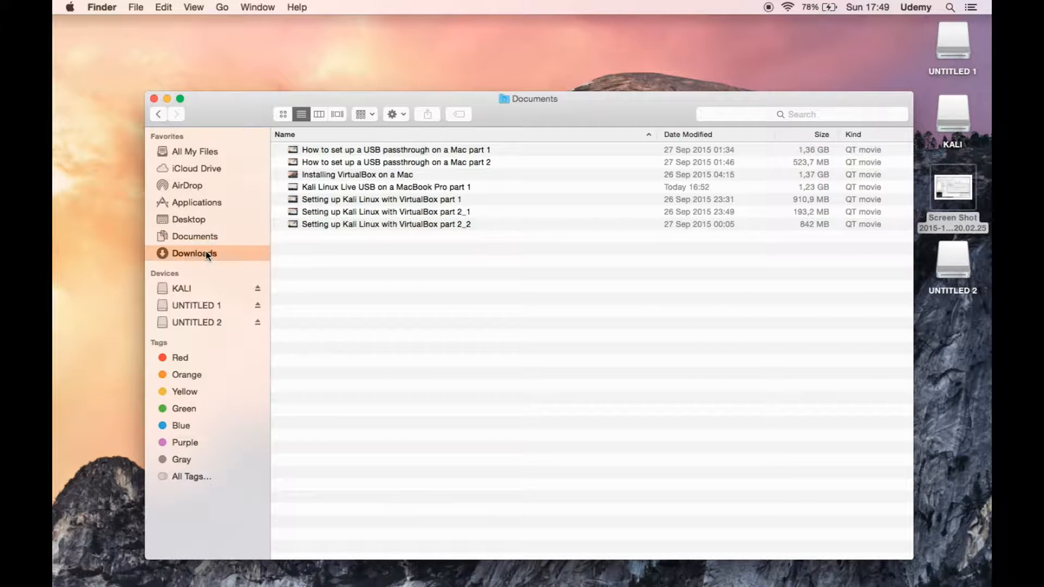
{"action": "left_click", "coordinate": [195, 253]}
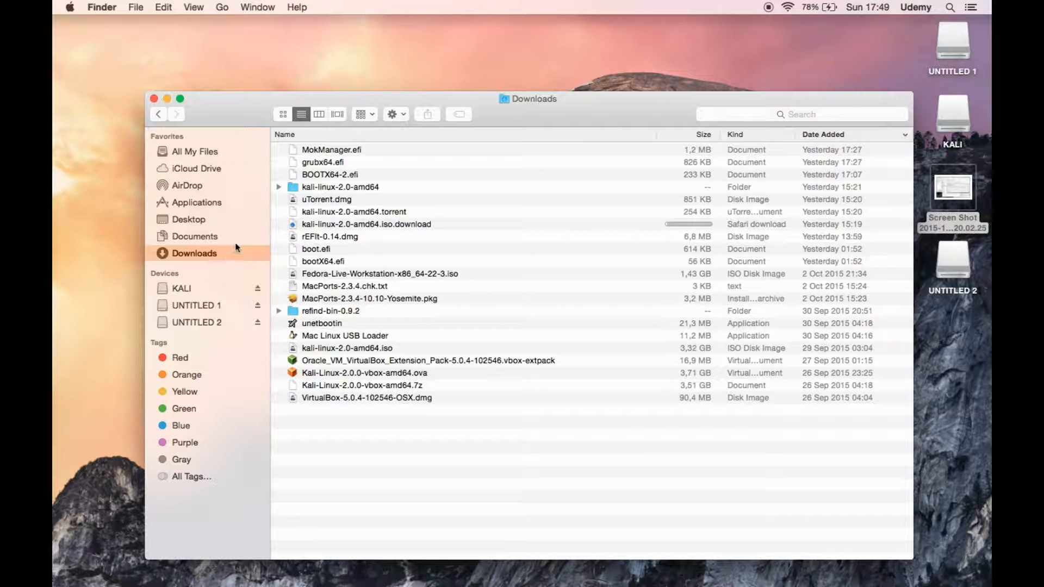
{"action": "left_click", "coordinate": [195, 203]}
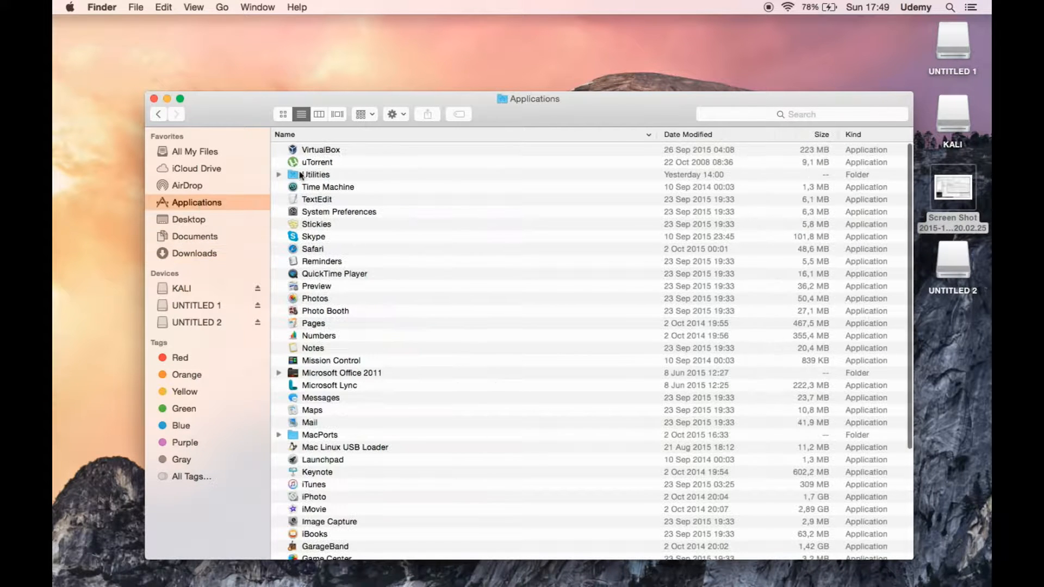
{"action": "left_click", "coordinate": [320, 149]}
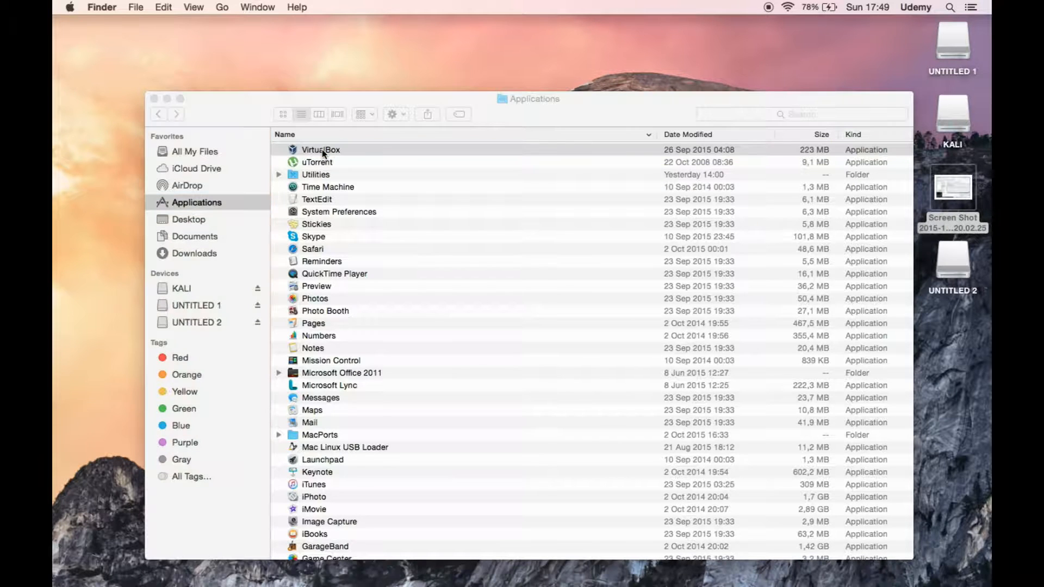
{"action": "double_click", "coordinate": [322, 149]}
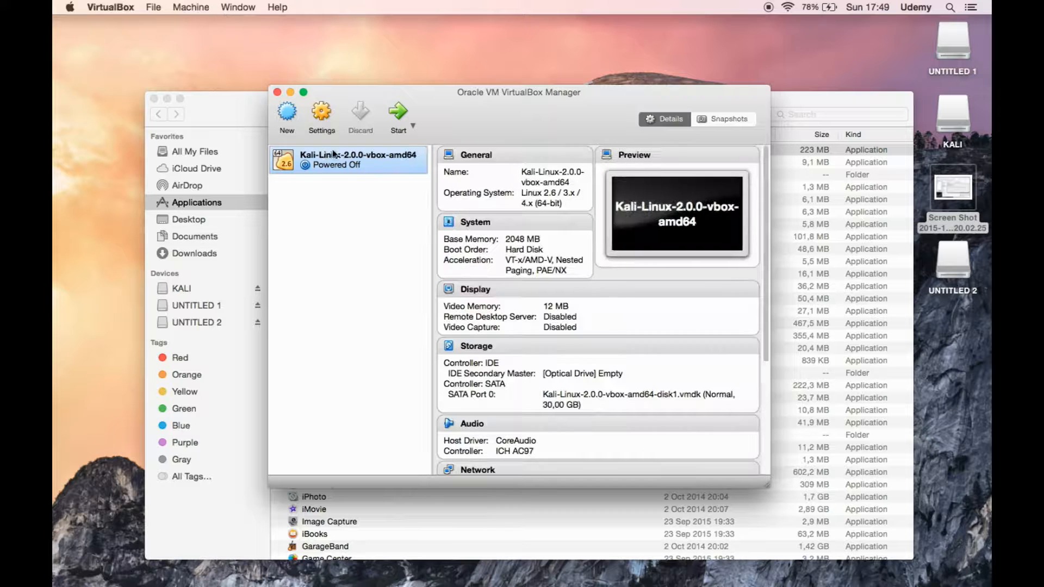
{"action": "mouse_move", "coordinate": [864, 109]}
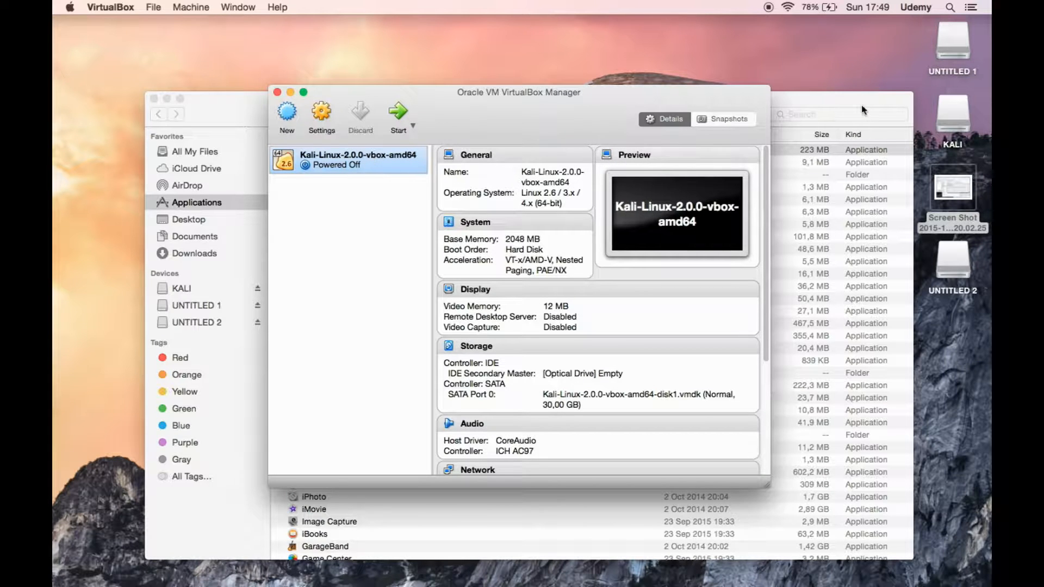
{"action": "mouse_move", "coordinate": [948, 60]}
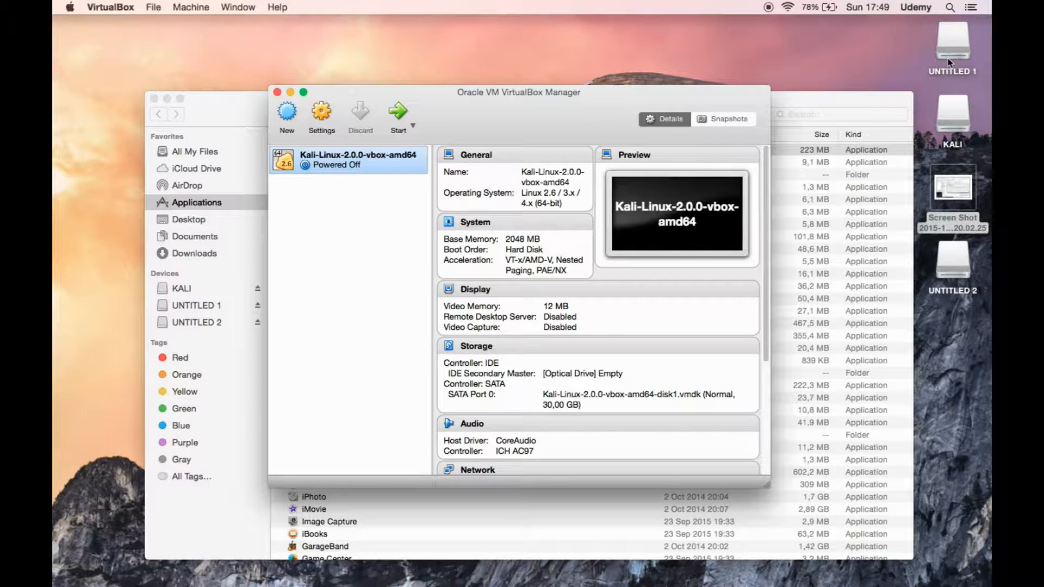
Try to eject UNTITLED 1 from the desktop and dismiss the couldn't-eject warning
{"action": "right_click", "coordinate": [952, 40]}
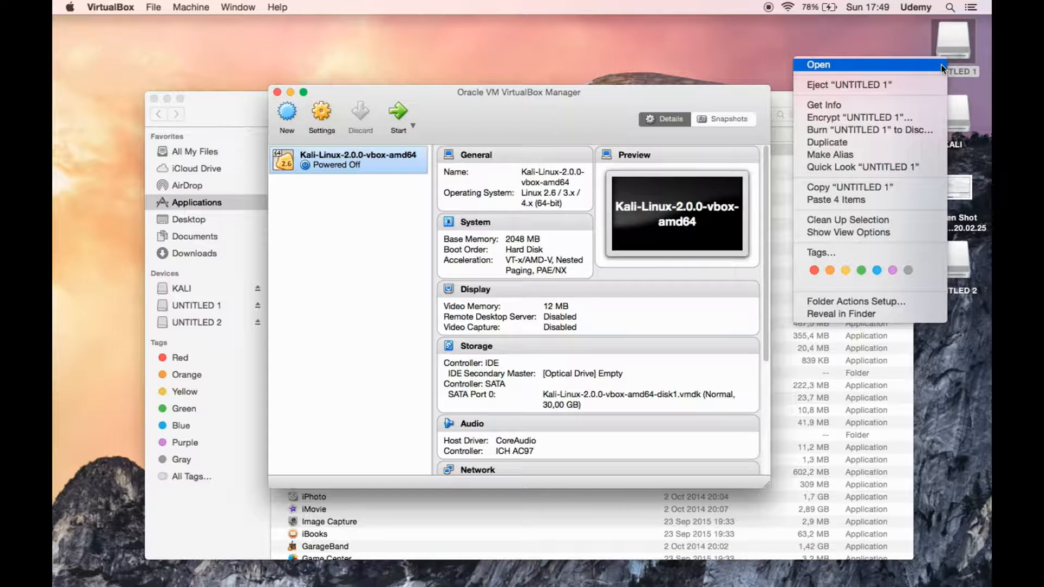
{"action": "mouse_move", "coordinate": [931, 84]}
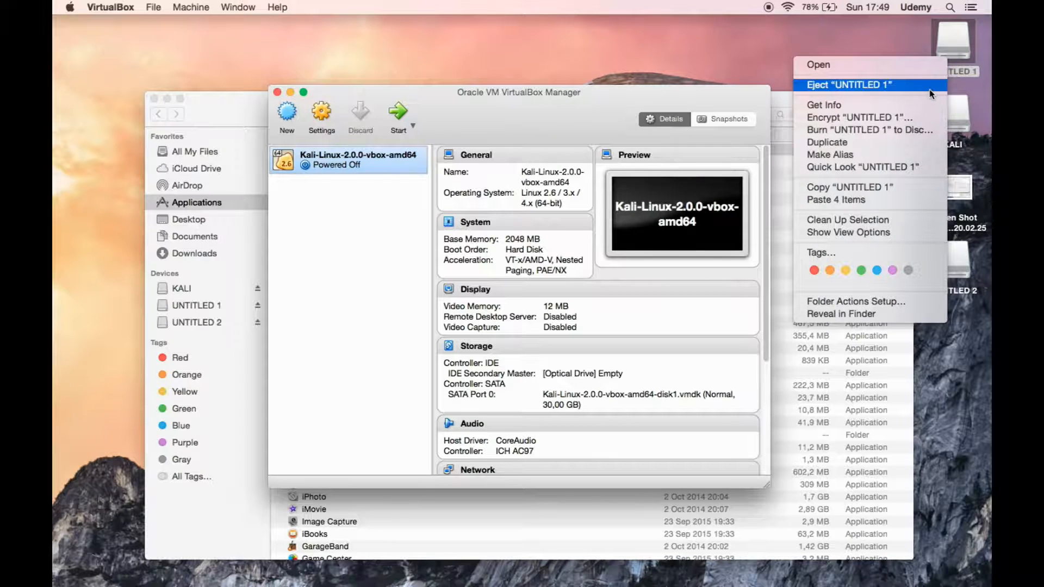
{"action": "left_click", "coordinate": [847, 84]}
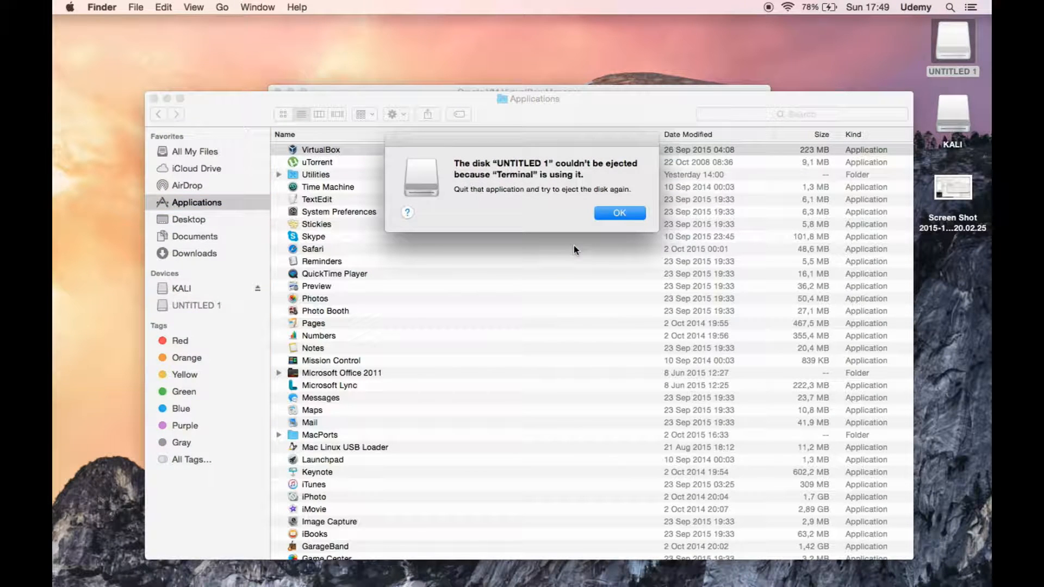
{"action": "left_click", "coordinate": [619, 213]}
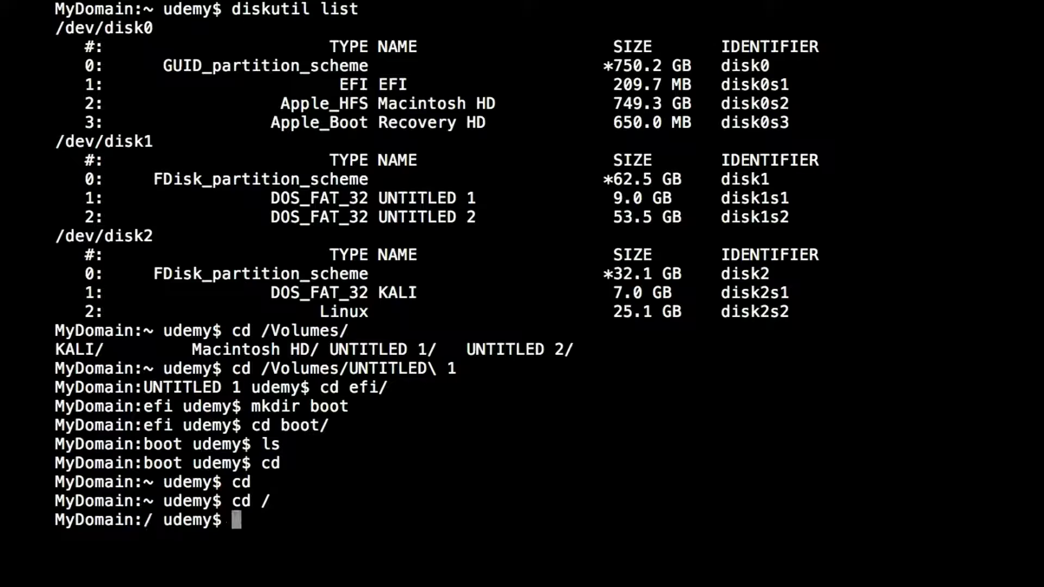
{"action": "key", "text": "Return"}
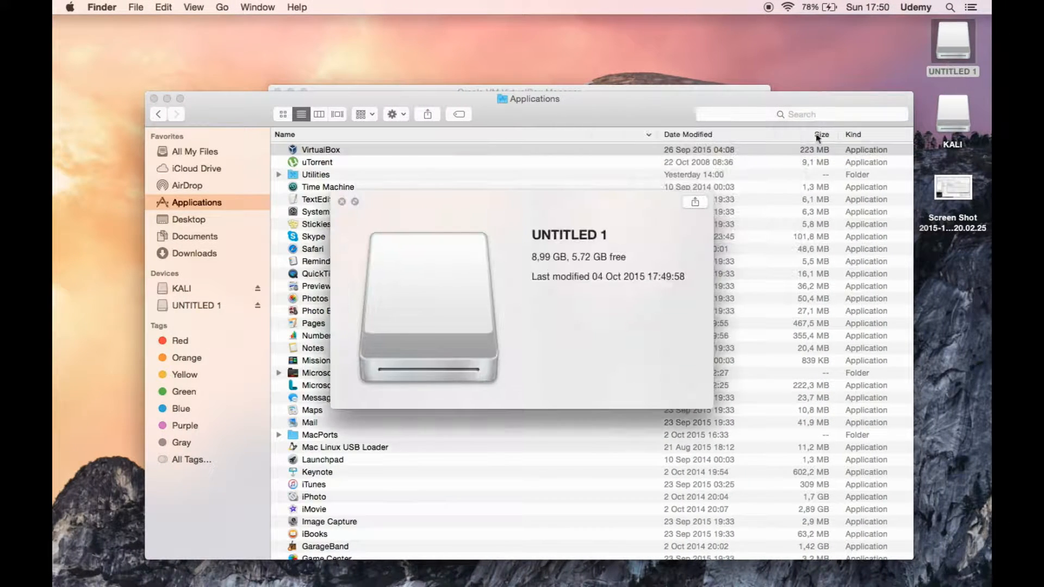
Close the disk information and eject UNTITLED 1 successfully
{"action": "left_click", "coordinate": [320, 149]}
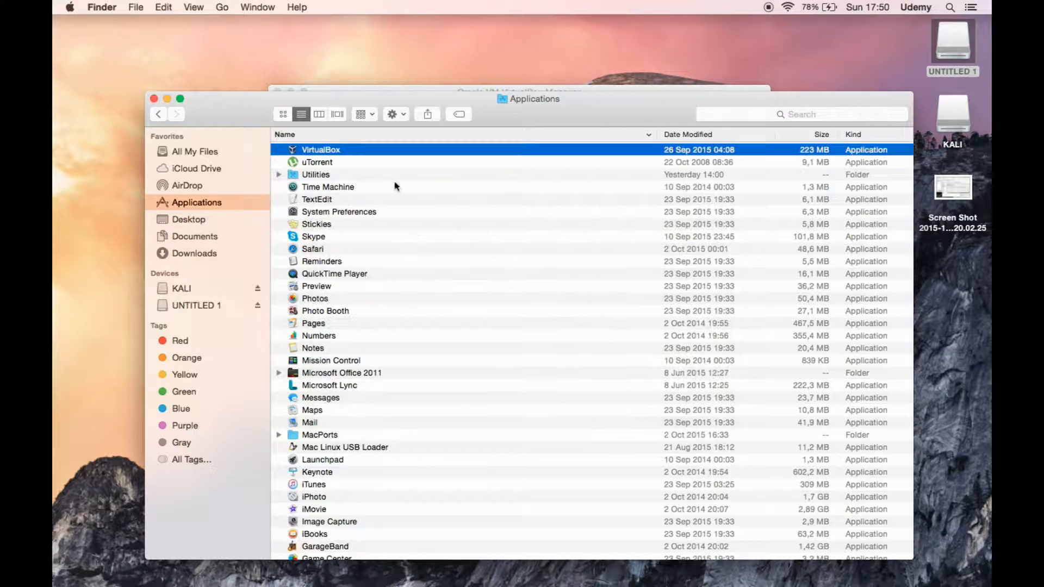
{"action": "right_click", "coordinate": [953, 41]}
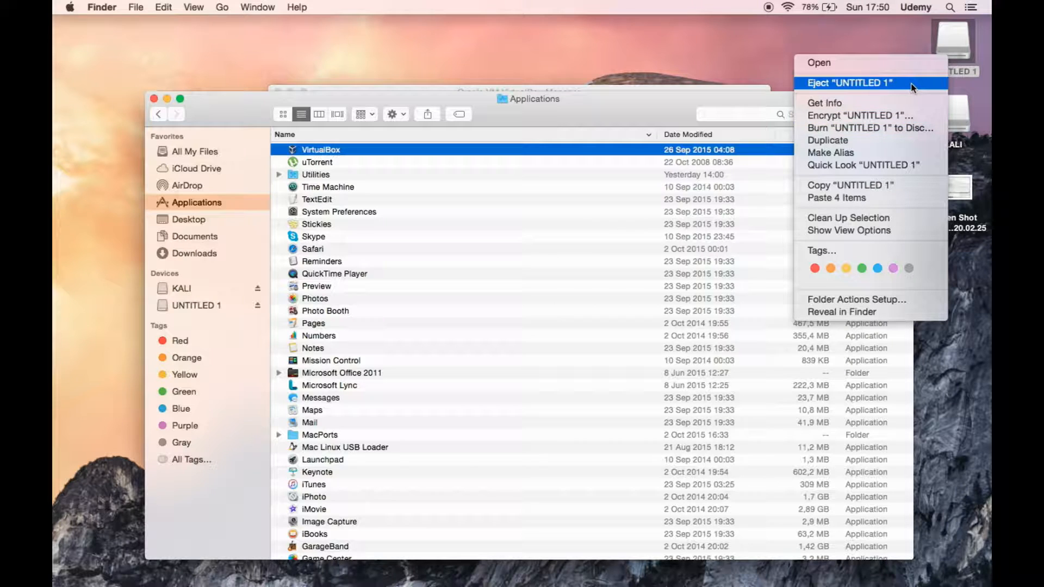
{"action": "left_click", "coordinate": [849, 82]}
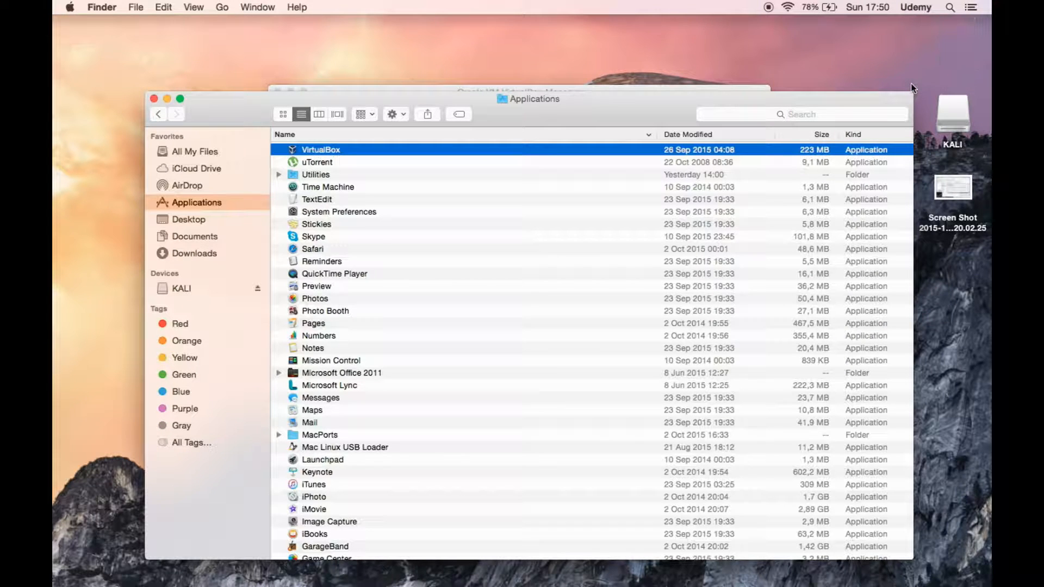
{"action": "mouse_move", "coordinate": [876, 84]}
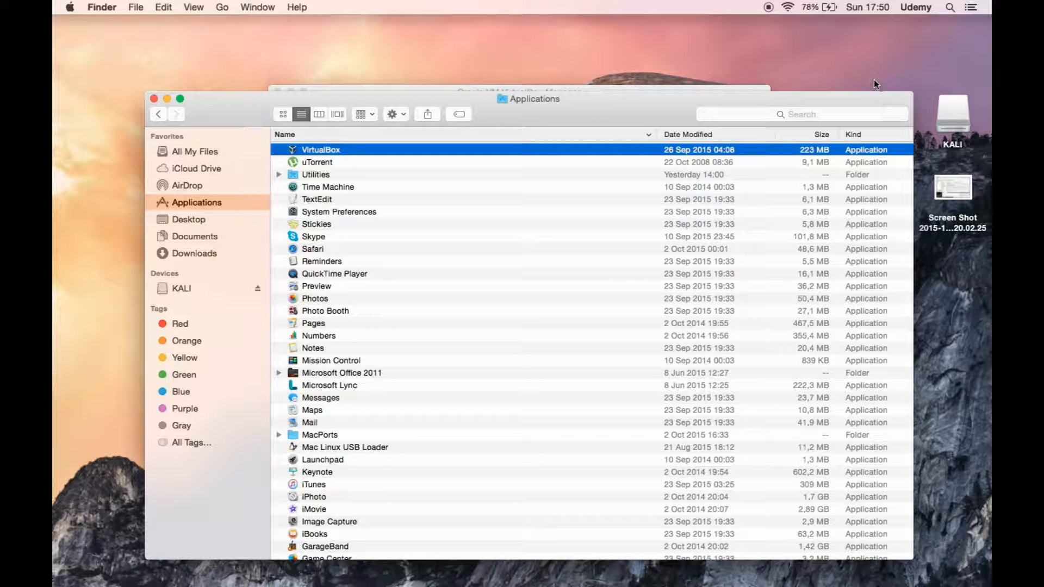
{"action": "mouse_move", "coordinate": [507, 88]}
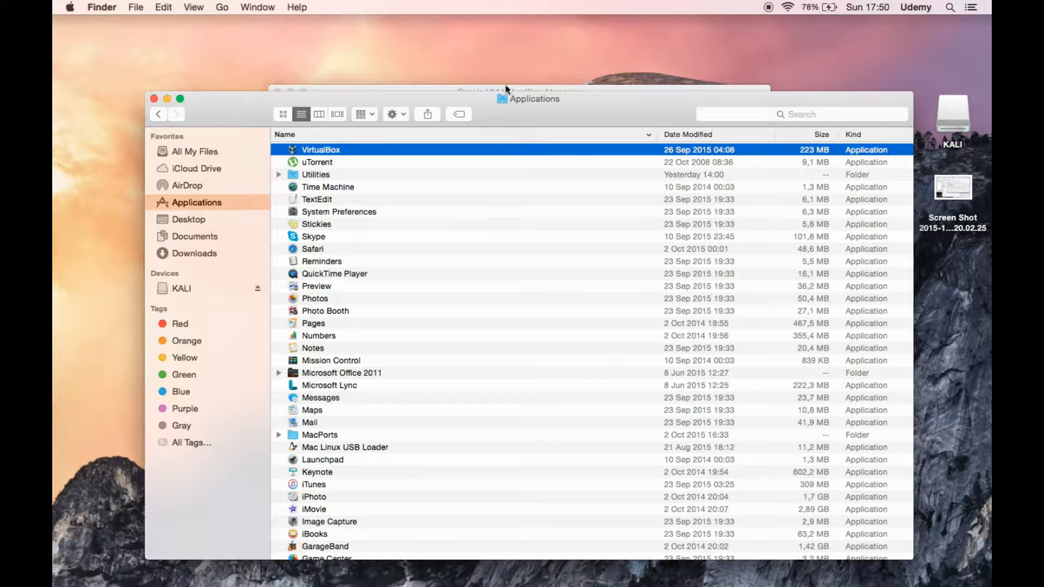
Power off the Kali virtual machine and bring up its settings
{"action": "double_click", "coordinate": [321, 149]}
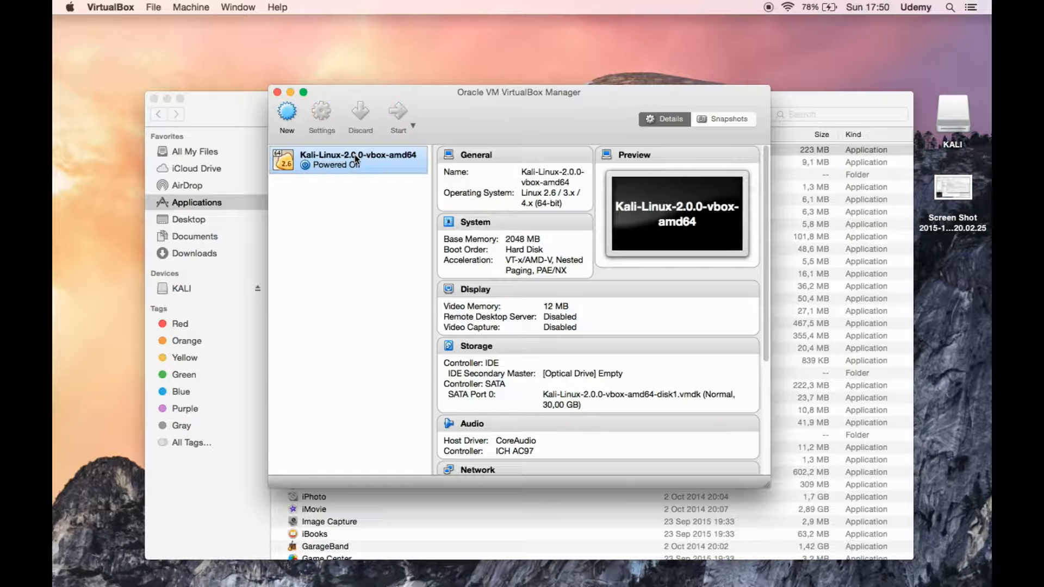
{"action": "left_click", "coordinate": [398, 113]}
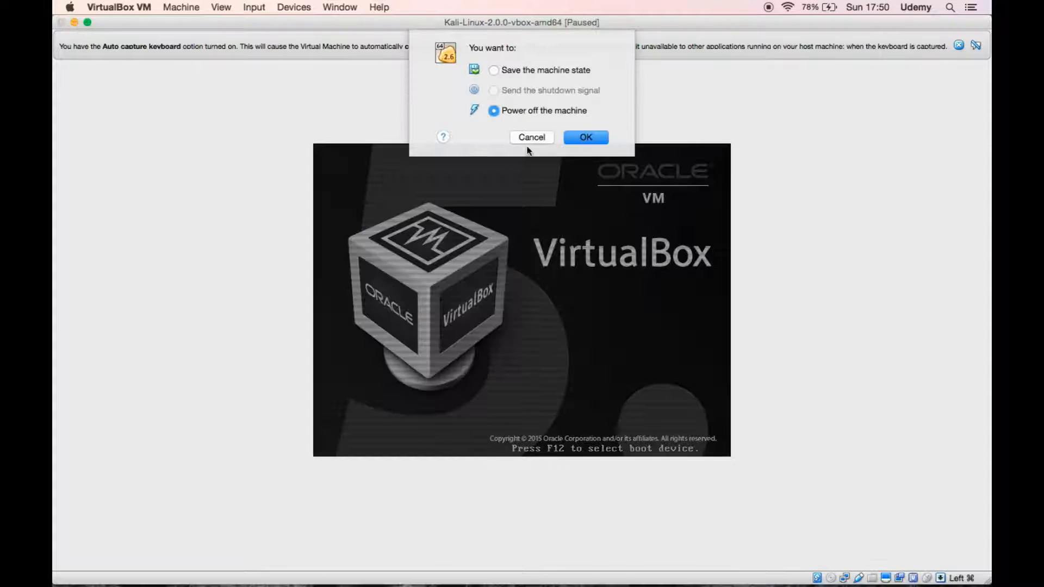
{"action": "left_click", "coordinate": [585, 137]}
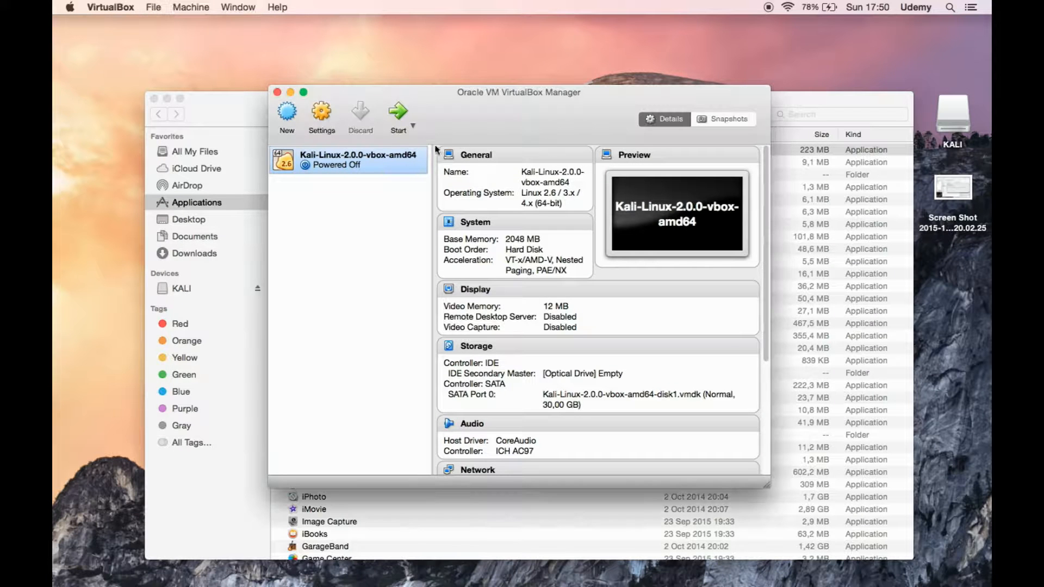
{"action": "right_click", "coordinate": [358, 160]}
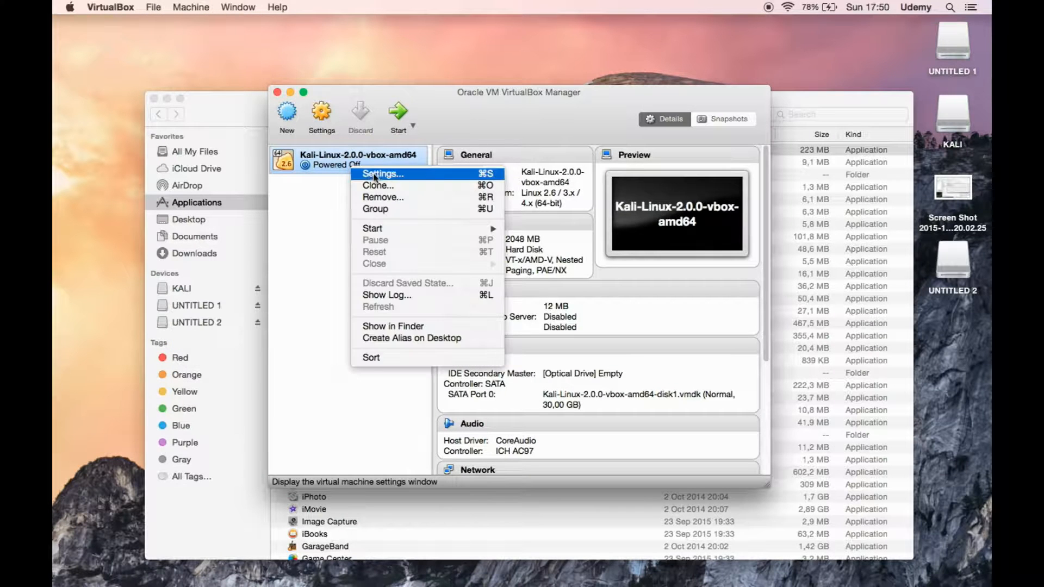
{"action": "left_click", "coordinate": [383, 174]}
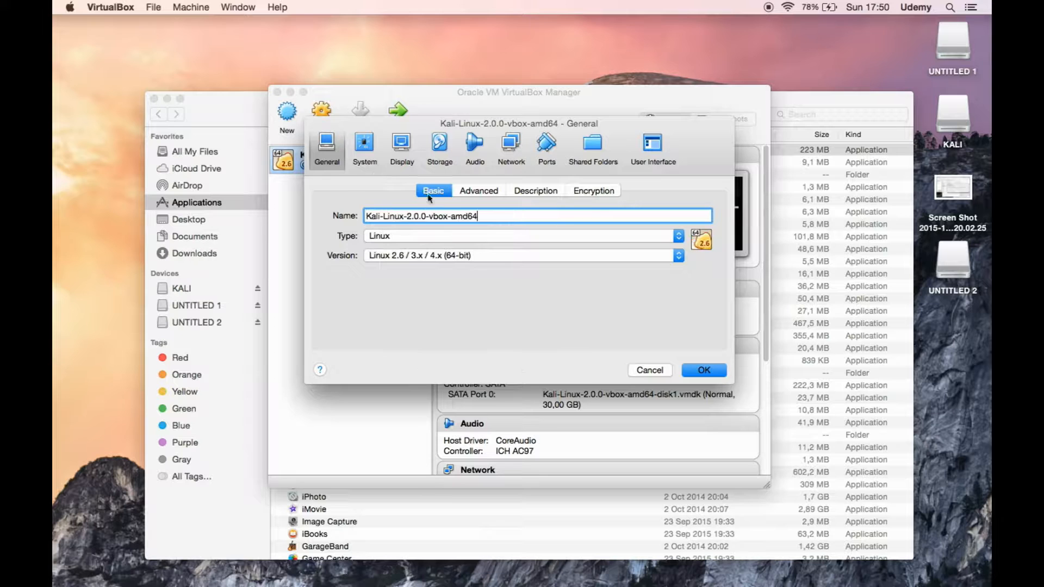
Under Ports > USB, choose USB 2.0, add a TOSHIBA TransMemory filter and save
{"action": "left_click", "coordinate": [545, 145]}
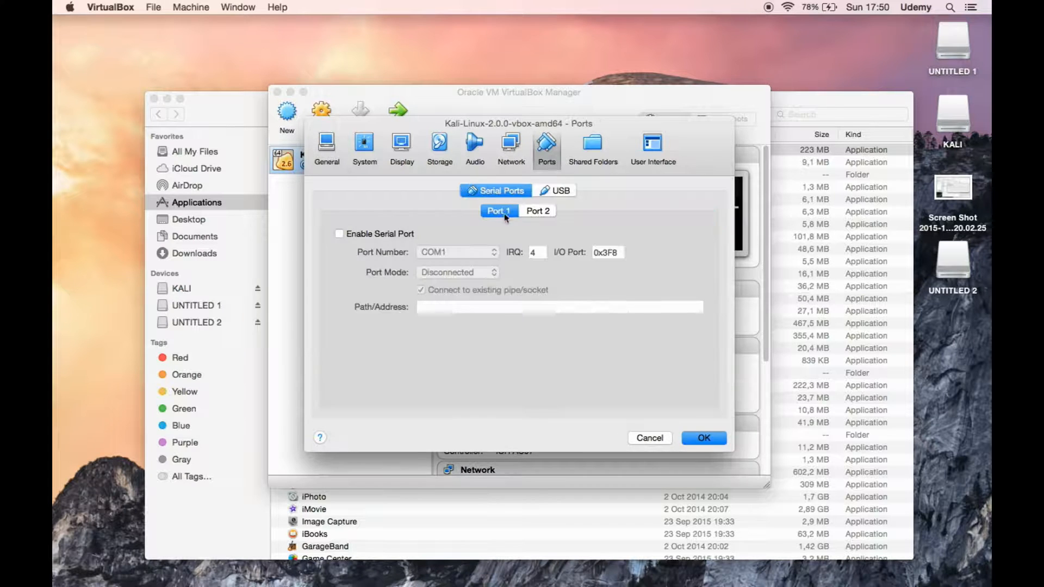
{"action": "left_click", "coordinate": [555, 190]}
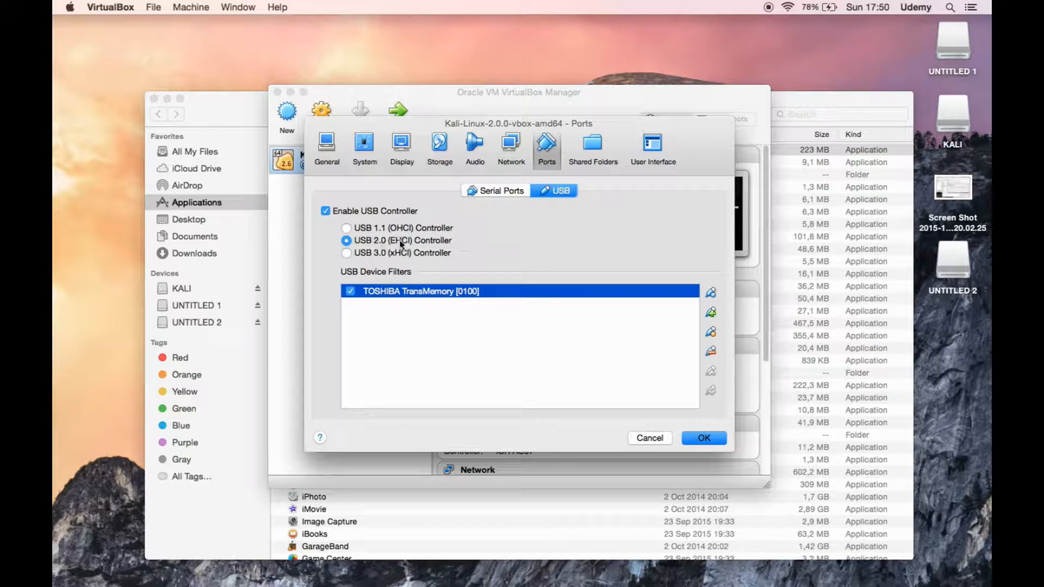
{"action": "mouse_move", "coordinate": [384, 260]}
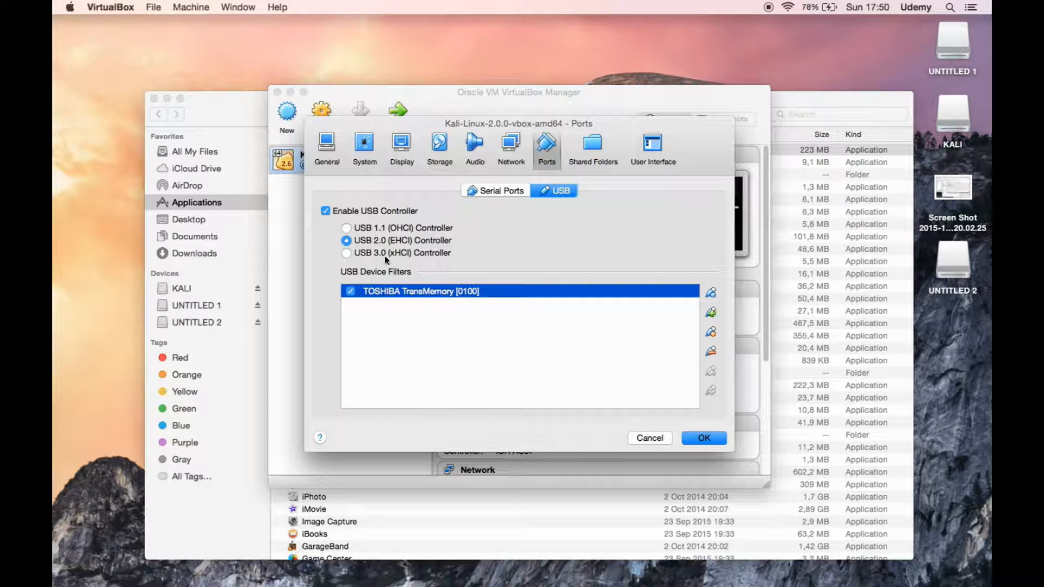
{"action": "mouse_move", "coordinate": [393, 308]}
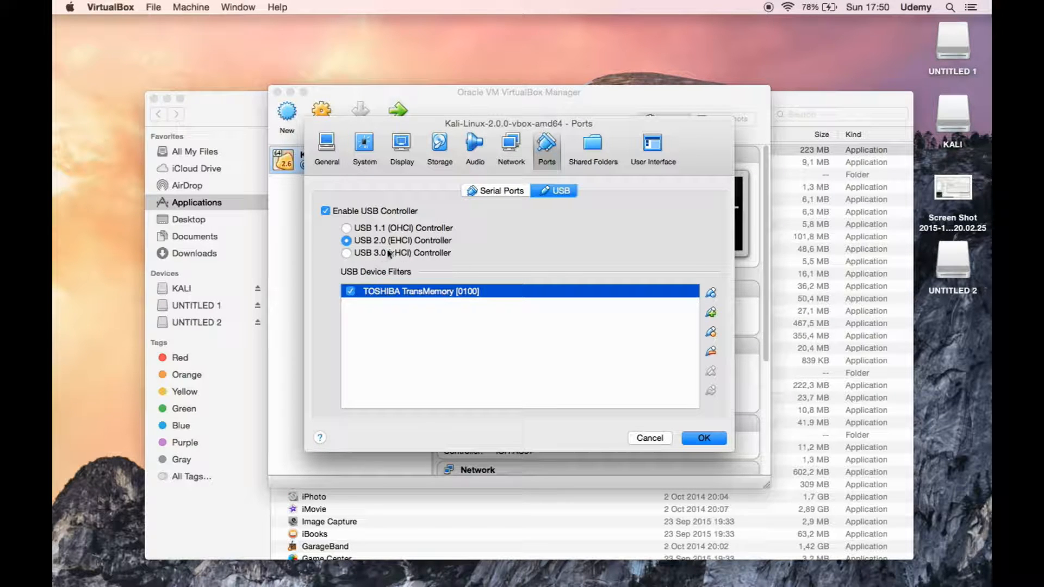
{"action": "mouse_move", "coordinate": [377, 305]}
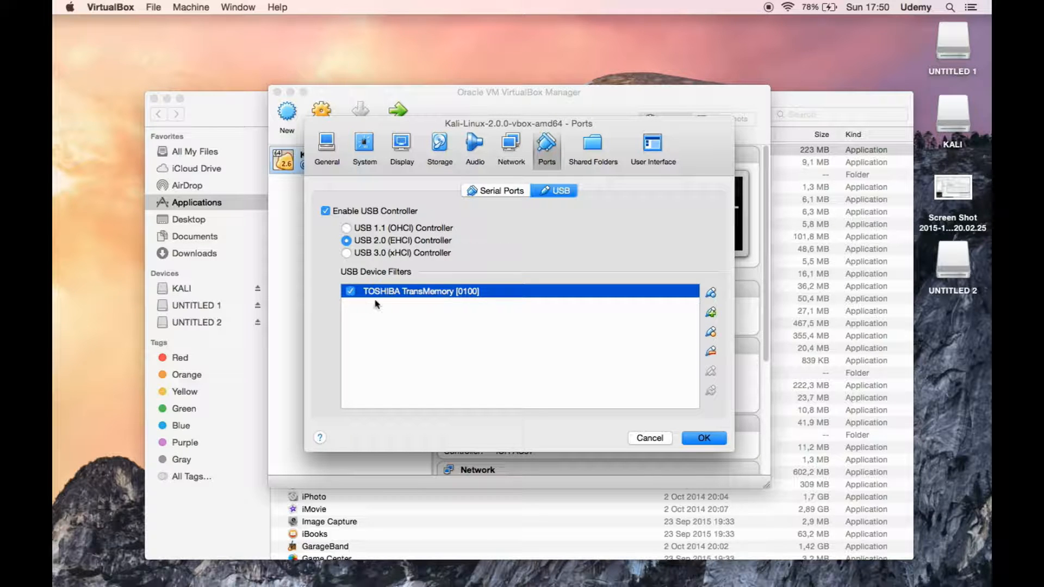
{"action": "mouse_move", "coordinate": [564, 342]}
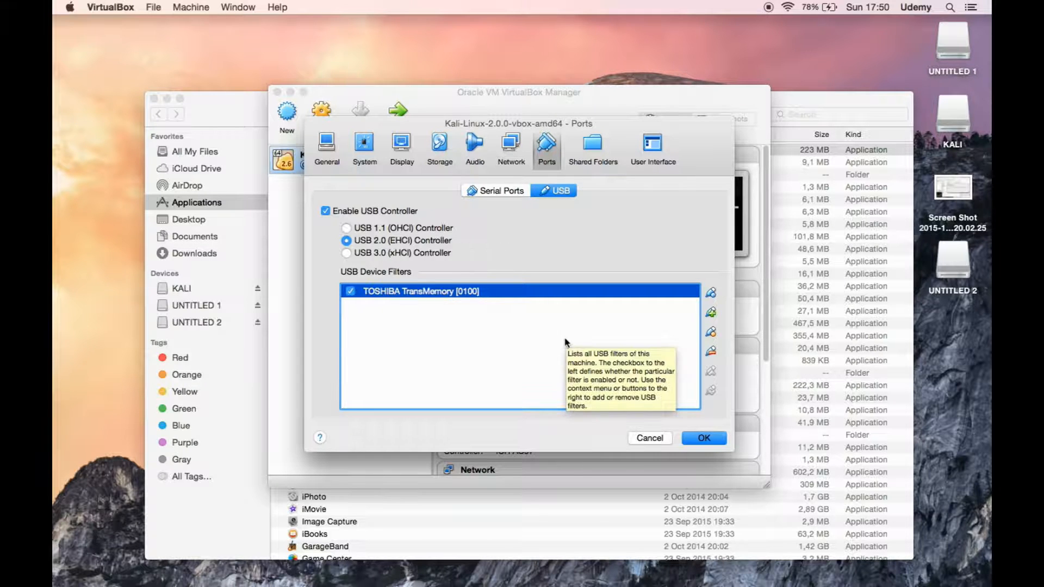
{"action": "mouse_move", "coordinate": [709, 353]}
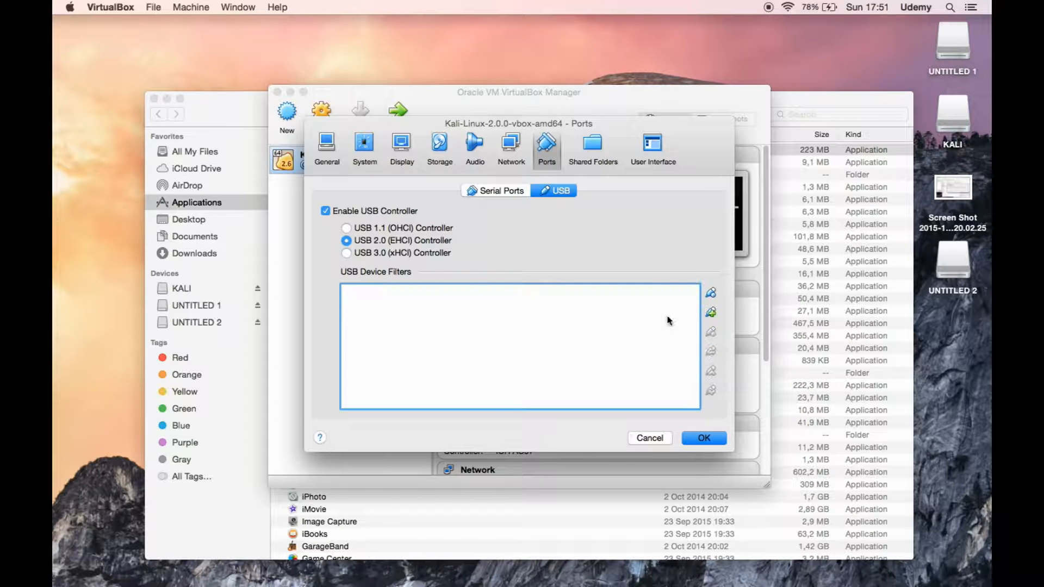
{"action": "left_click", "coordinate": [710, 312]}
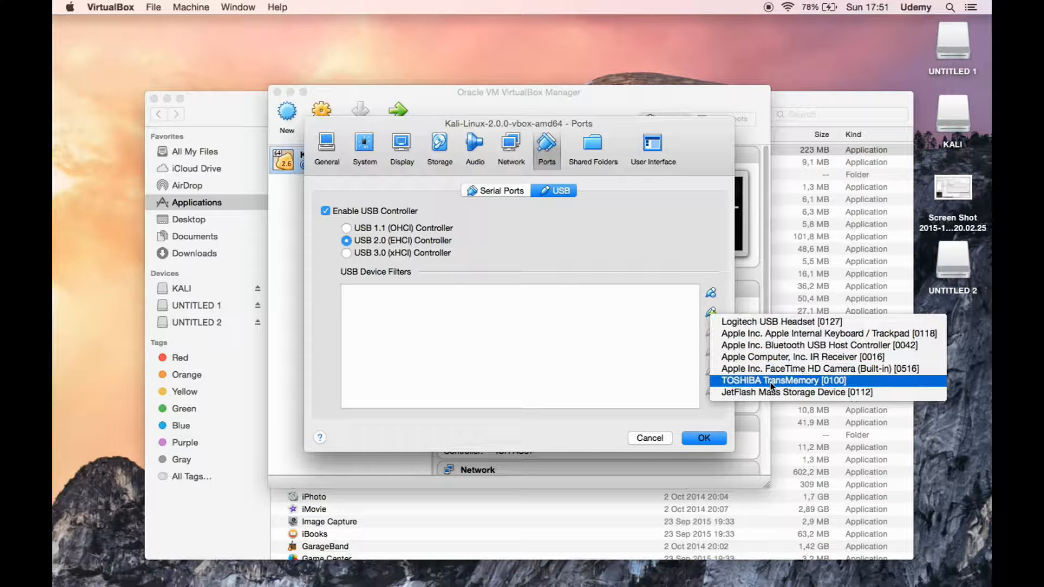
{"action": "left_click", "coordinate": [785, 381]}
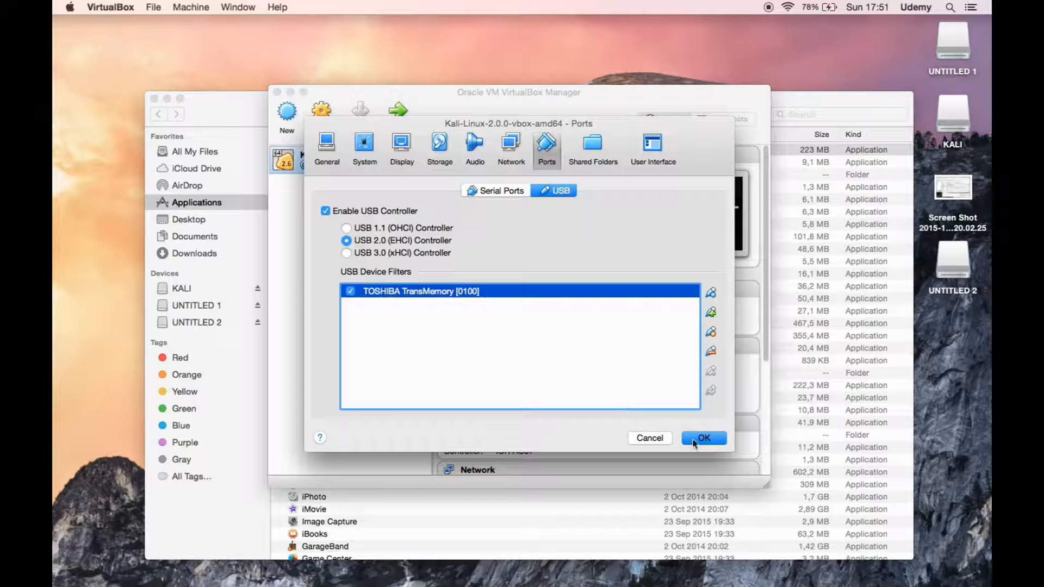
{"action": "left_click", "coordinate": [703, 438]}
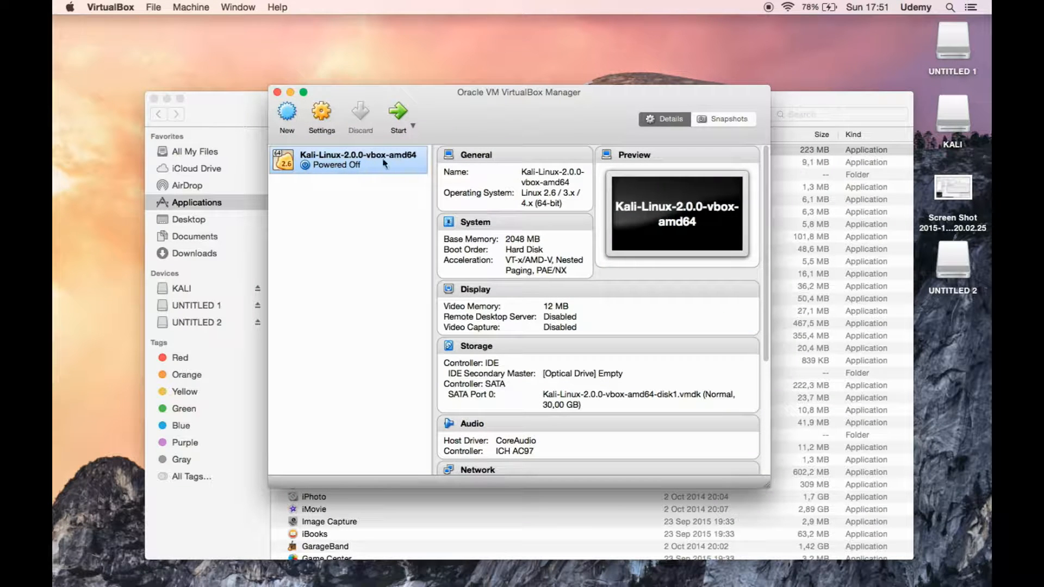
Start the Kali VM, boot the Kali GNU/Linux entry and dismiss the mouse-integration notices
{"action": "right_click", "coordinate": [954, 41]}
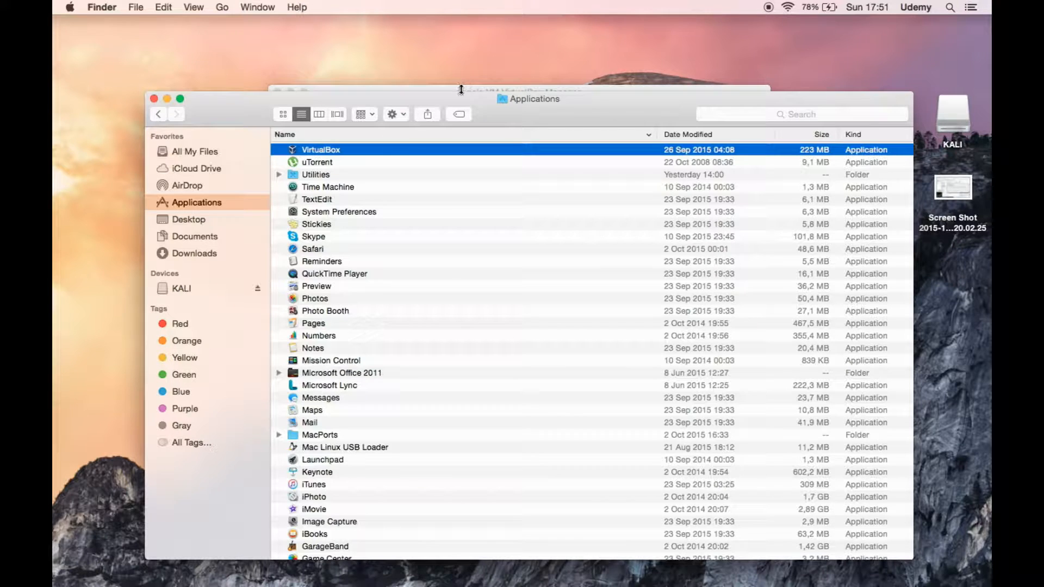
{"action": "double_click", "coordinate": [322, 149]}
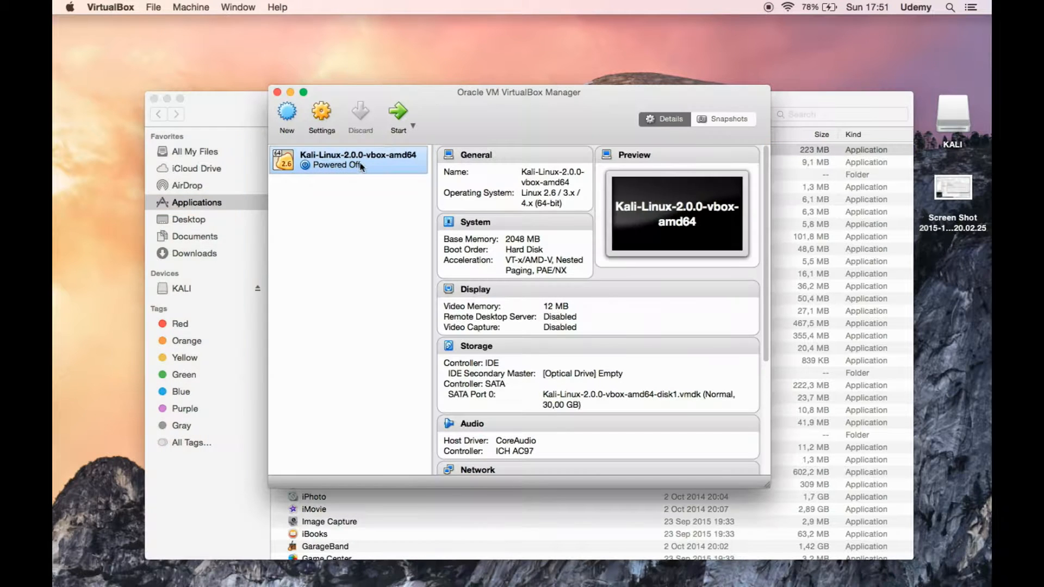
{"action": "left_click", "coordinate": [398, 114]}
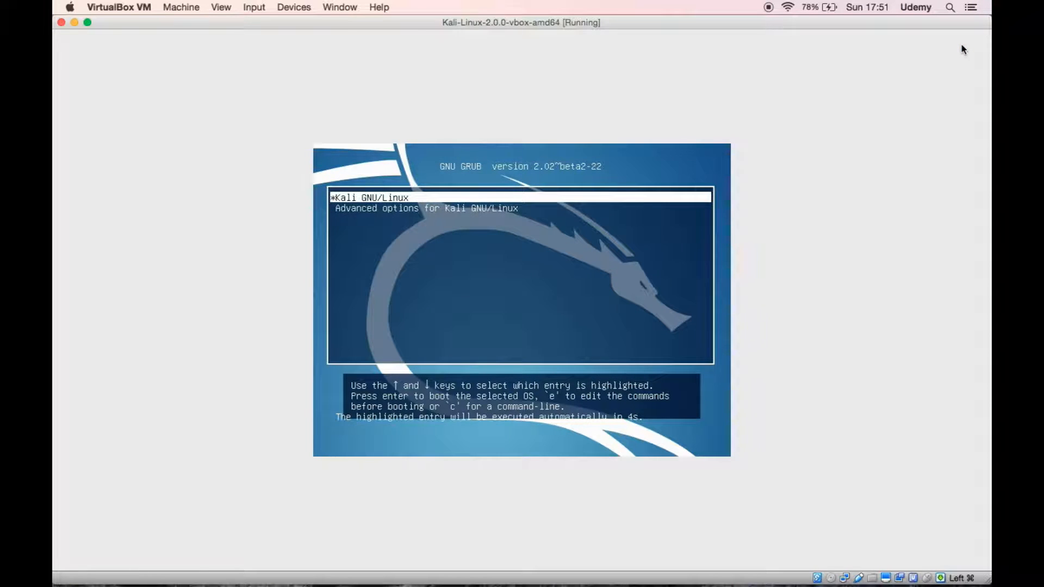
{"action": "key", "text": "Return"}
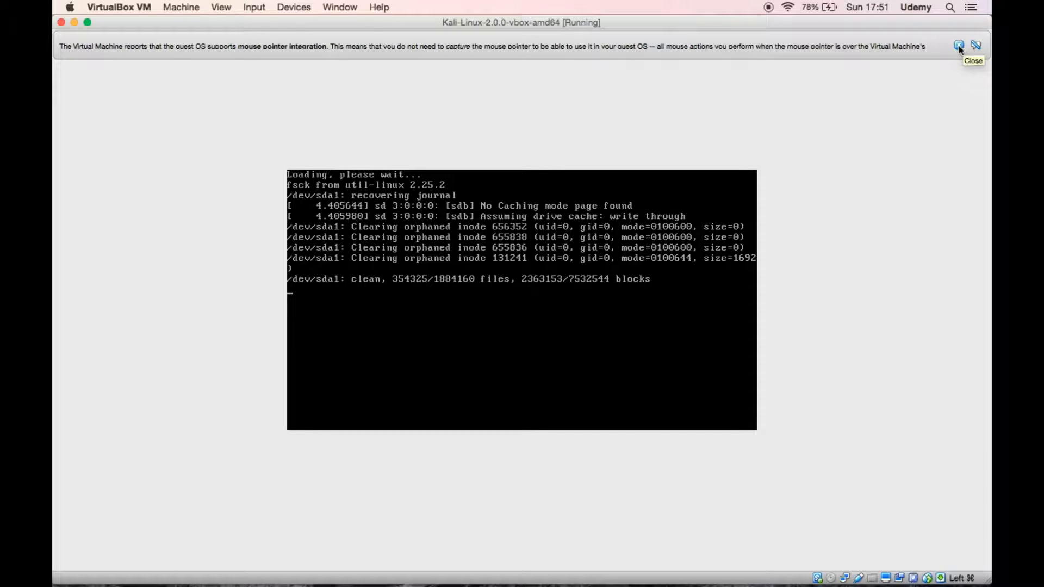
{"action": "left_click", "coordinate": [960, 46]}
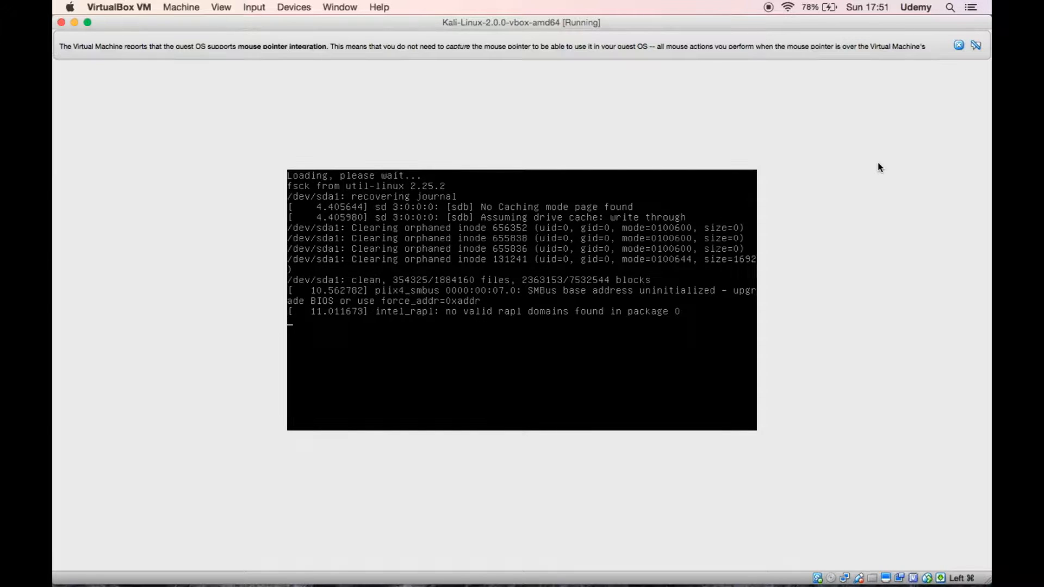
{"action": "left_click", "coordinate": [959, 45]}
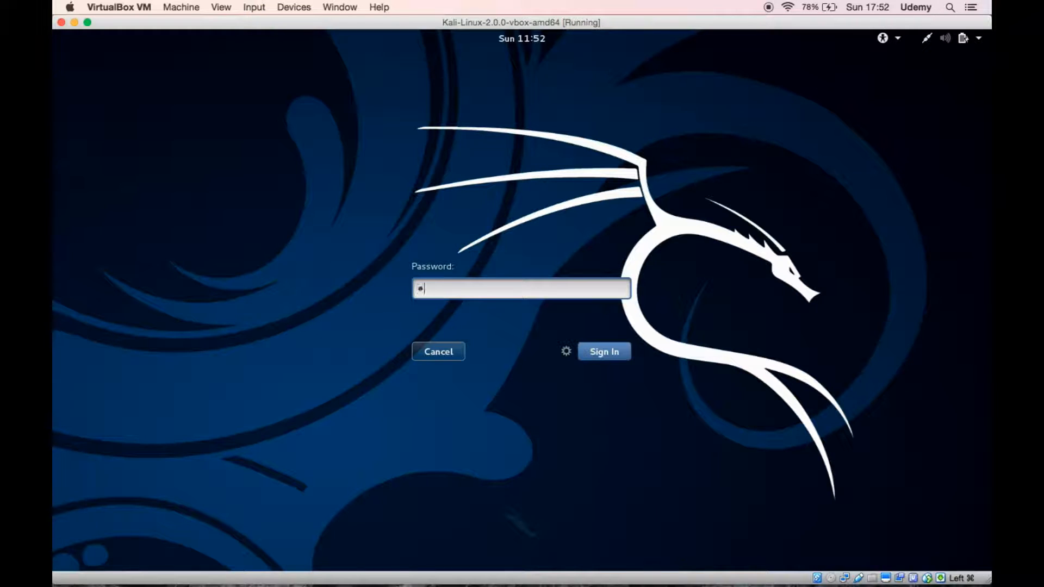
Sign in to Kali, select the UNTITLED 1 and UNTITLED 2 volumes and start a root terminal
{"action": "left_click", "coordinate": [602, 351]}
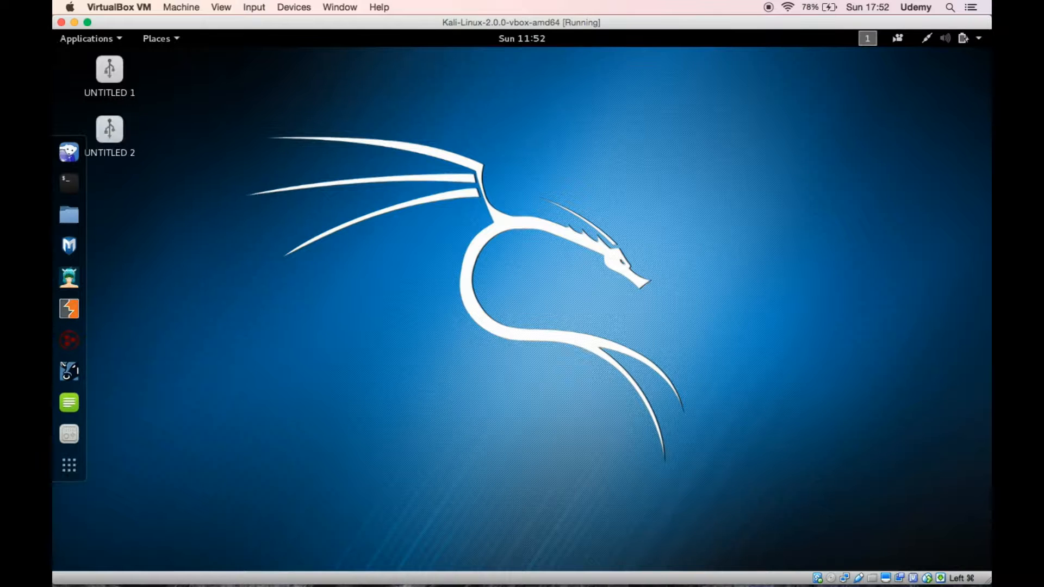
{"action": "left_click", "coordinate": [108, 76]}
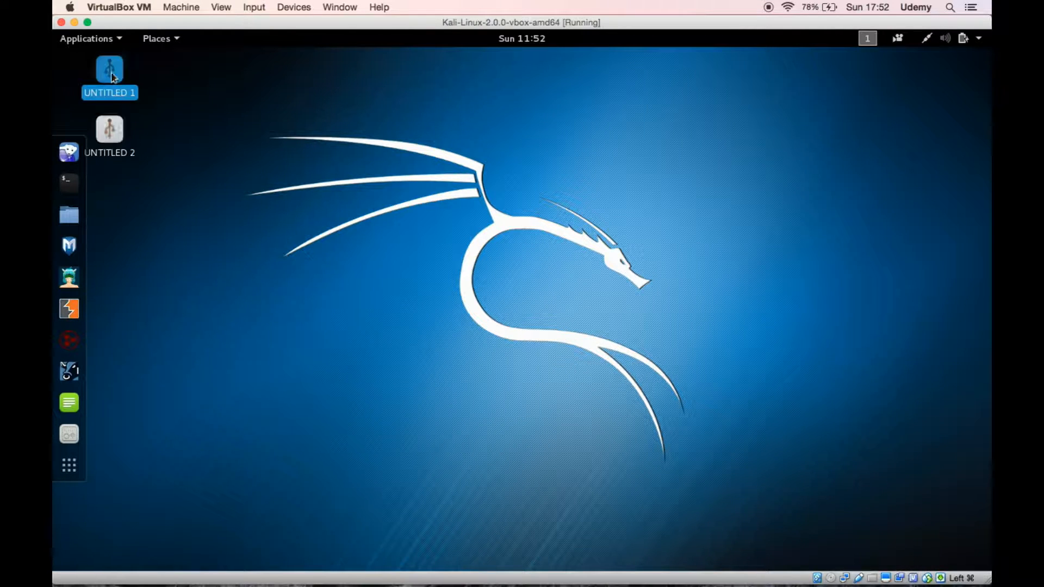
{"action": "left_click", "coordinate": [109, 130]}
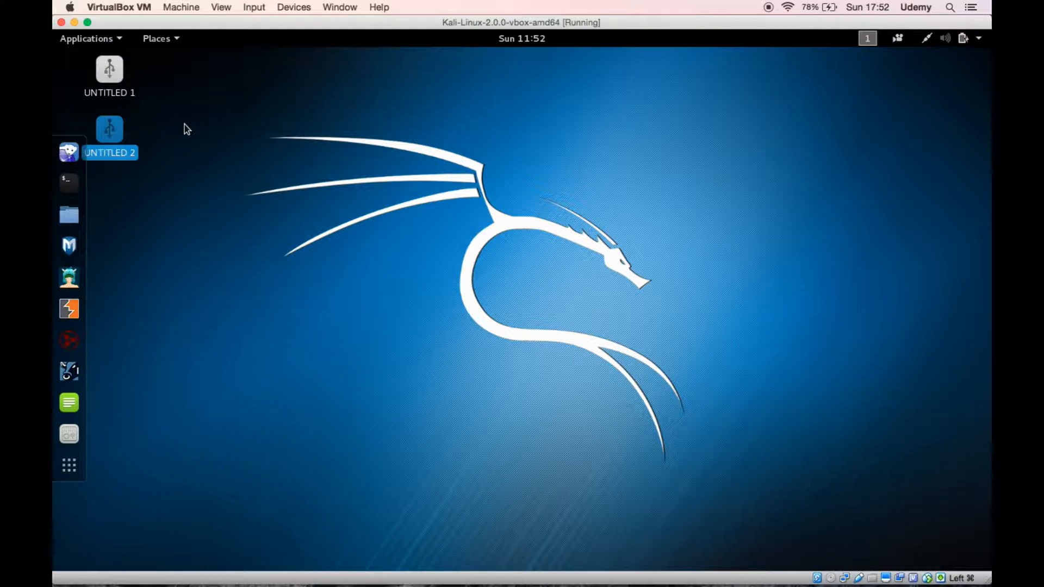
{"action": "left_click", "coordinate": [69, 181]}
{"action": "type", "text": "g"}
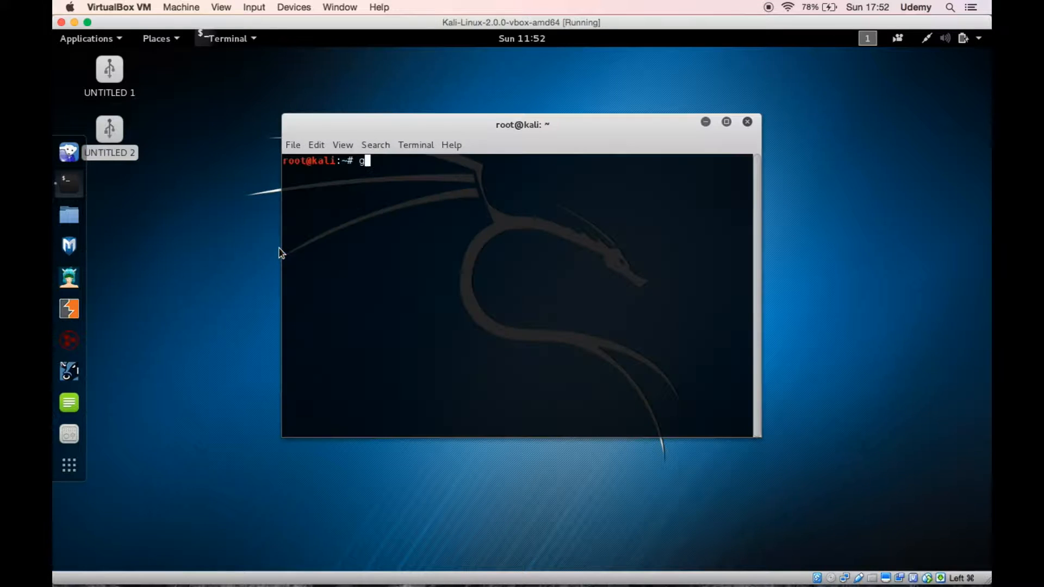
Launch GParted from the root terminal after mistyped gpared/gpart attempts and Tab completion
{"action": "type", "text": "pared"}
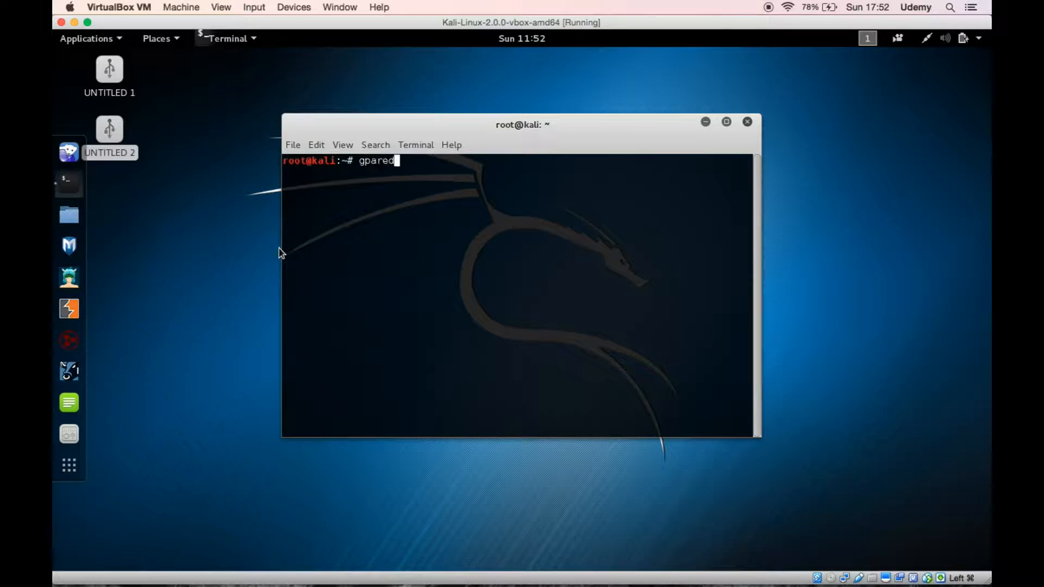
{"action": "key", "text": "Return"}
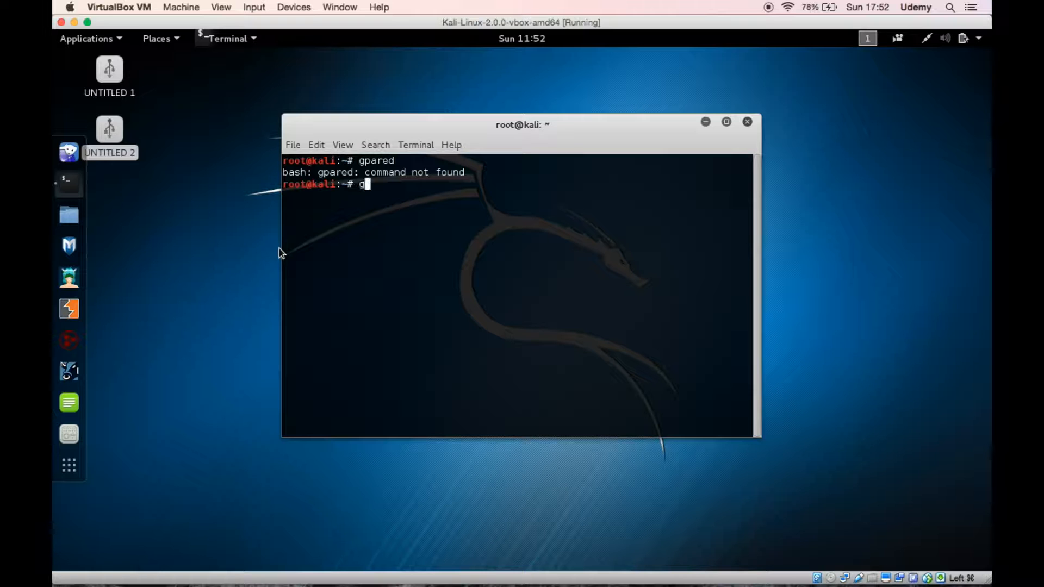
{"action": "type", "text": "pared"}
{"action": "type", "text": "gpa"}
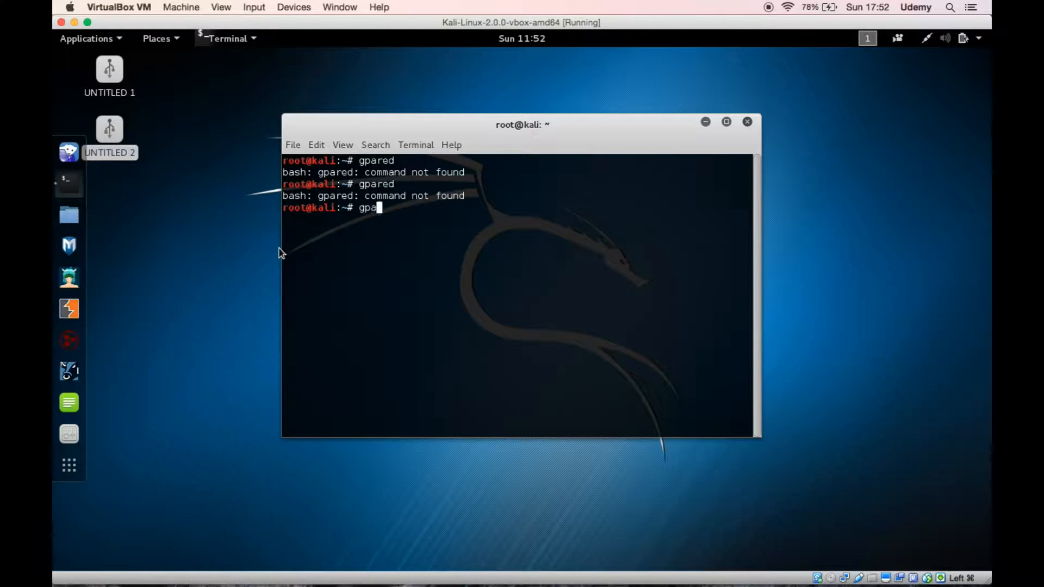
{"action": "key", "text": "Return"}
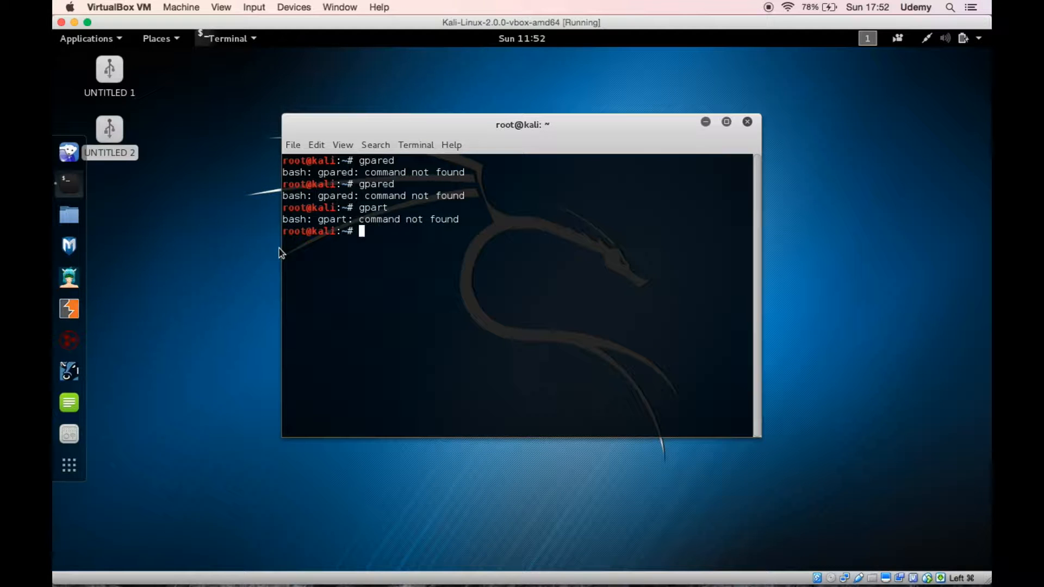
{"action": "key", "text": "Tab"}
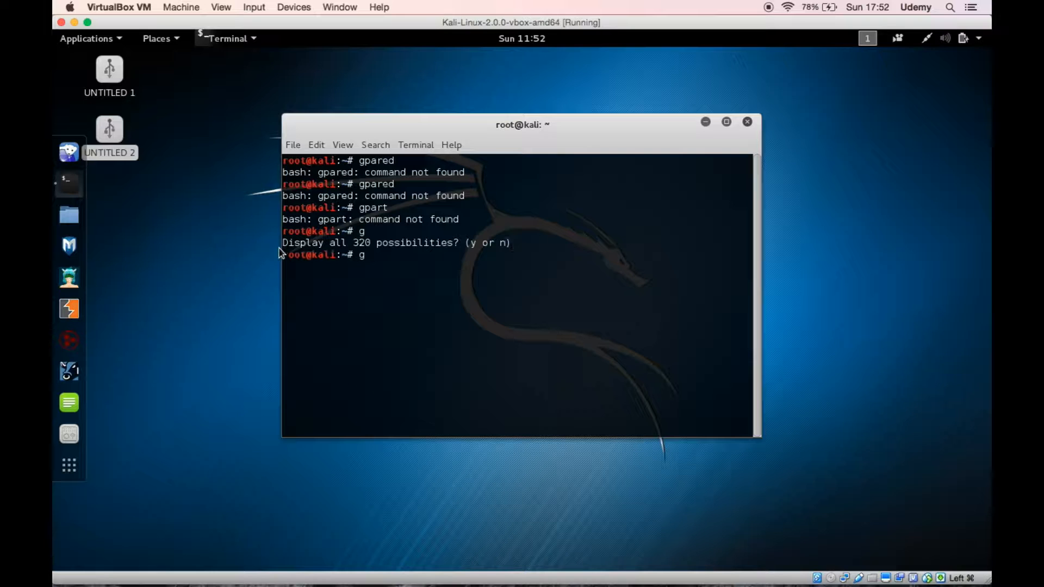
{"action": "type", "text": "p"}
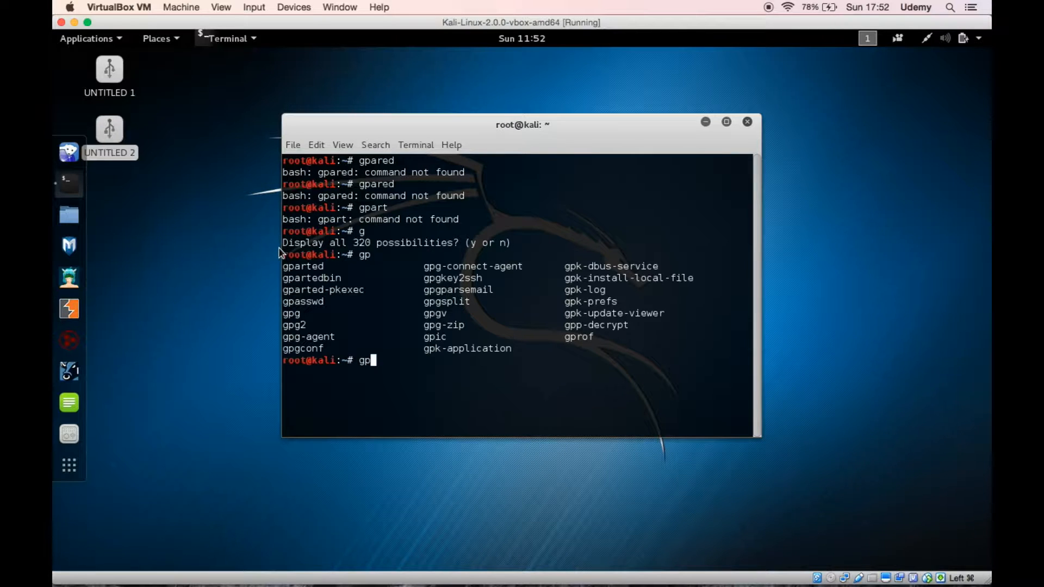
{"action": "type", "text": "art"}
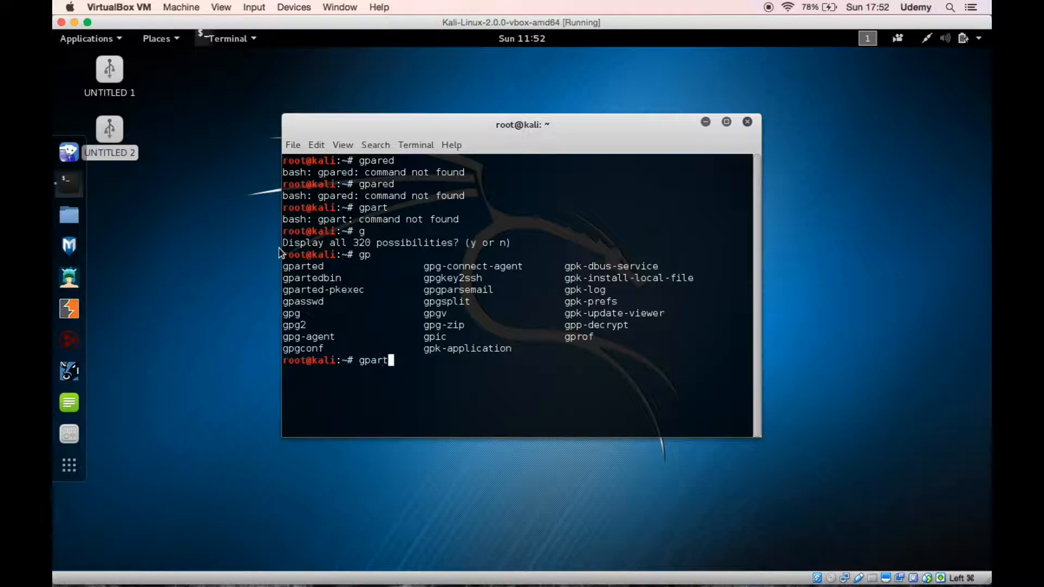
{"action": "key", "text": "Return"}
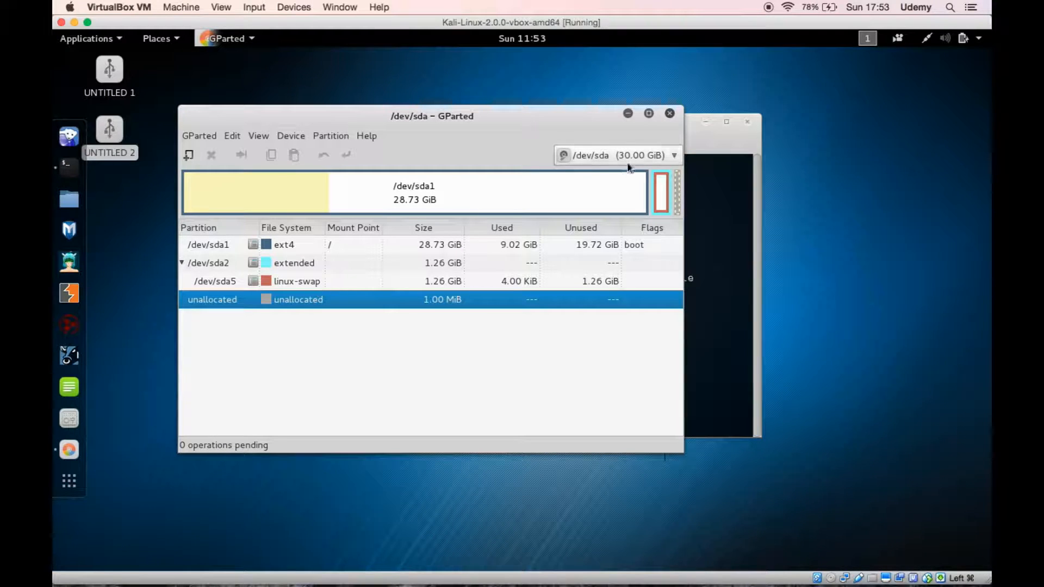
{"action": "mouse_move", "coordinate": [609, 156]}
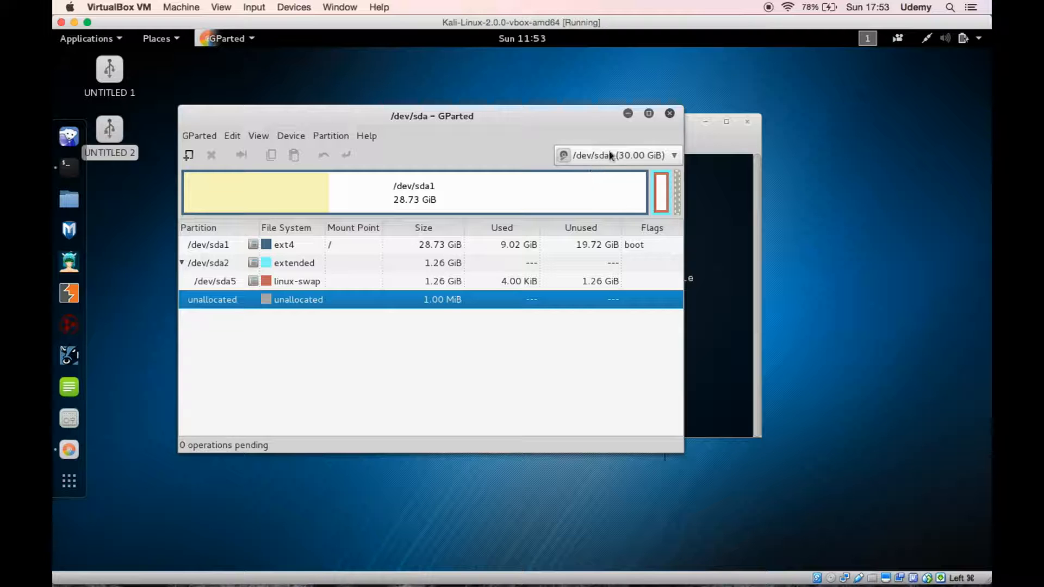
Switch the shown device to the USB drive /dev/sdb (58.16 GiB) with its two fat32 partitions
{"action": "left_click", "coordinate": [673, 155]}
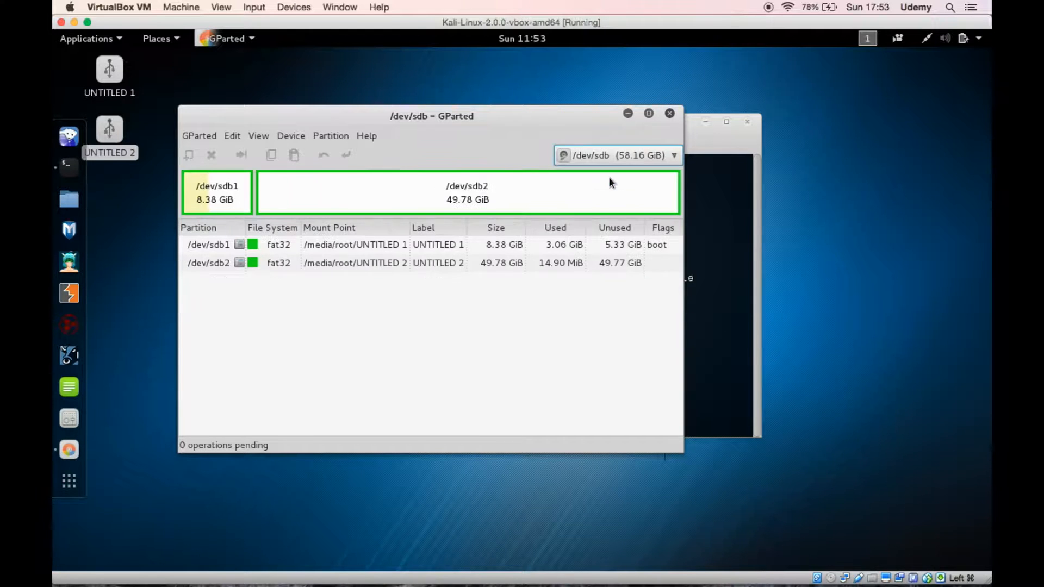
{"action": "left_click", "coordinate": [672, 156]}
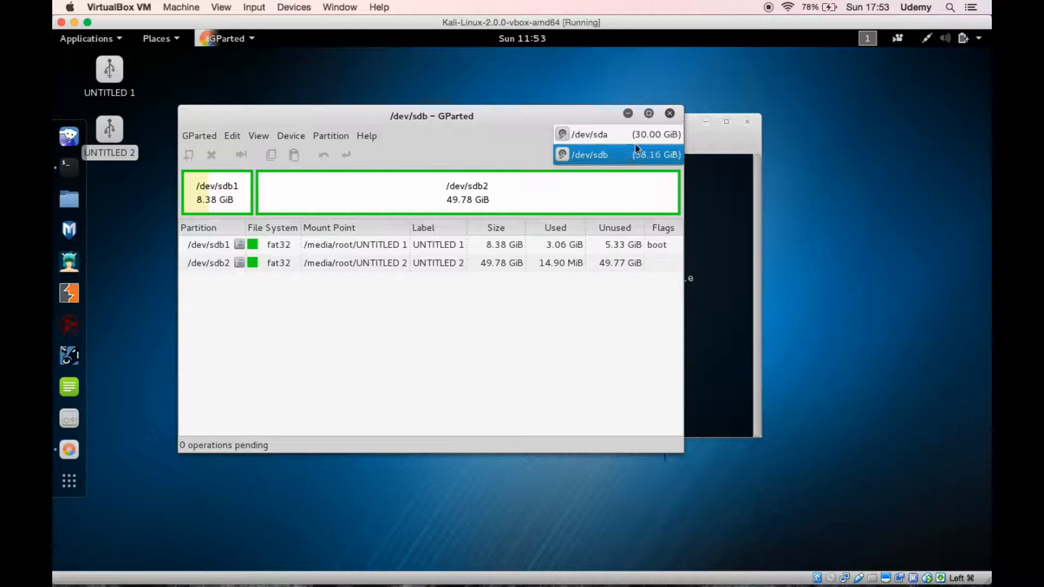
{"action": "left_click", "coordinate": [616, 154]}
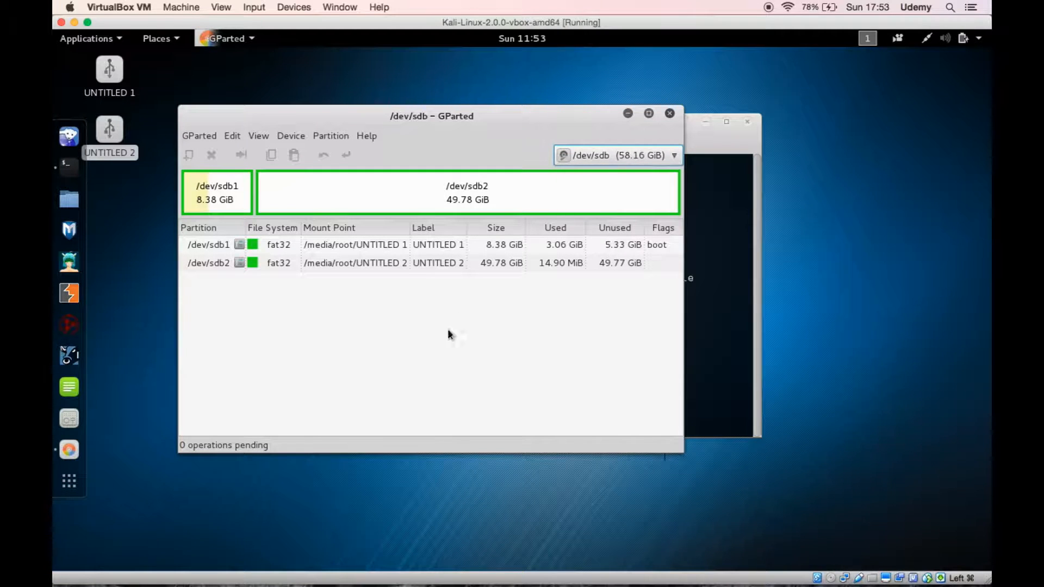
{"action": "left_click", "coordinate": [354, 245]}
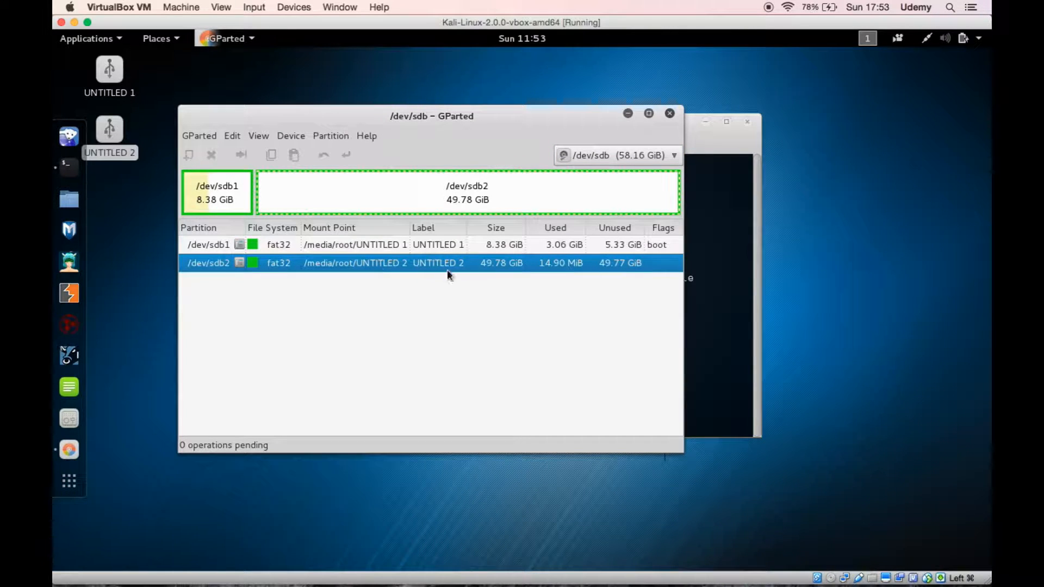
{"action": "mouse_move", "coordinate": [436, 271]}
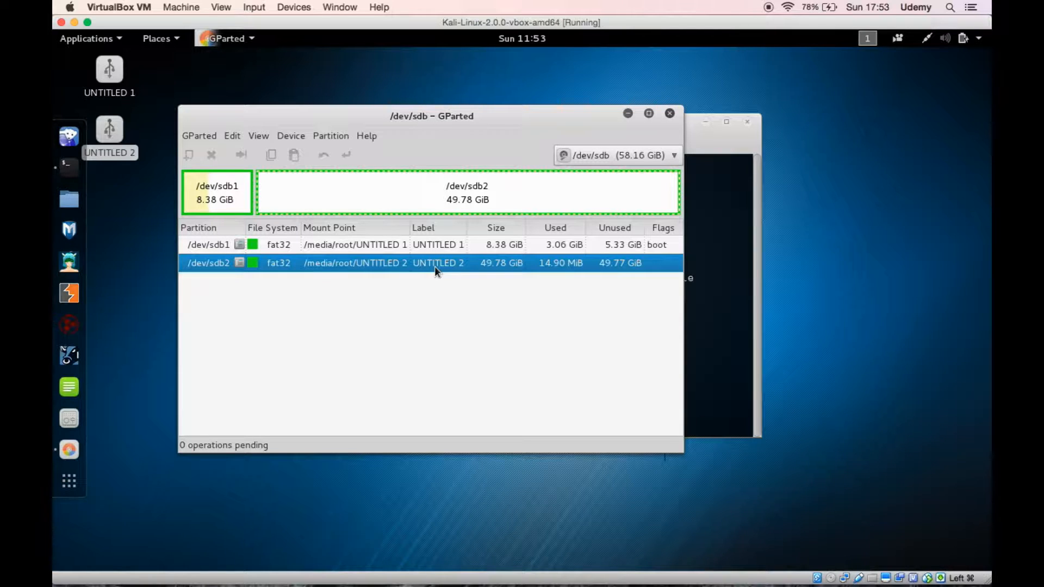
{"action": "mouse_move", "coordinate": [301, 266]}
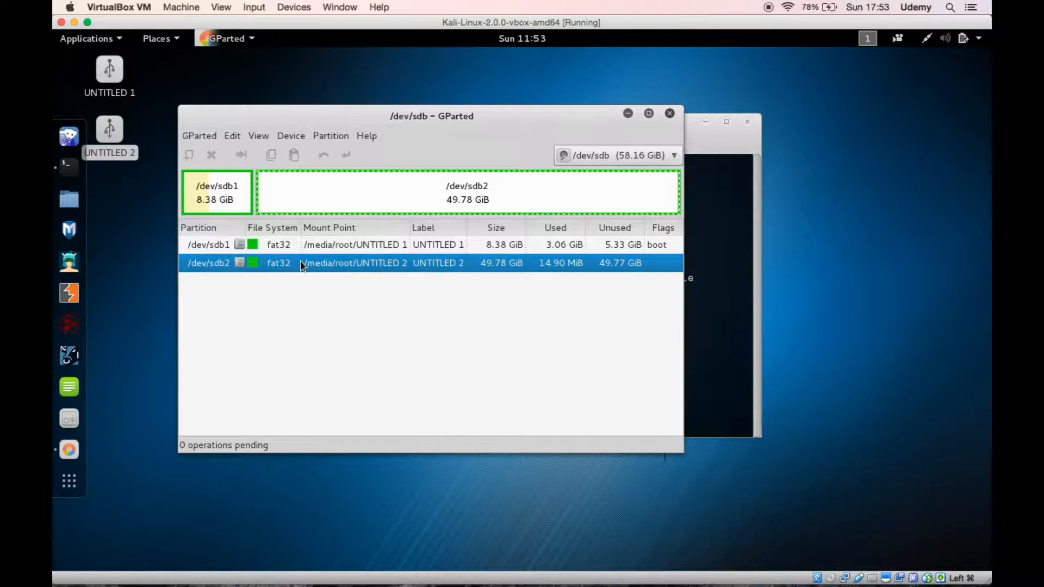
Unmount the fat32 partition /dev/sdb2 (UNTITLED 2)
{"action": "right_click", "coordinate": [300, 262]}
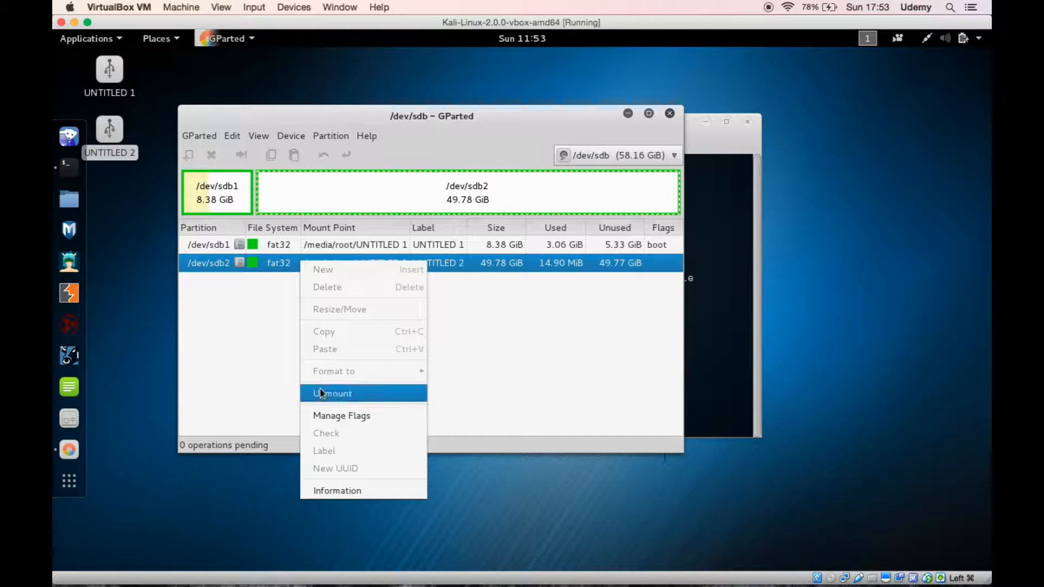
{"action": "left_click", "coordinate": [332, 392]}
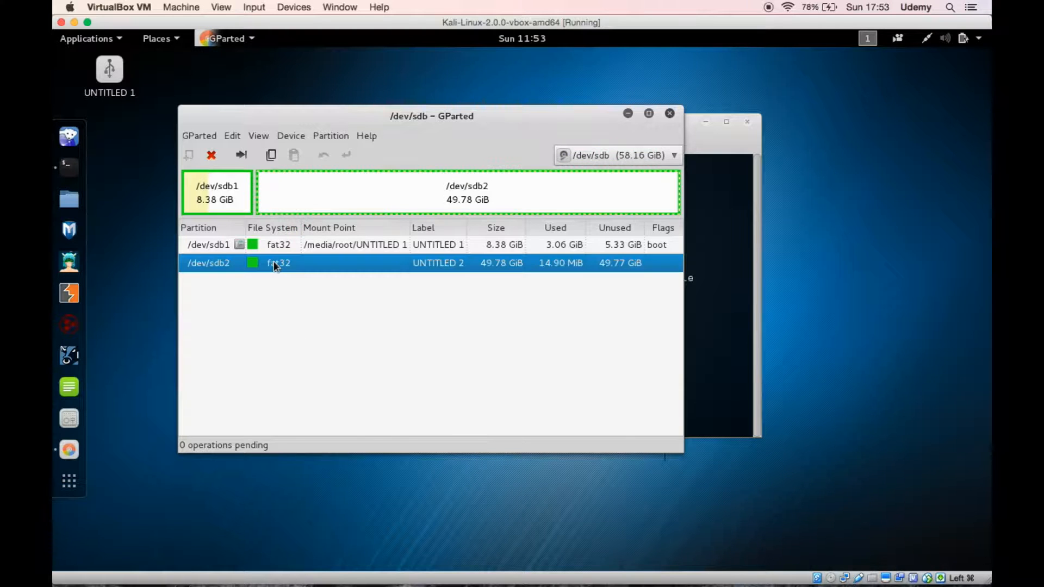
Queue deletion of /dev/sdb2, leaving 49.78 GiB unallocated with one operation pending
{"action": "right_click", "coordinate": [276, 262]}
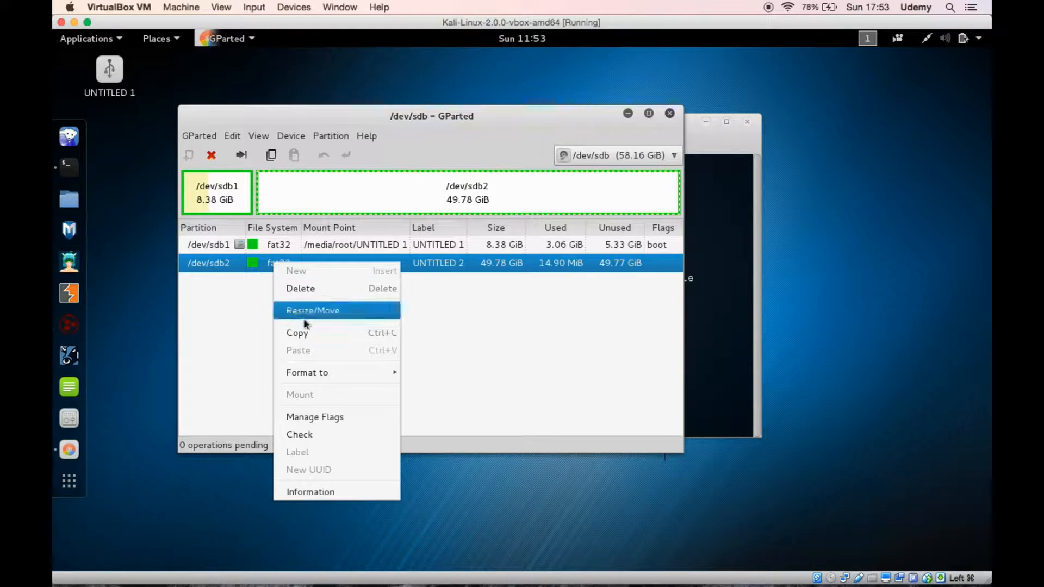
{"action": "left_click", "coordinate": [307, 372]}
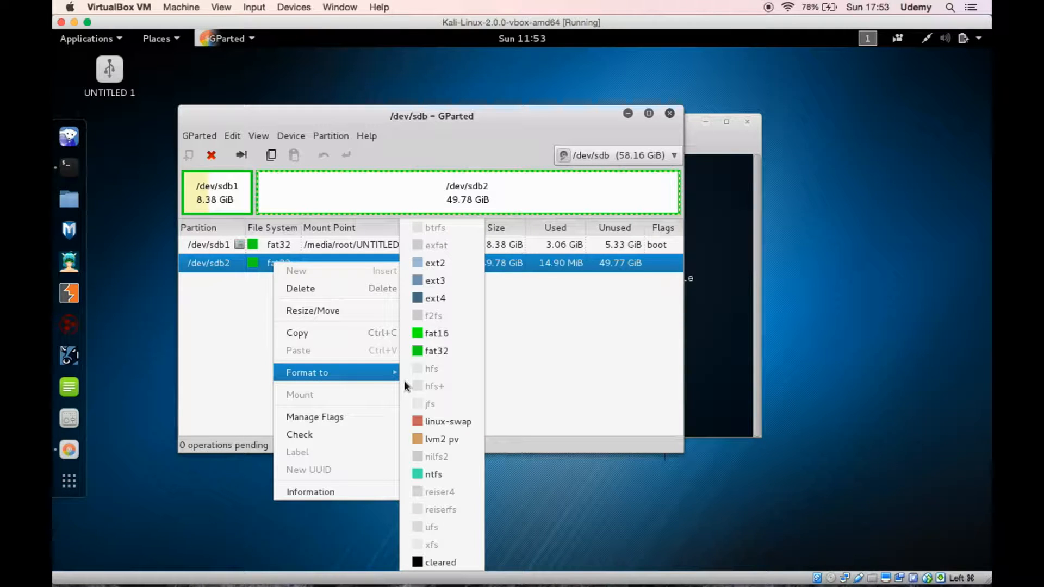
{"action": "left_click", "coordinate": [436, 352]}
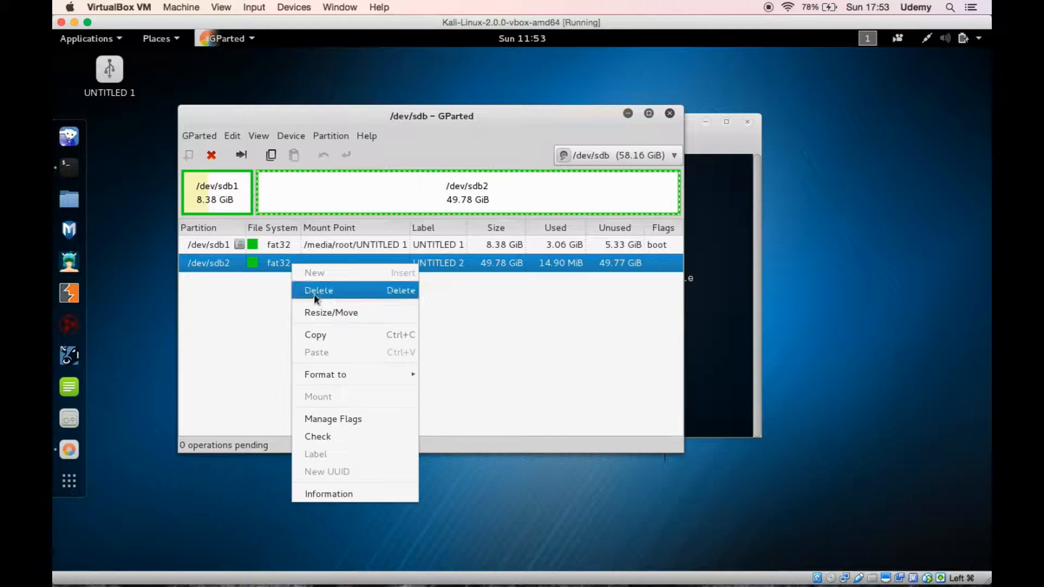
{"action": "left_click", "coordinate": [319, 290]}
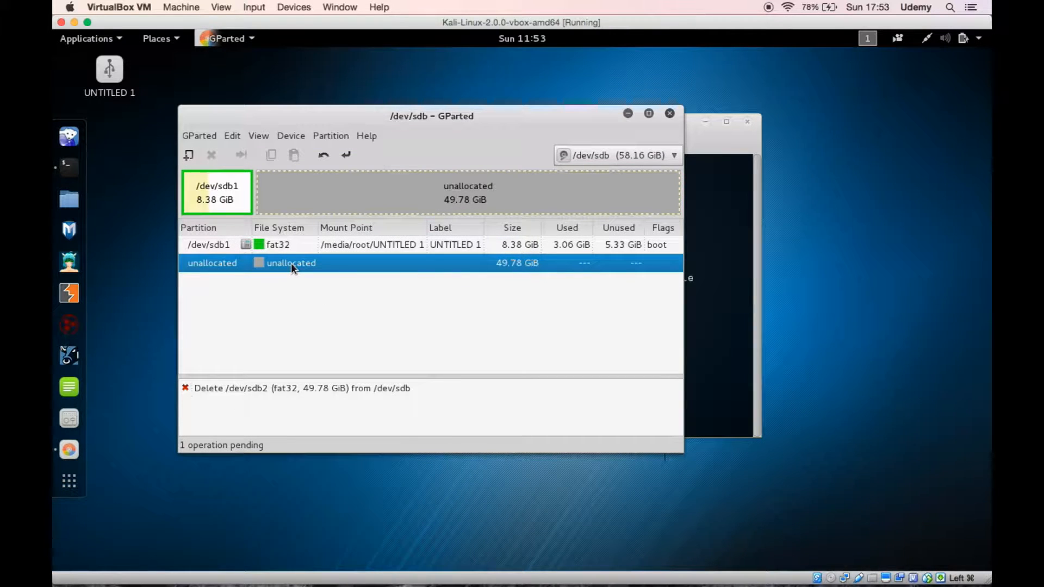
Queue a new primary ext4 partition labelled casper-rw filling the 49.78 GiB unallocated space
{"action": "right_click", "coordinate": [291, 262]}
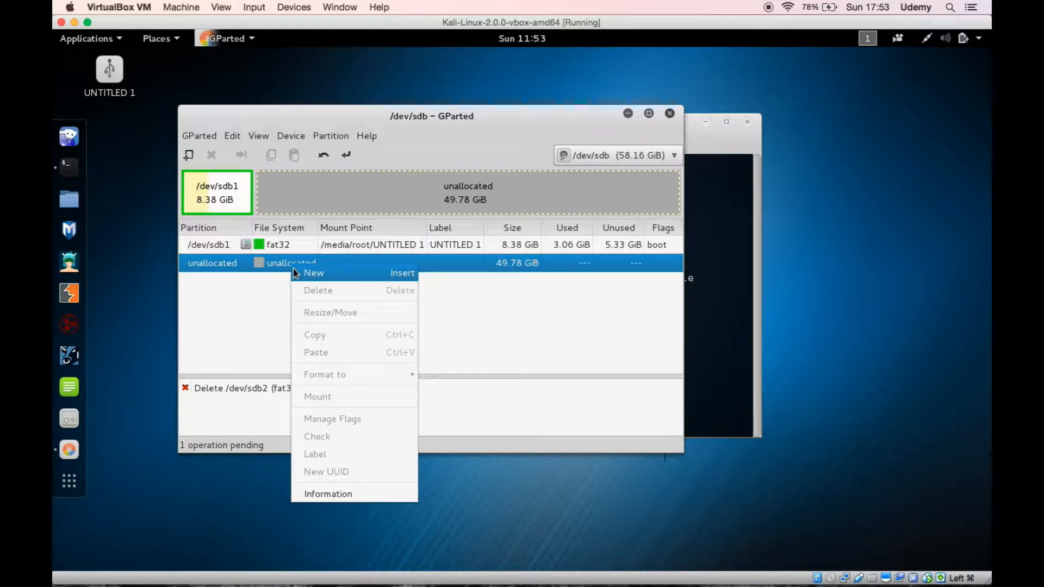
{"action": "mouse_move", "coordinate": [293, 276]}
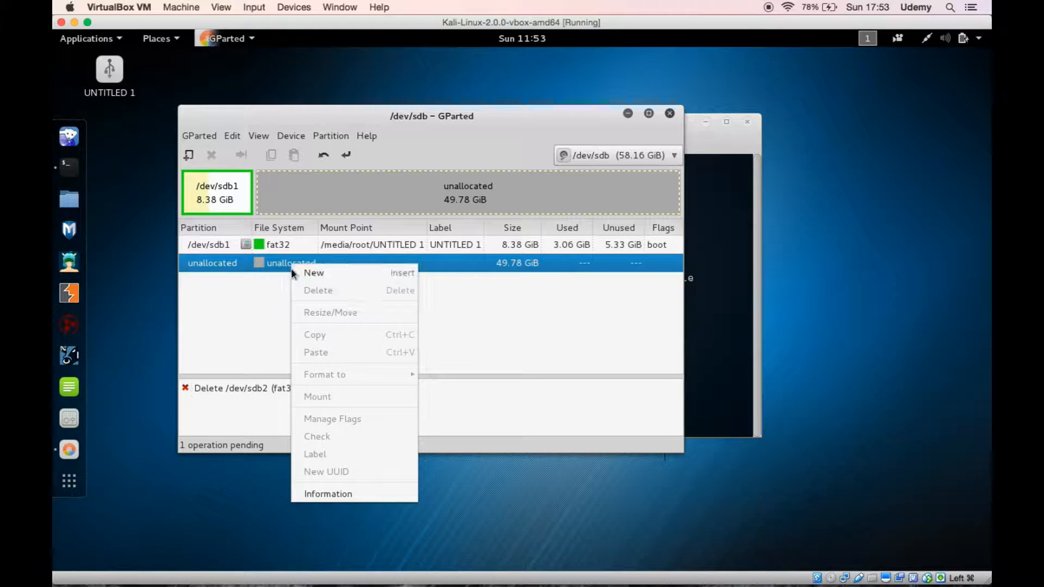
{"action": "left_click", "coordinate": [313, 272]}
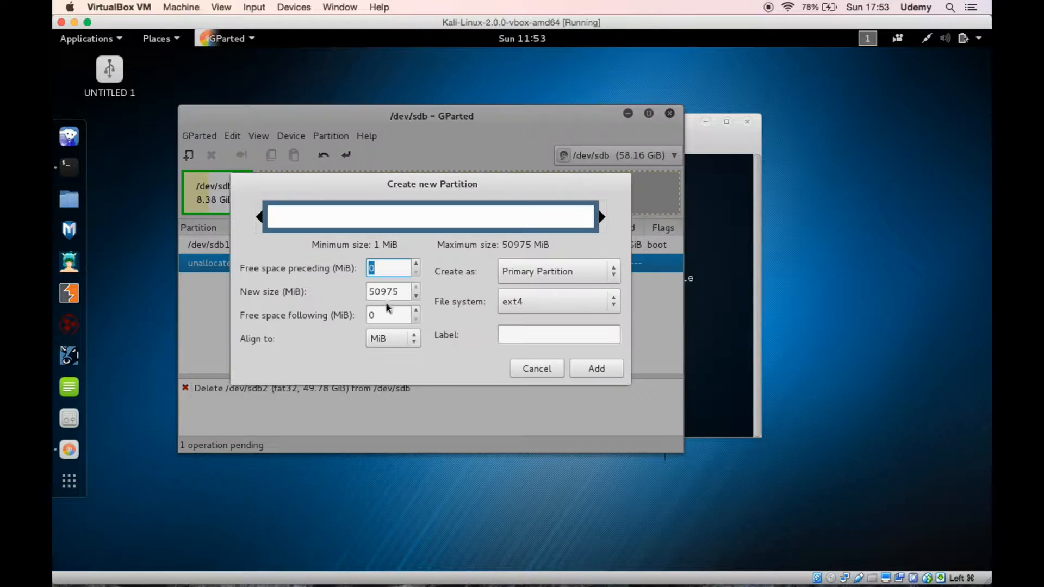
{"action": "left_click", "coordinate": [558, 334]}
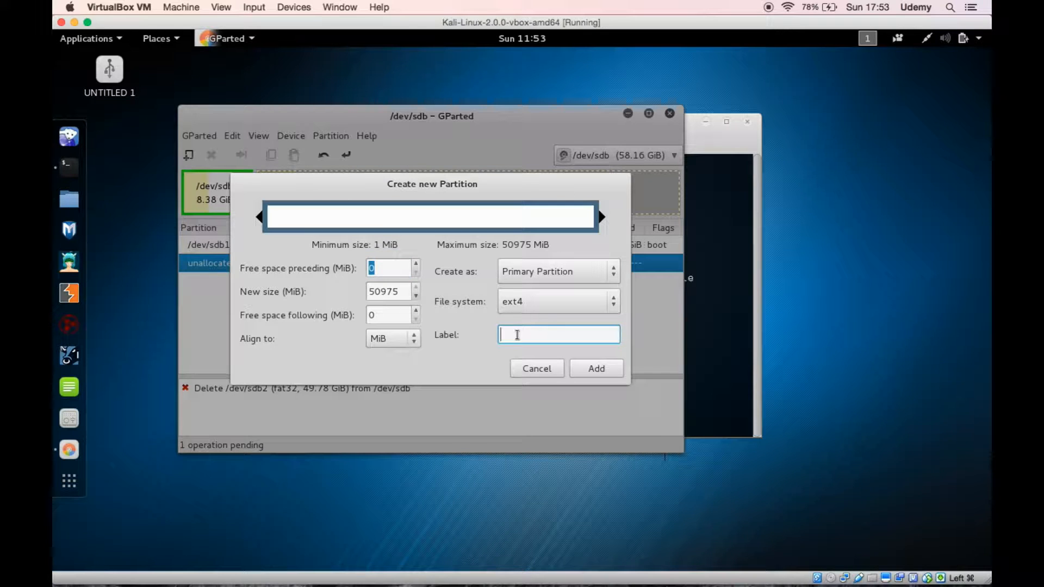
{"action": "type", "text": "caper"}
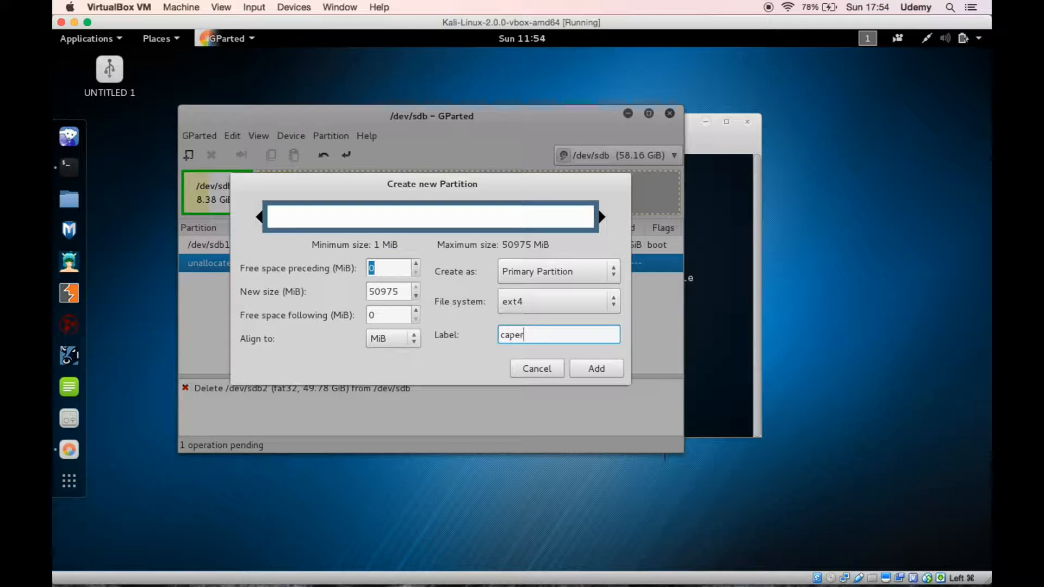
{"action": "type", "text": "-rw"}
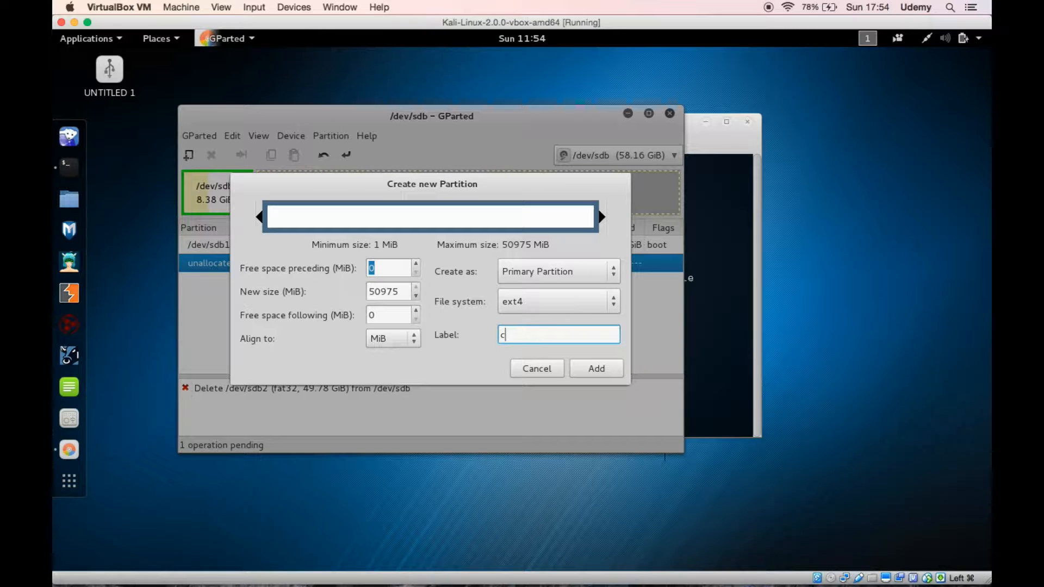
{"action": "type", "text": "asper"}
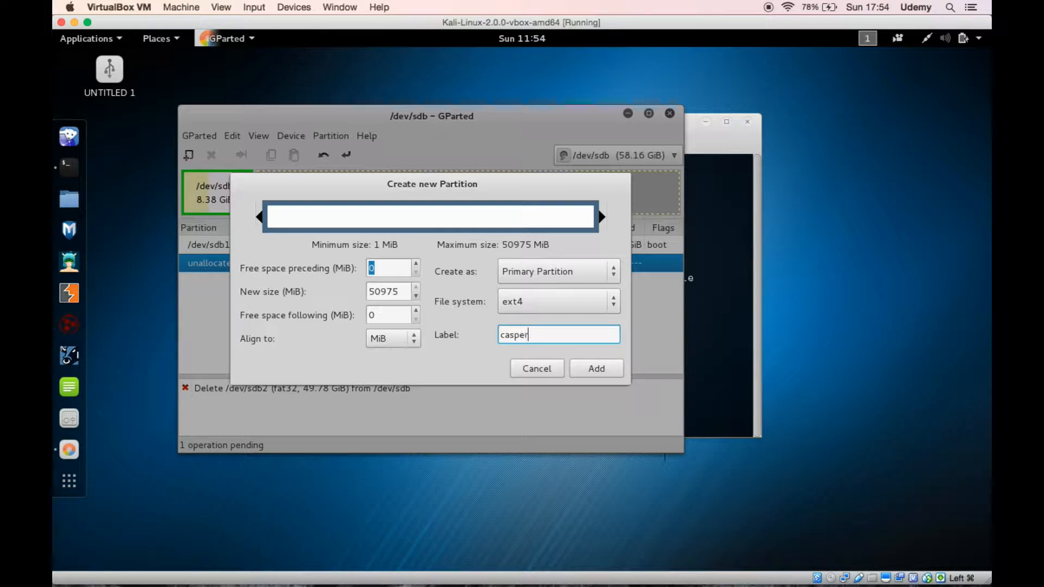
{"action": "type", "text": "-rw"}
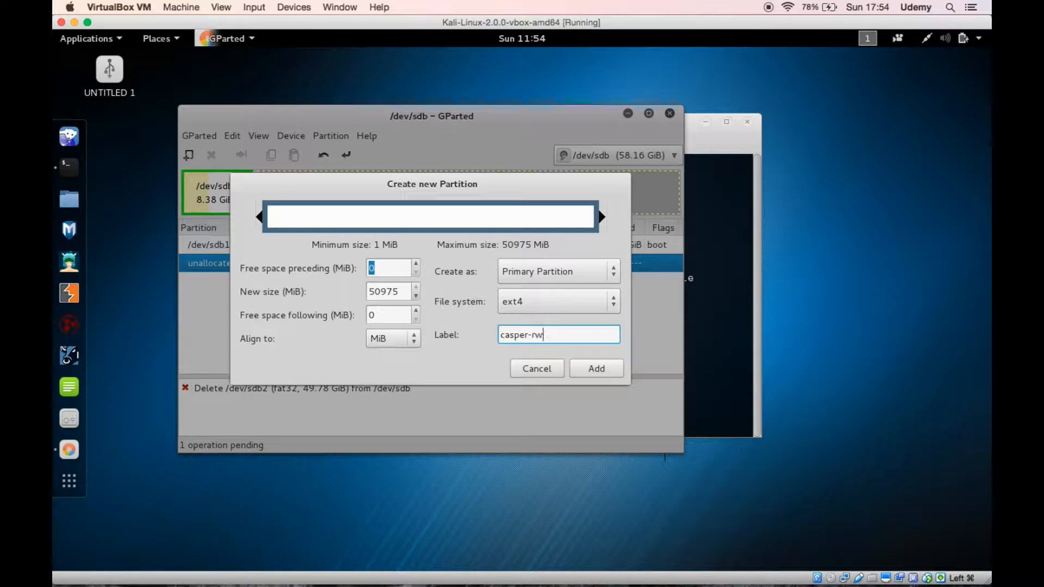
{"action": "mouse_move", "coordinate": [487, 328]}
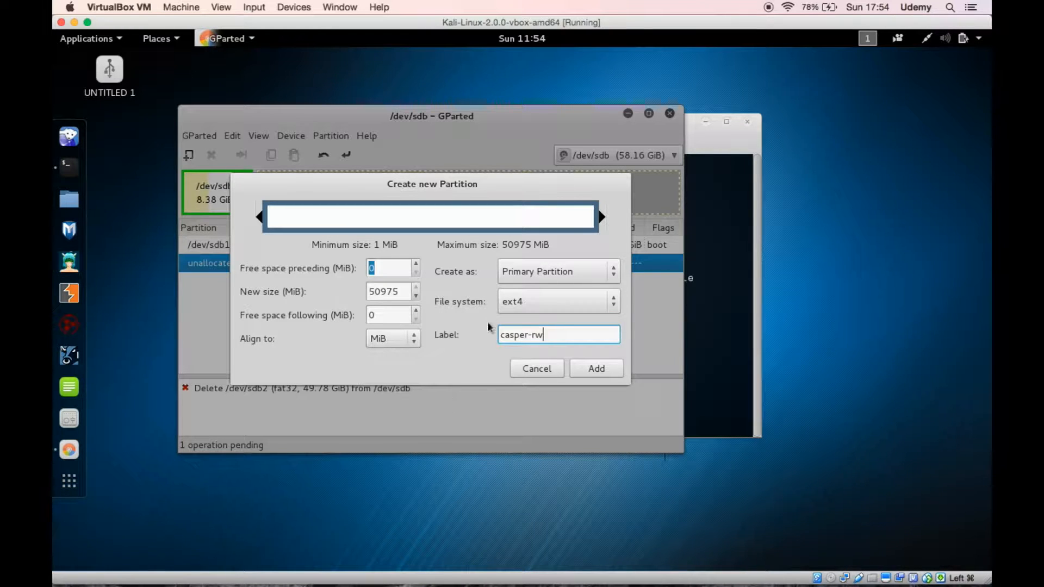
{"action": "left_click", "coordinate": [594, 368]}
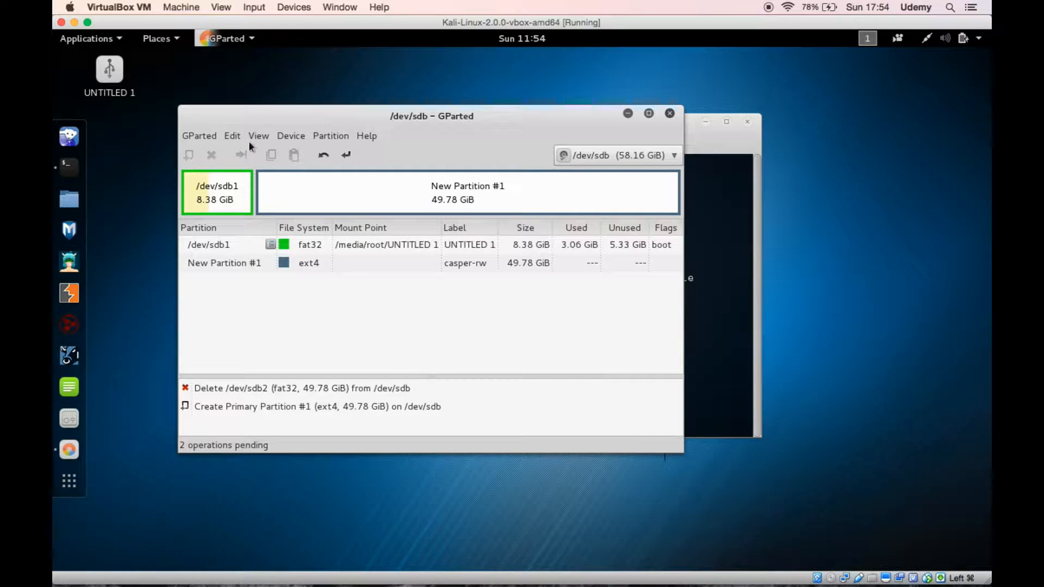
Unmount the FAT32 boot partition /dev/sdb1 (UNTITLED 1), keeping both operations pending
{"action": "left_click", "coordinate": [291, 136]}
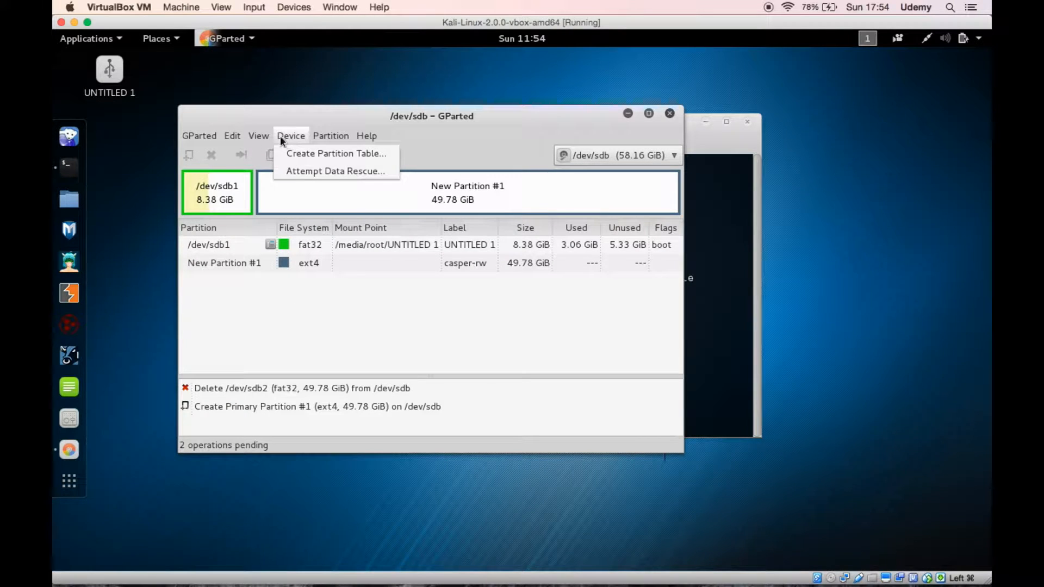
{"action": "left_click", "coordinate": [231, 136]}
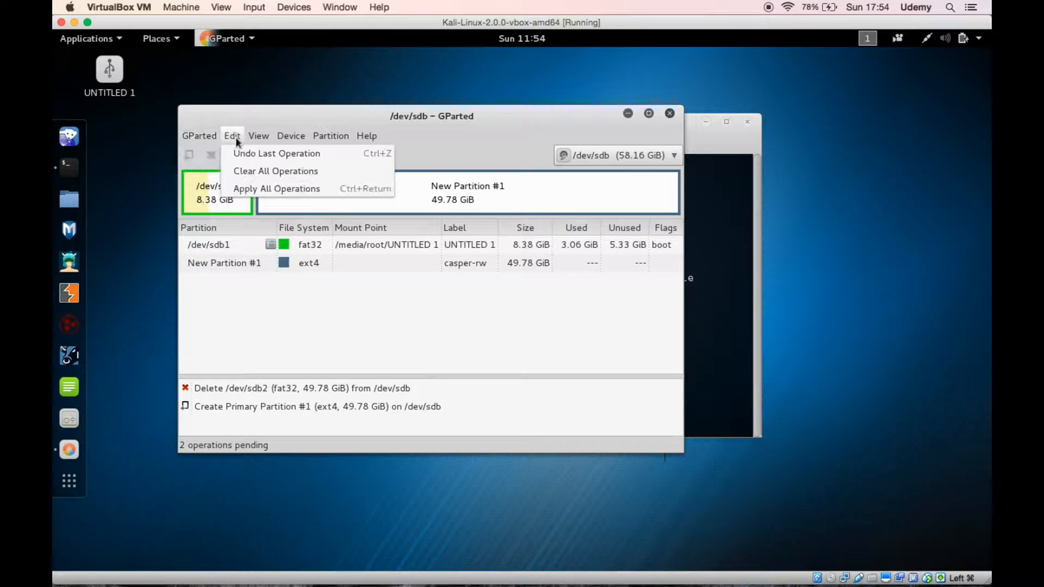
{"action": "mouse_move", "coordinate": [276, 188]}
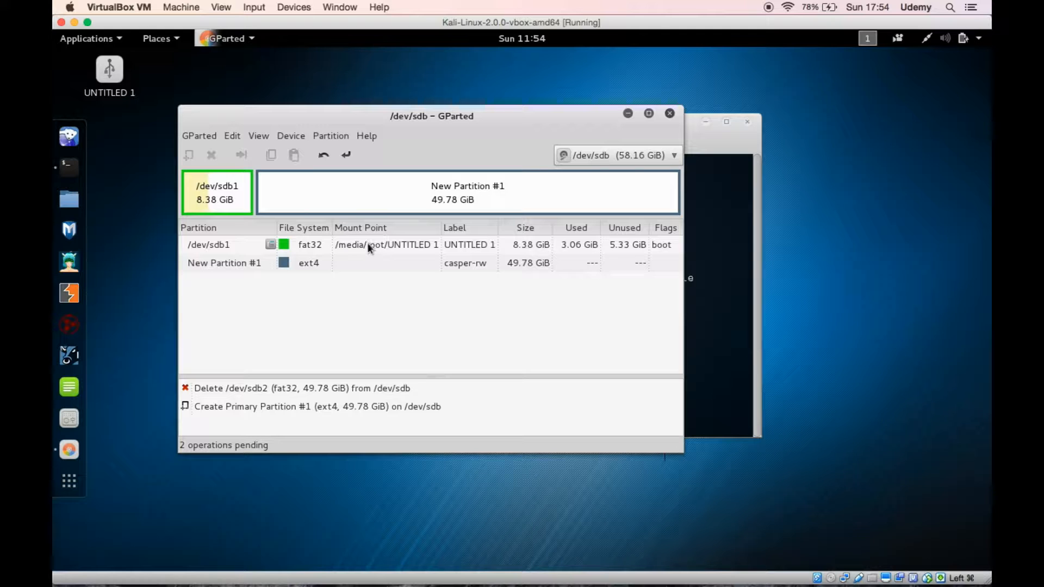
{"action": "right_click", "coordinate": [207, 244]}
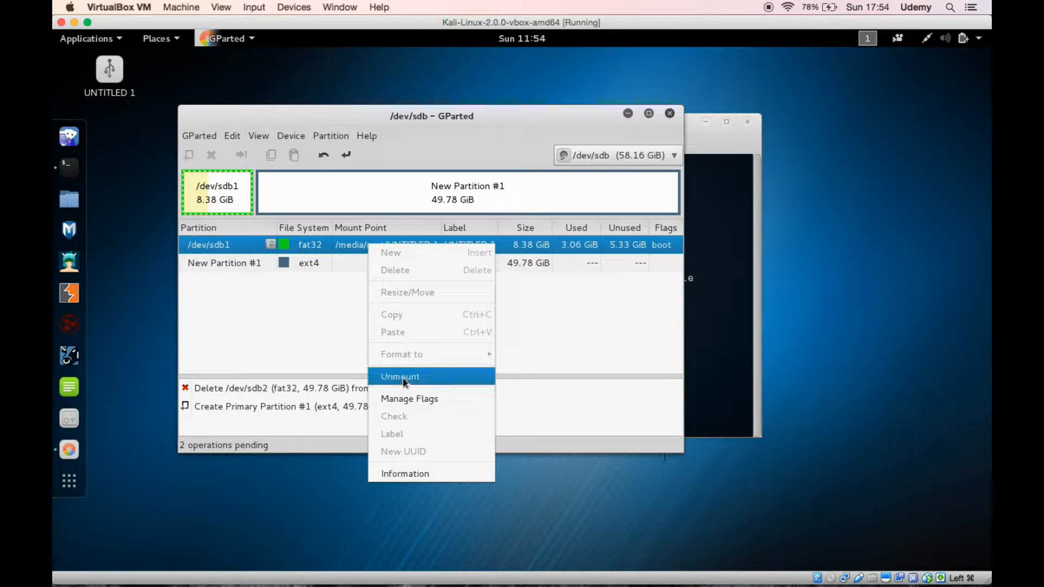
{"action": "left_click", "coordinate": [400, 376]}
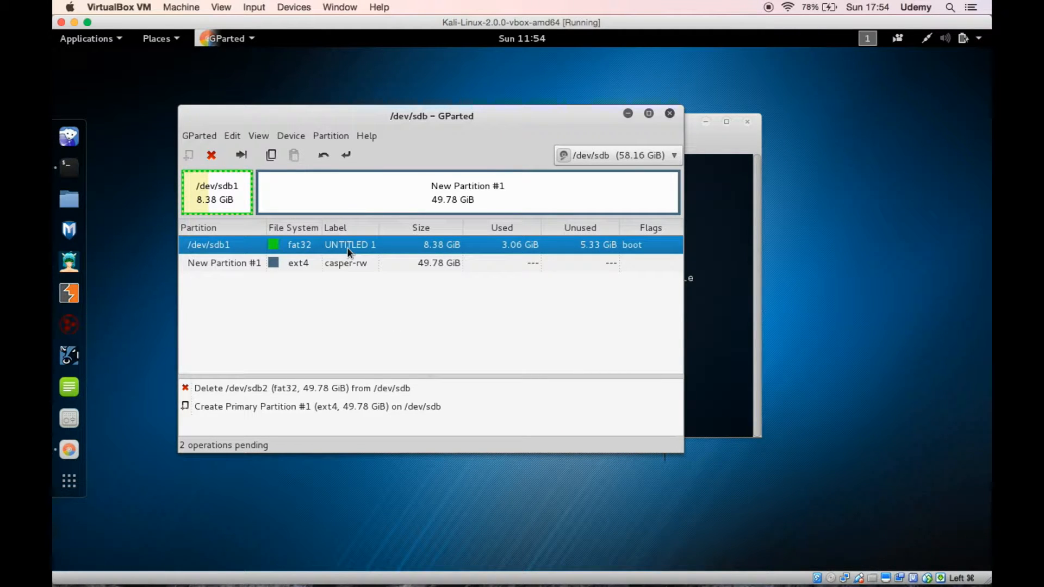
{"action": "right_click", "coordinate": [349, 244]}
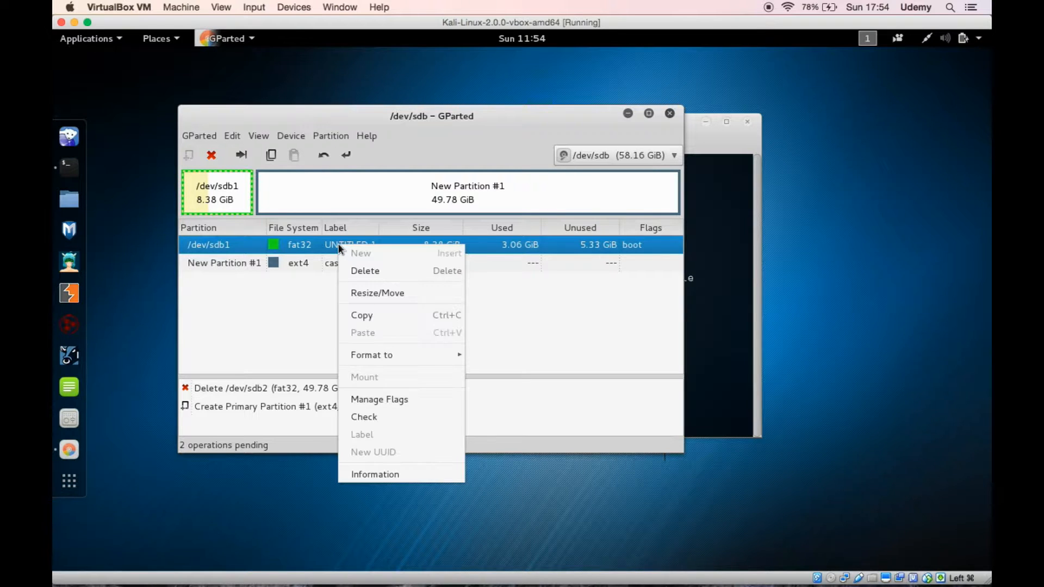
{"action": "mouse_move", "coordinate": [378, 399]}
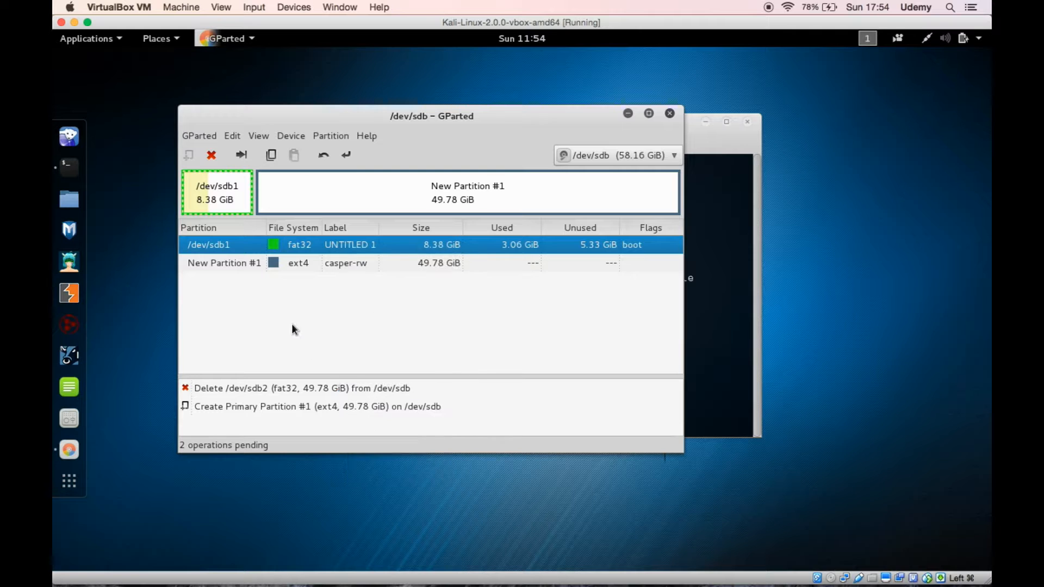
{"action": "mouse_move", "coordinate": [352, 302]}
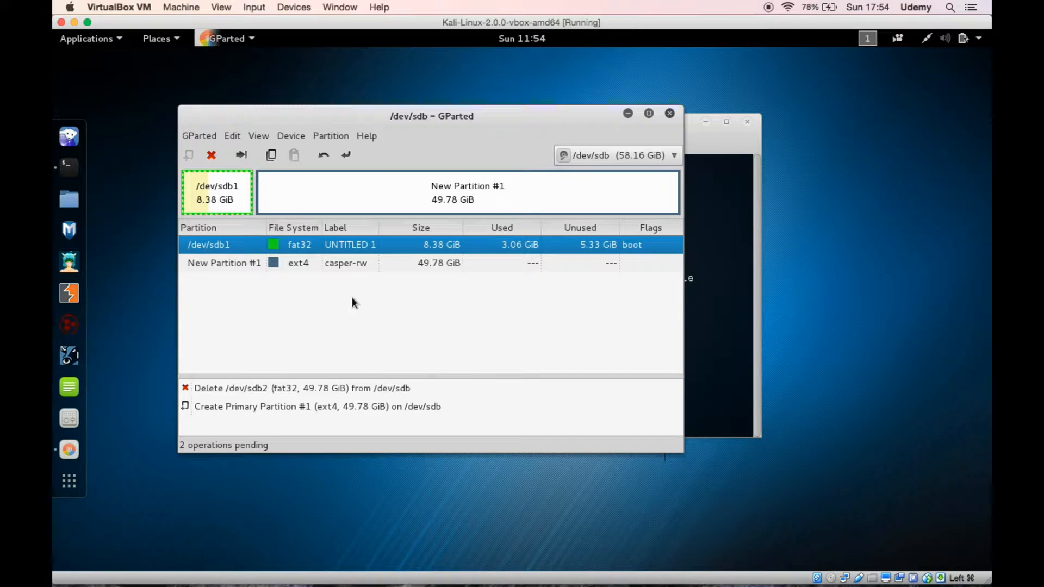
{"action": "mouse_move", "coordinate": [363, 248]}
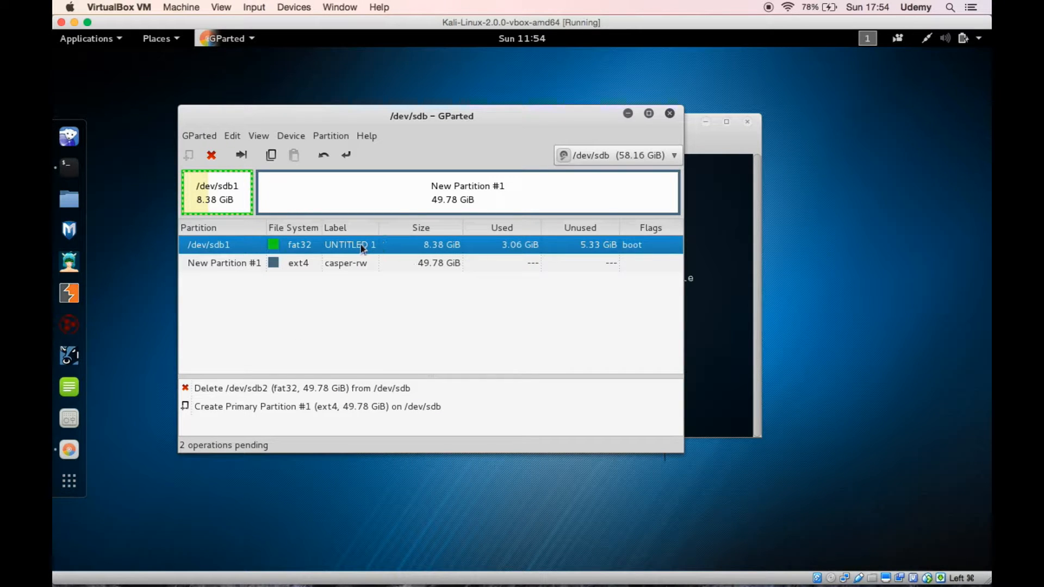
{"action": "mouse_move", "coordinate": [354, 248]}
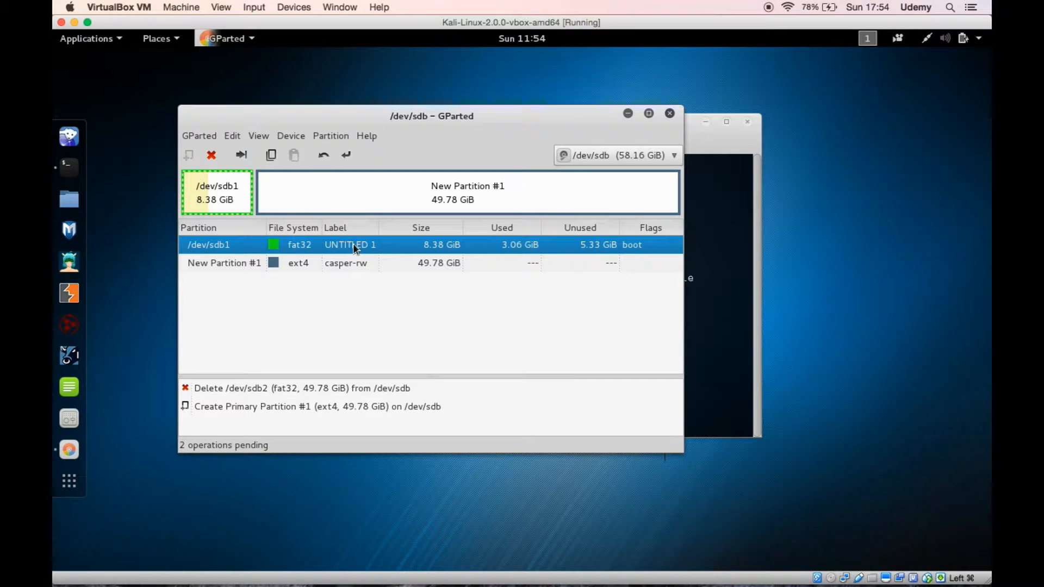
{"action": "mouse_move", "coordinate": [326, 431]}
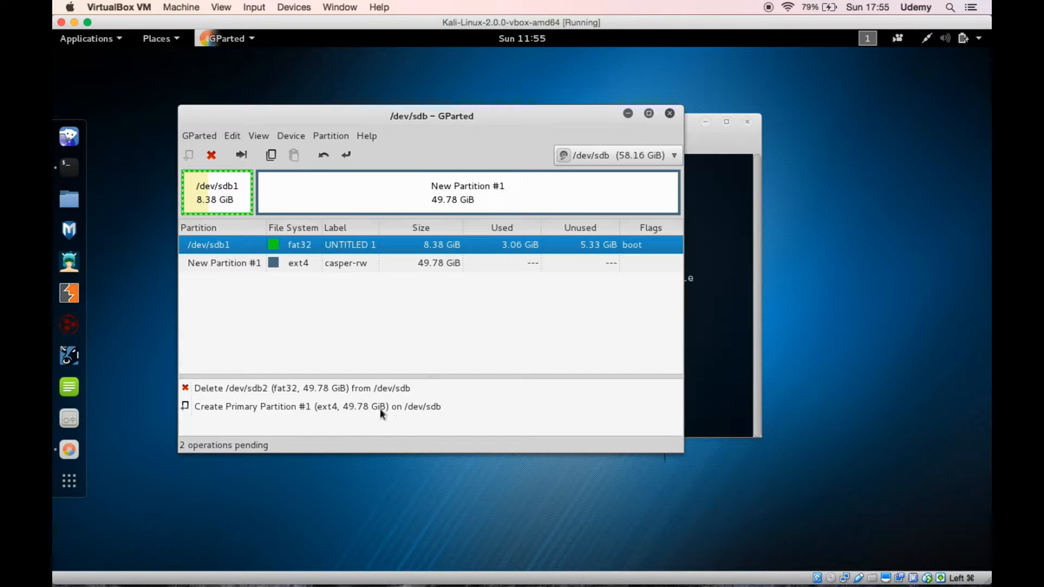
{"action": "mouse_move", "coordinate": [477, 336]}
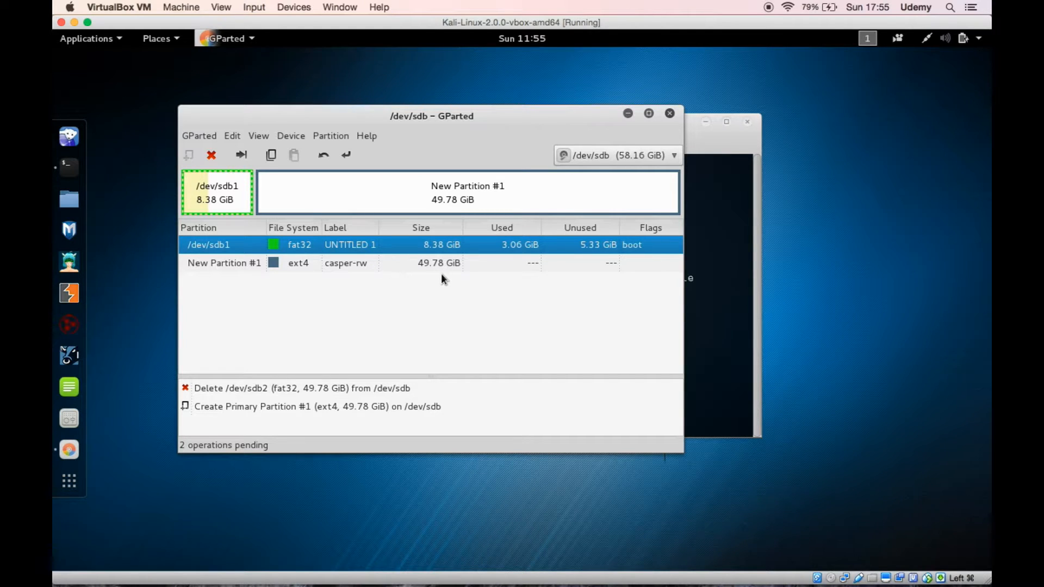
{"action": "mouse_move", "coordinate": [360, 257]}
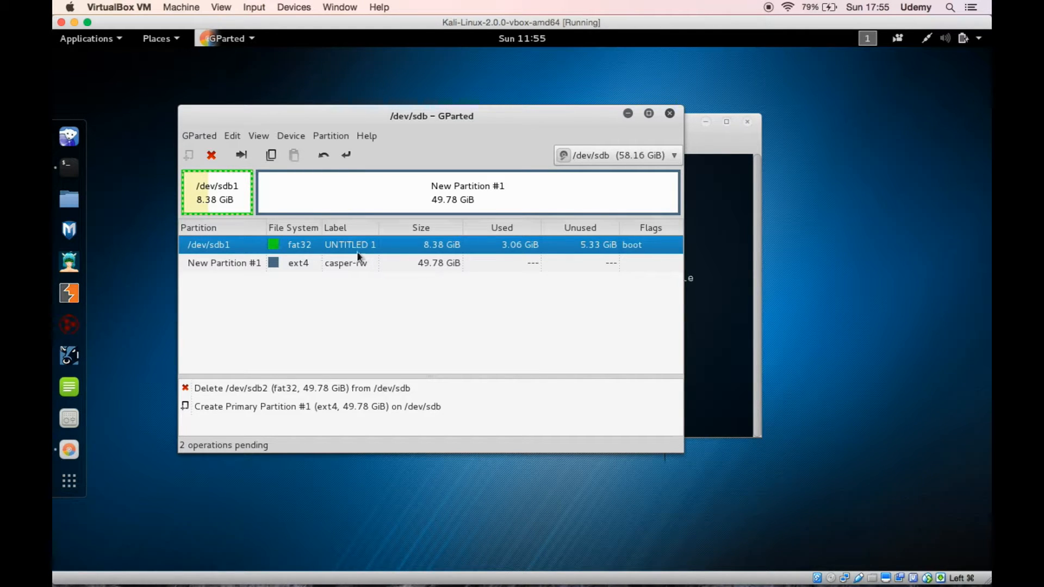
{"action": "mouse_move", "coordinate": [327, 251]}
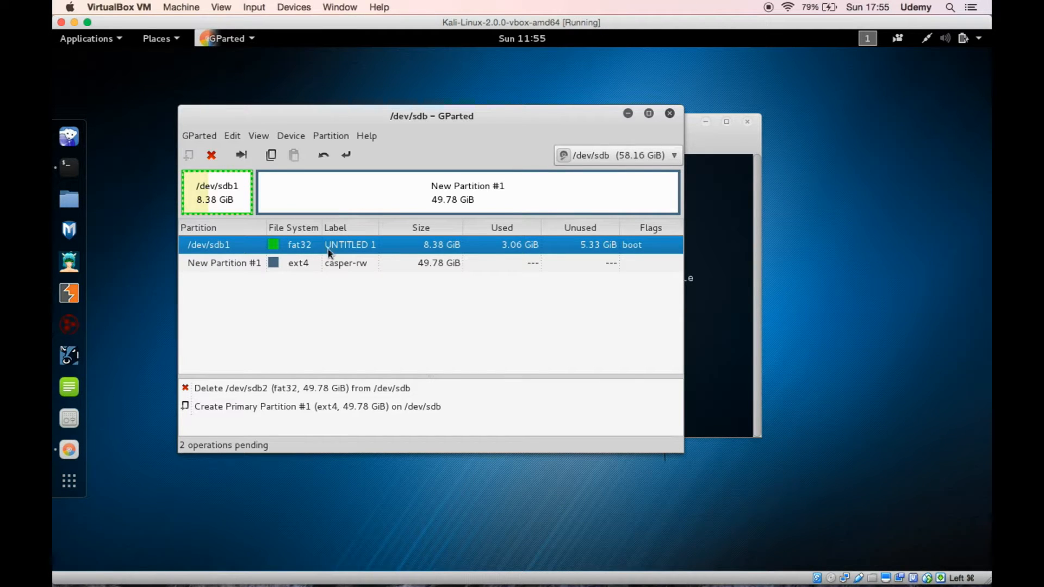
{"action": "mouse_move", "coordinate": [373, 268]}
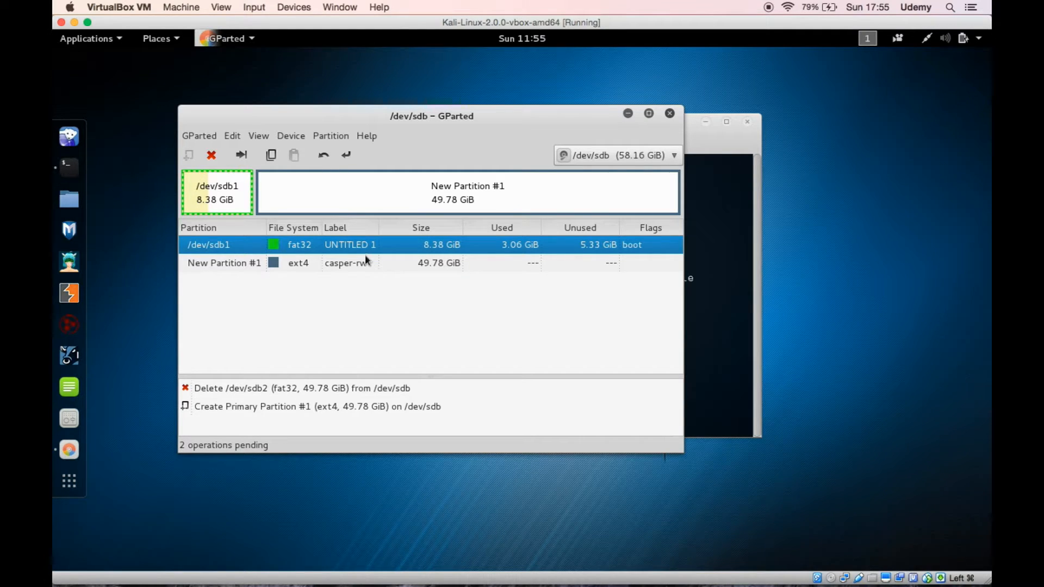
{"action": "mouse_move", "coordinate": [452, 131]}
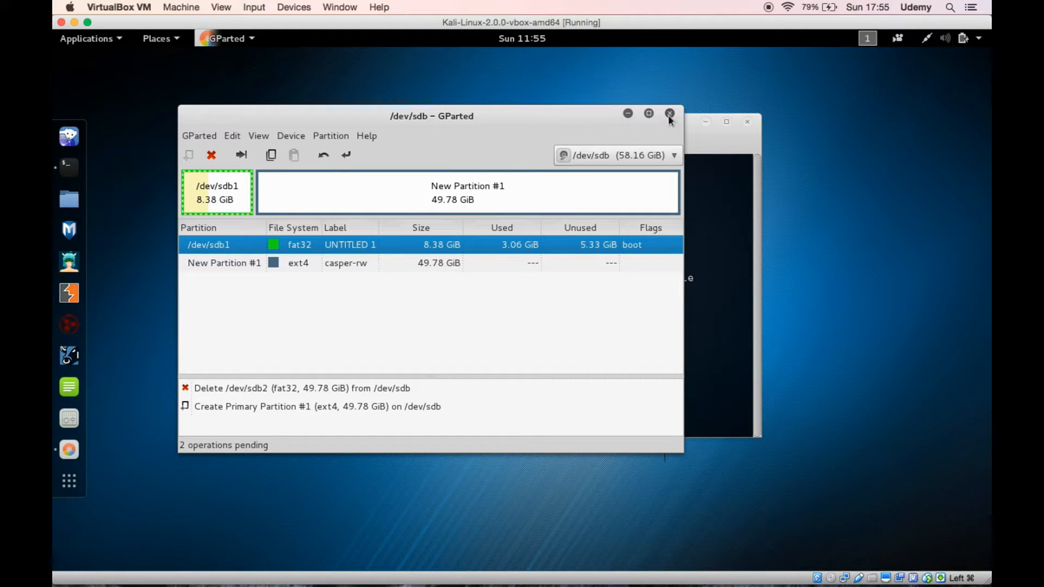
Quit GParted, confirming with the two operations left unapplied
{"action": "left_click", "coordinate": [671, 113]}
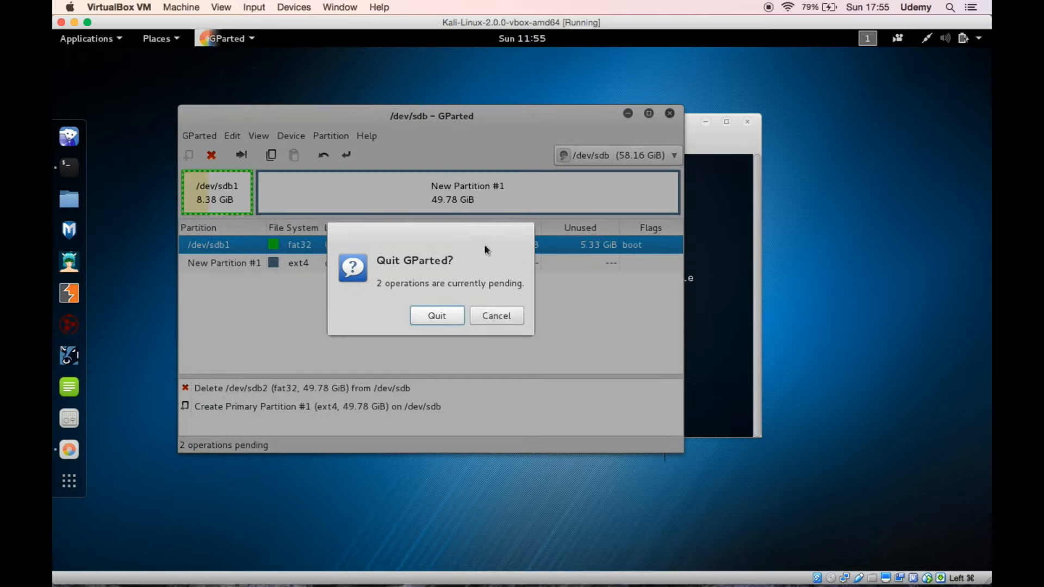
{"action": "left_click", "coordinate": [437, 315]}
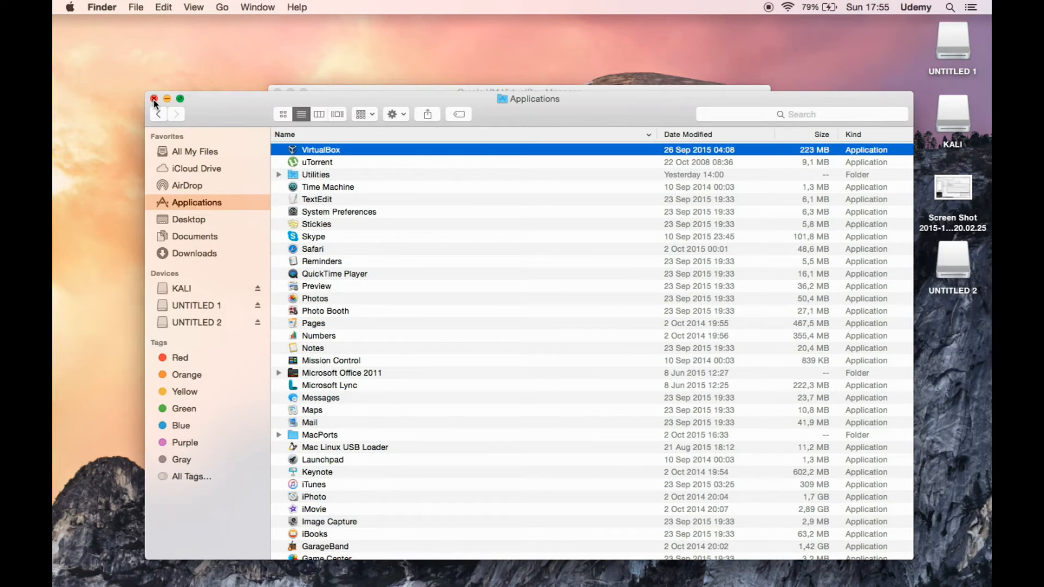
Close the Finder Applications window, revealing VirtualBox Manager with the Kali VM powered off
{"action": "left_click", "coordinate": [153, 99]}
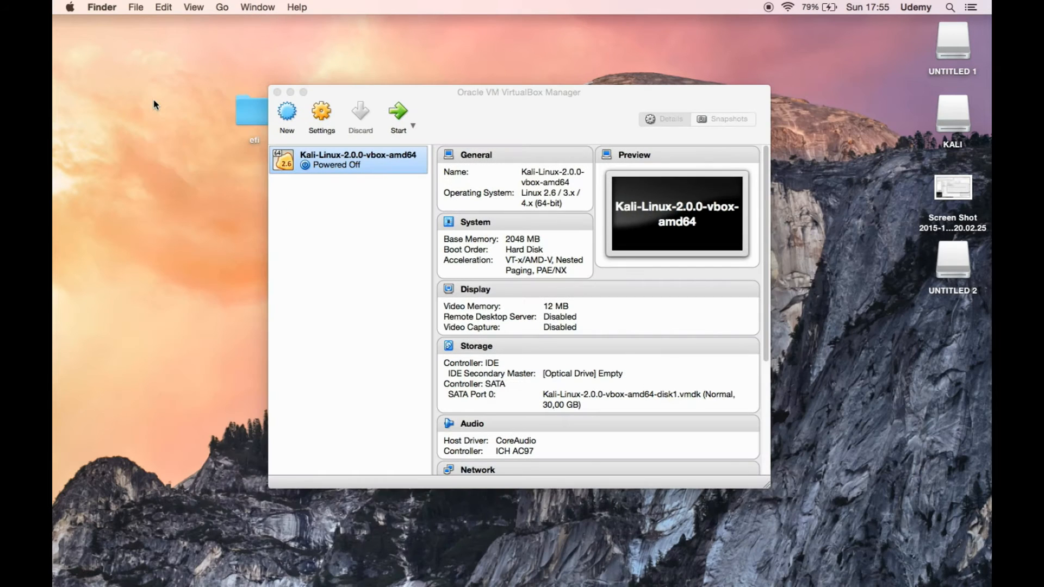
{"action": "mouse_move", "coordinate": [194, 189]}
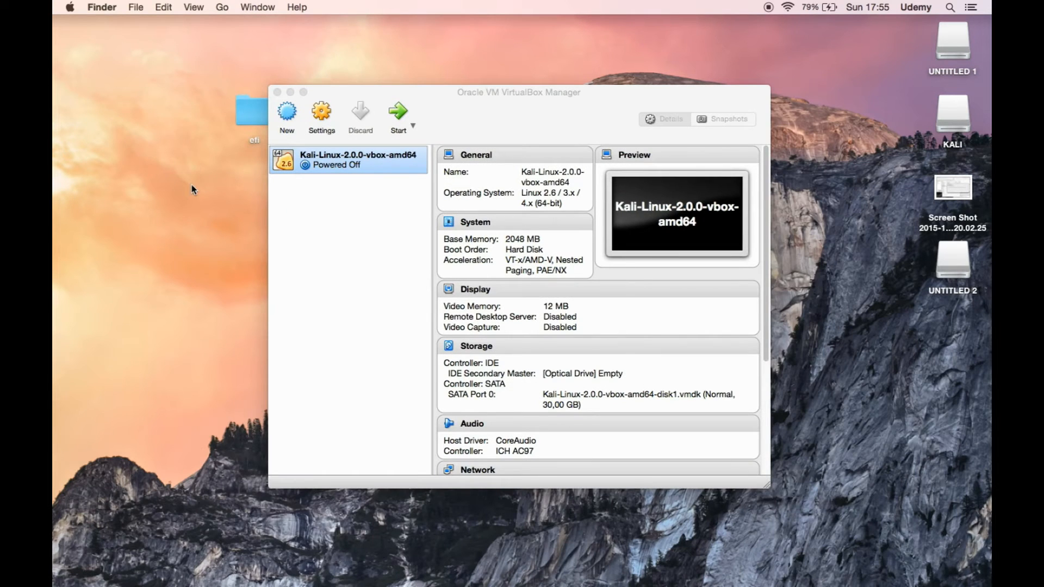